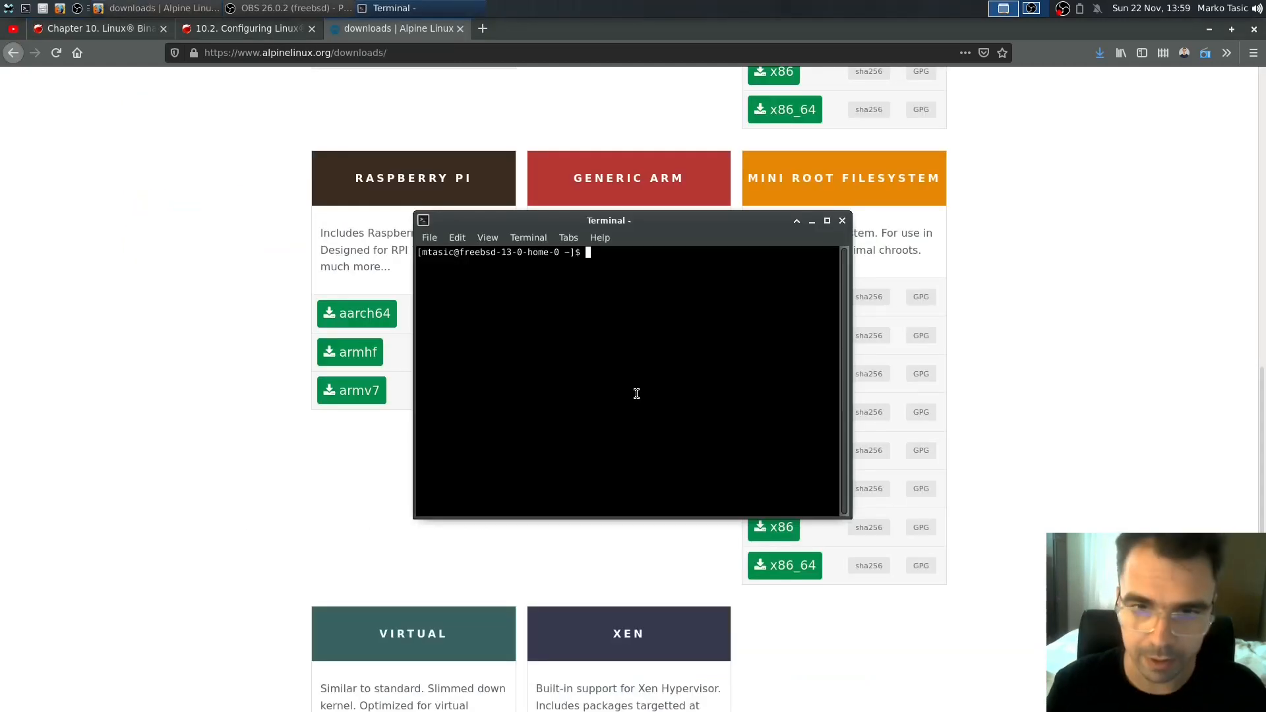
As root, create /compat/alpine with its dev and sys subdirectories
type("su")
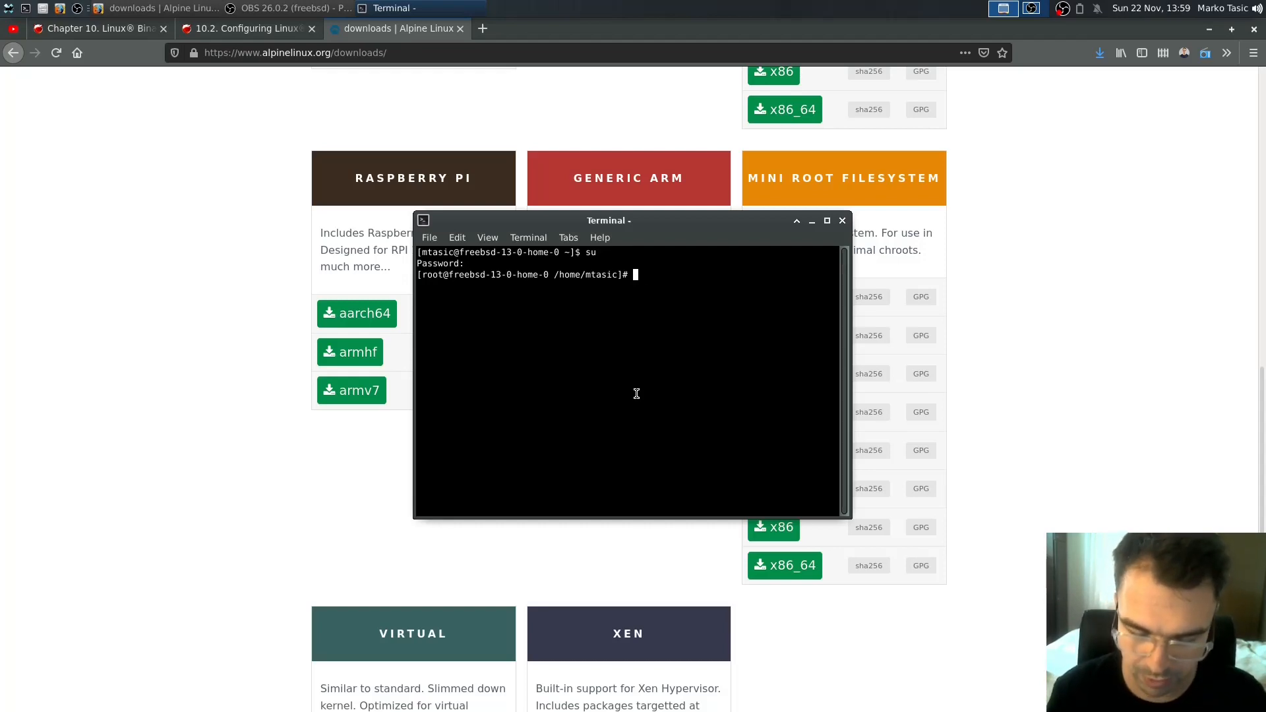
type("mkdir -p")
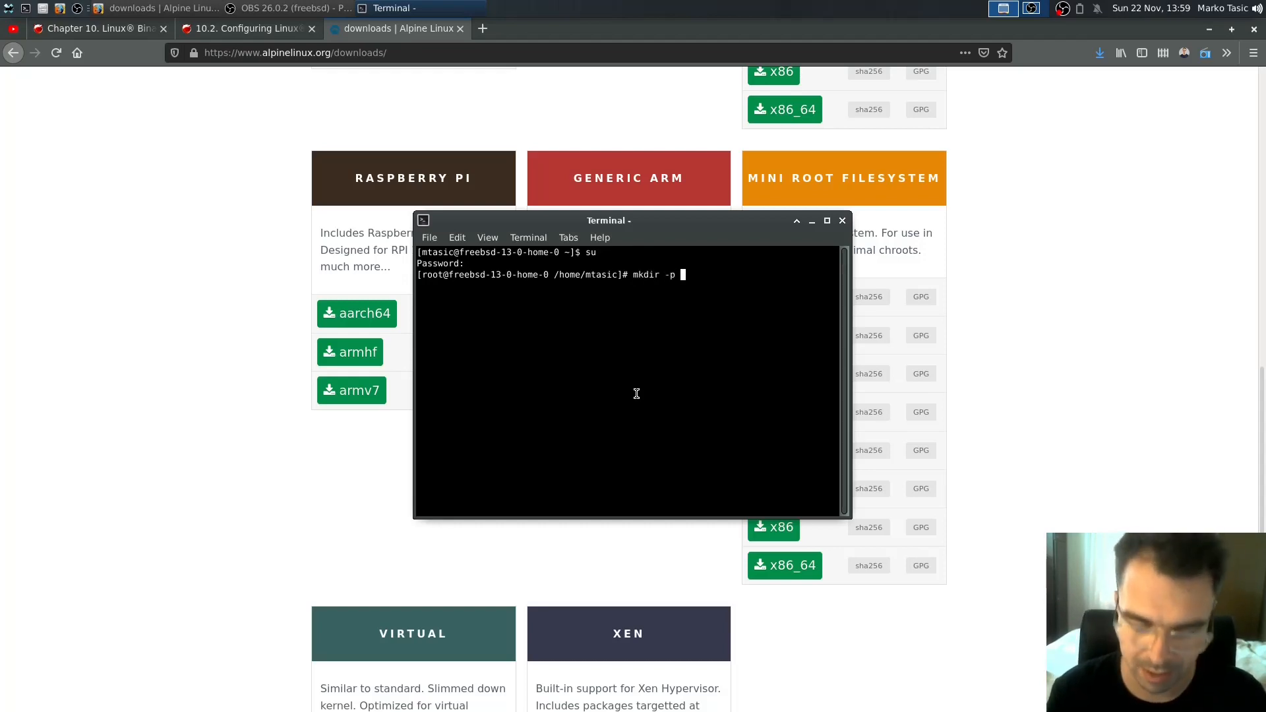
type("/compat/")
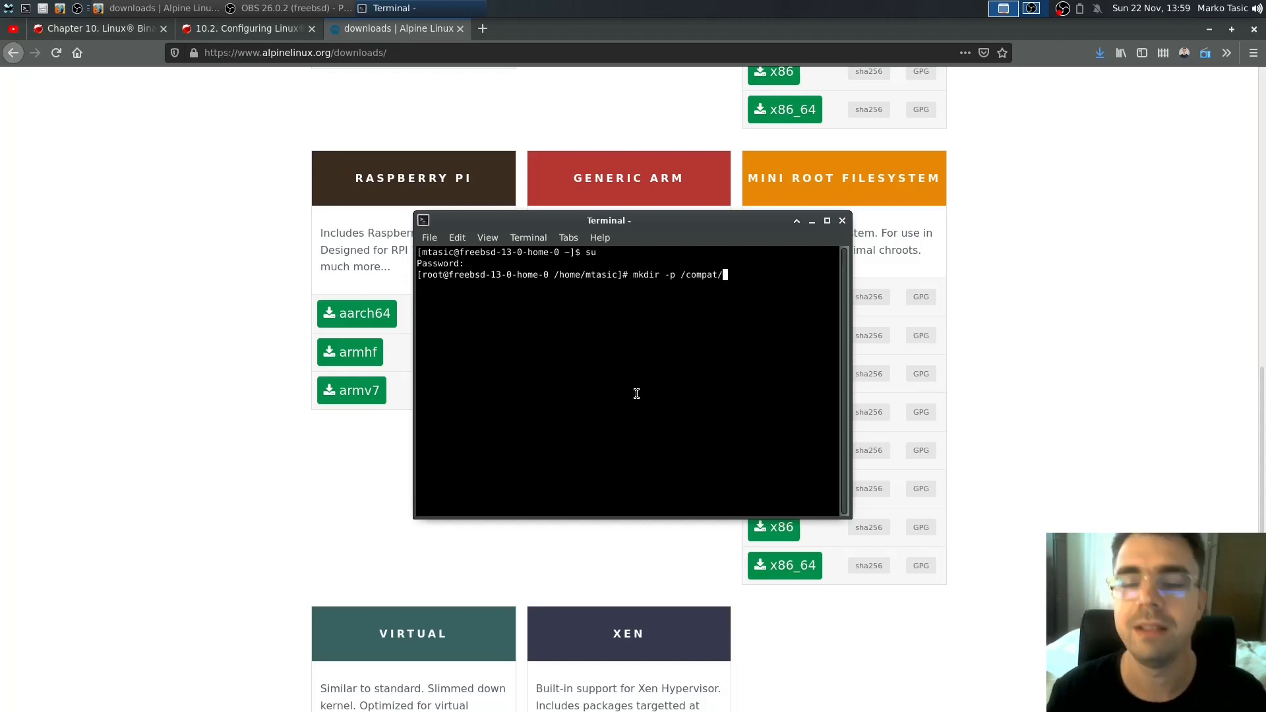
type("linux/")
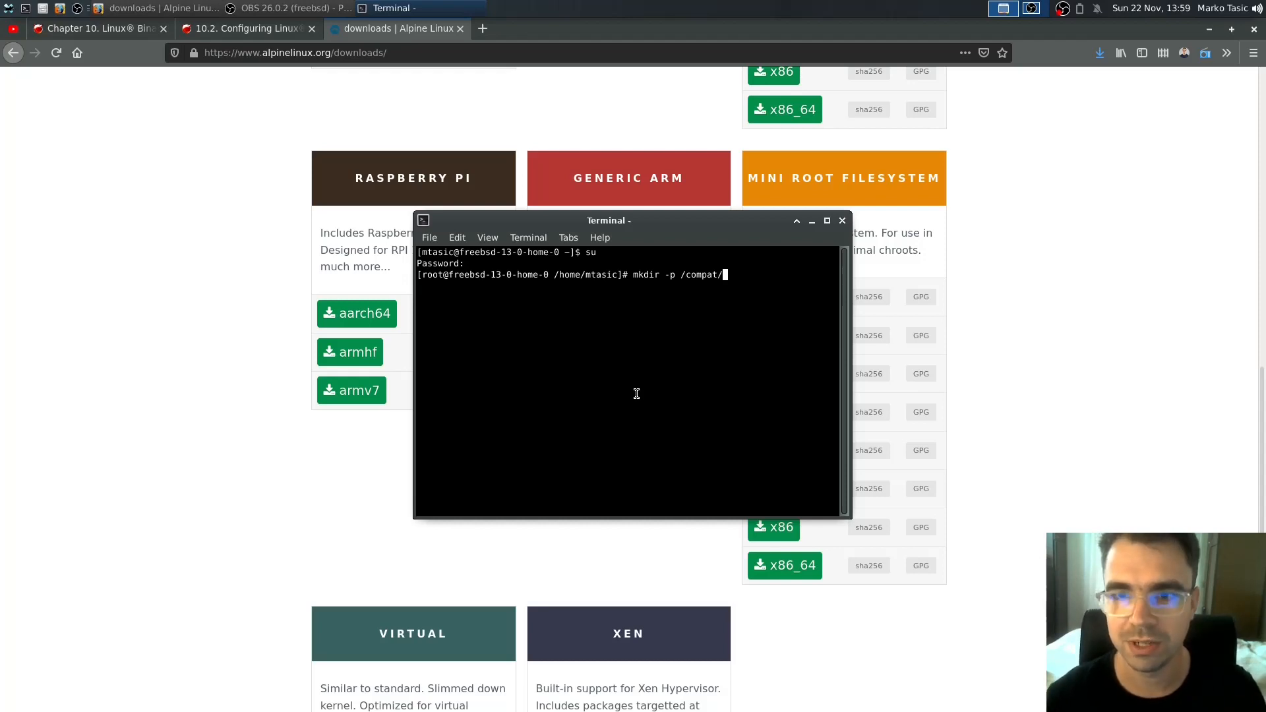
type("alpine")
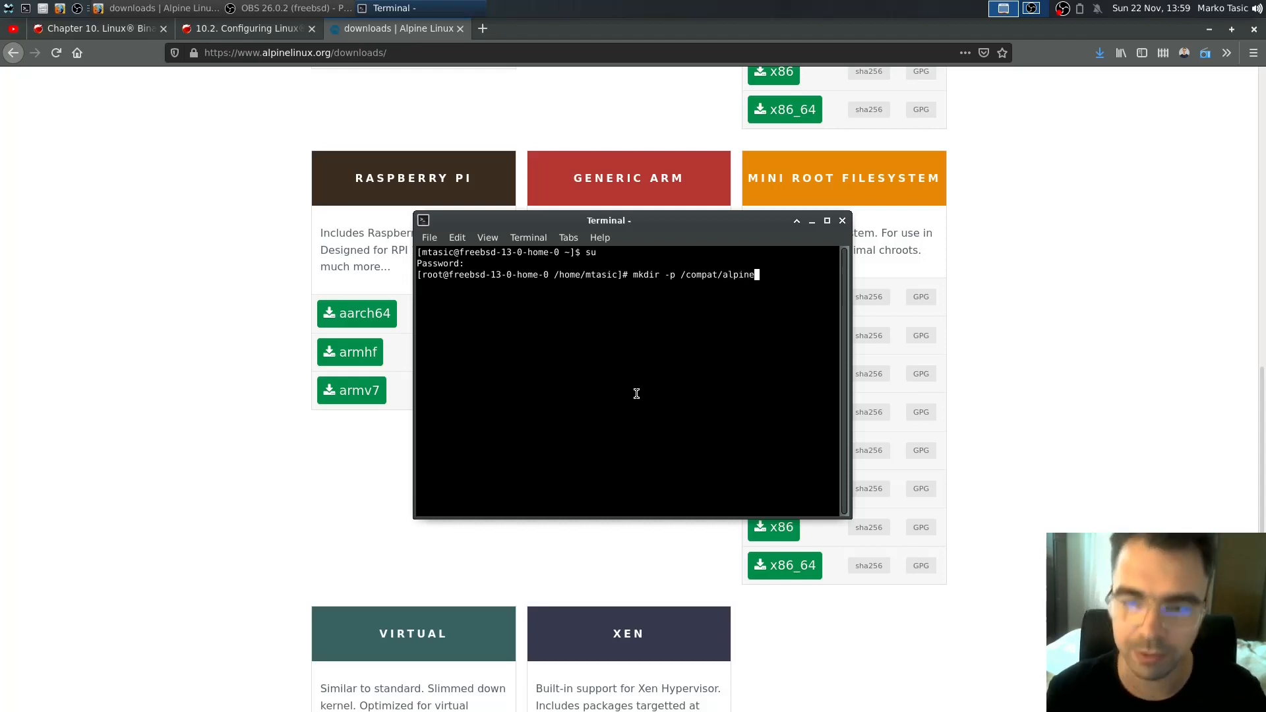
key("Return")
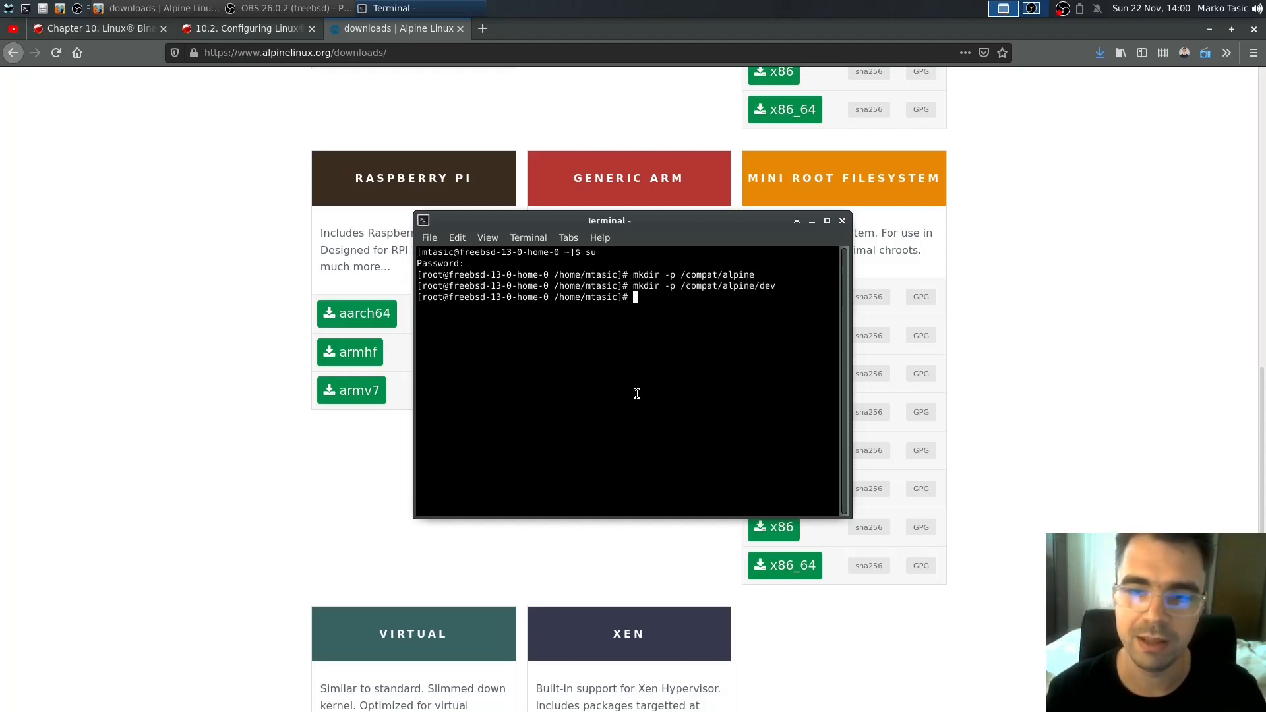
type("mkdir -p /compat/alpine/dev/sh")
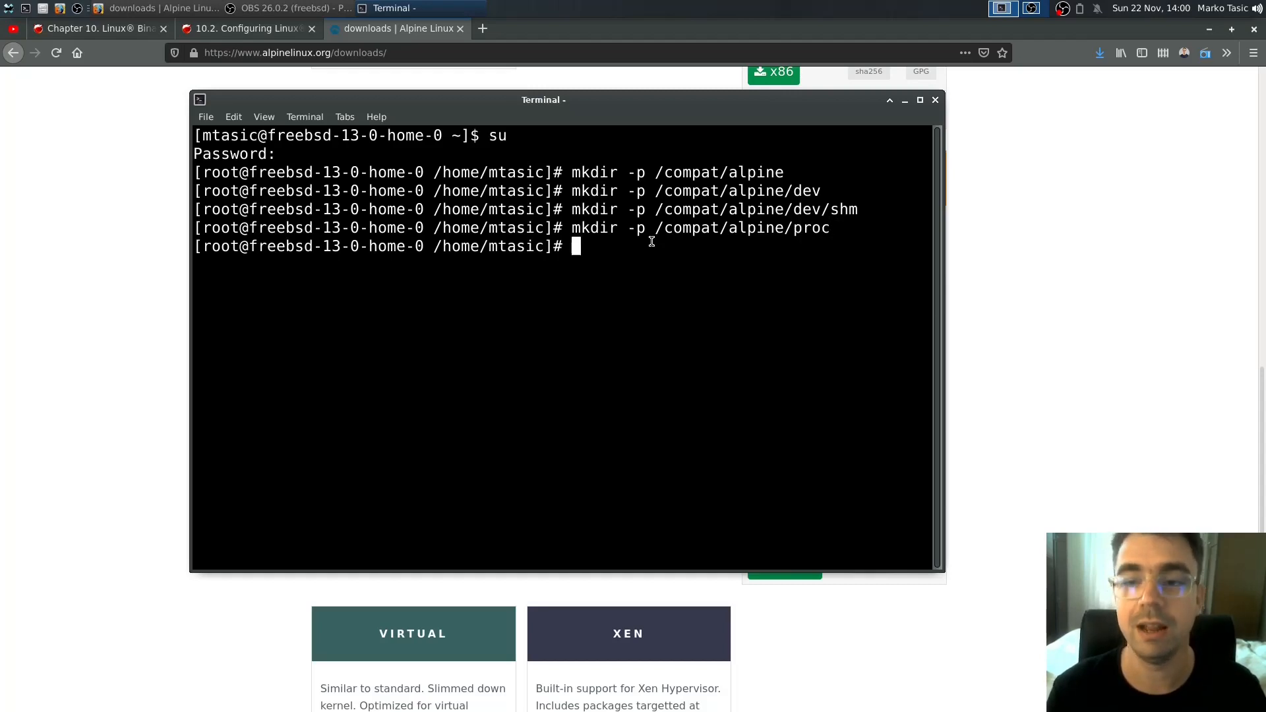
type("mkdir -p /compat/alpine/sys")
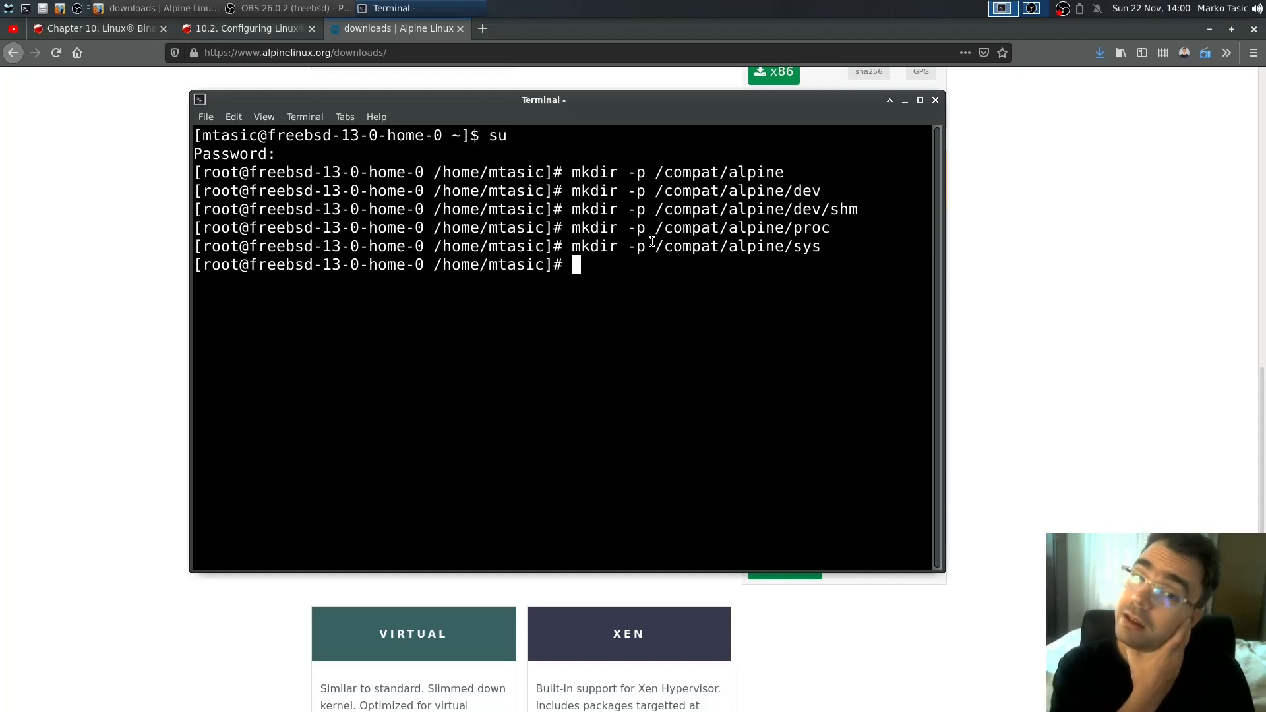
Open /etc/fstab in vim
type("vim /et")
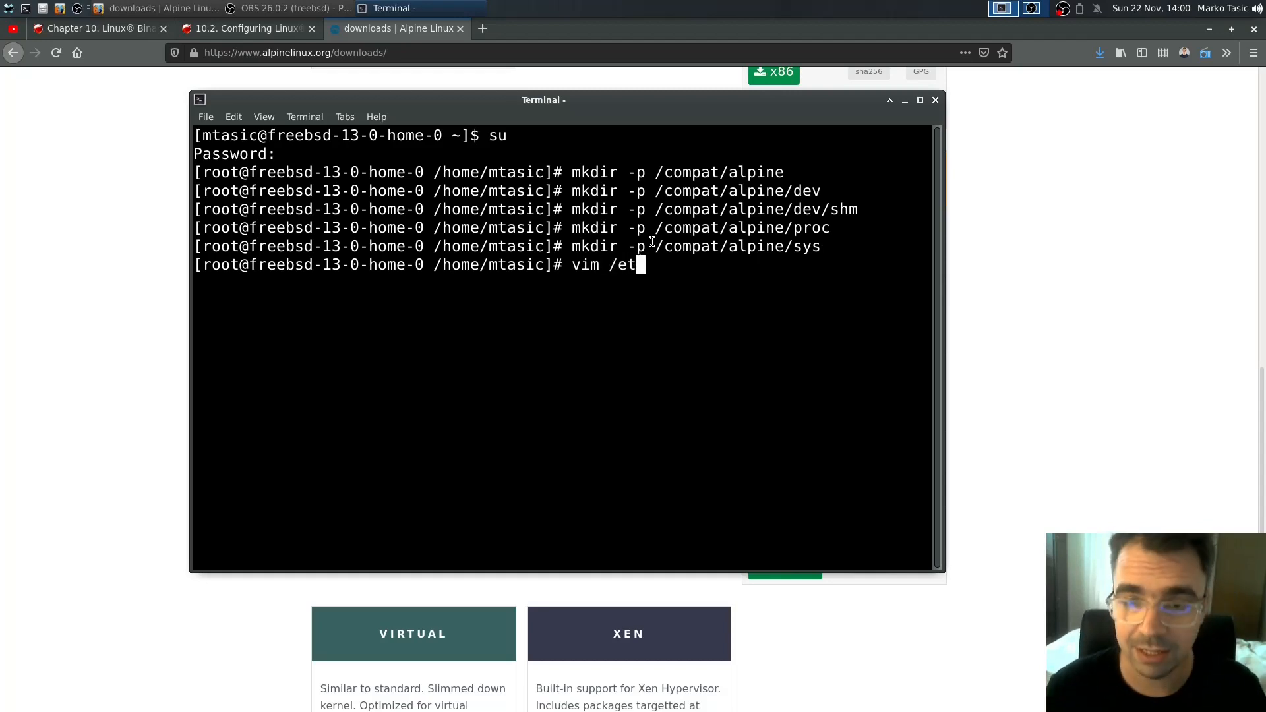
type("c/")
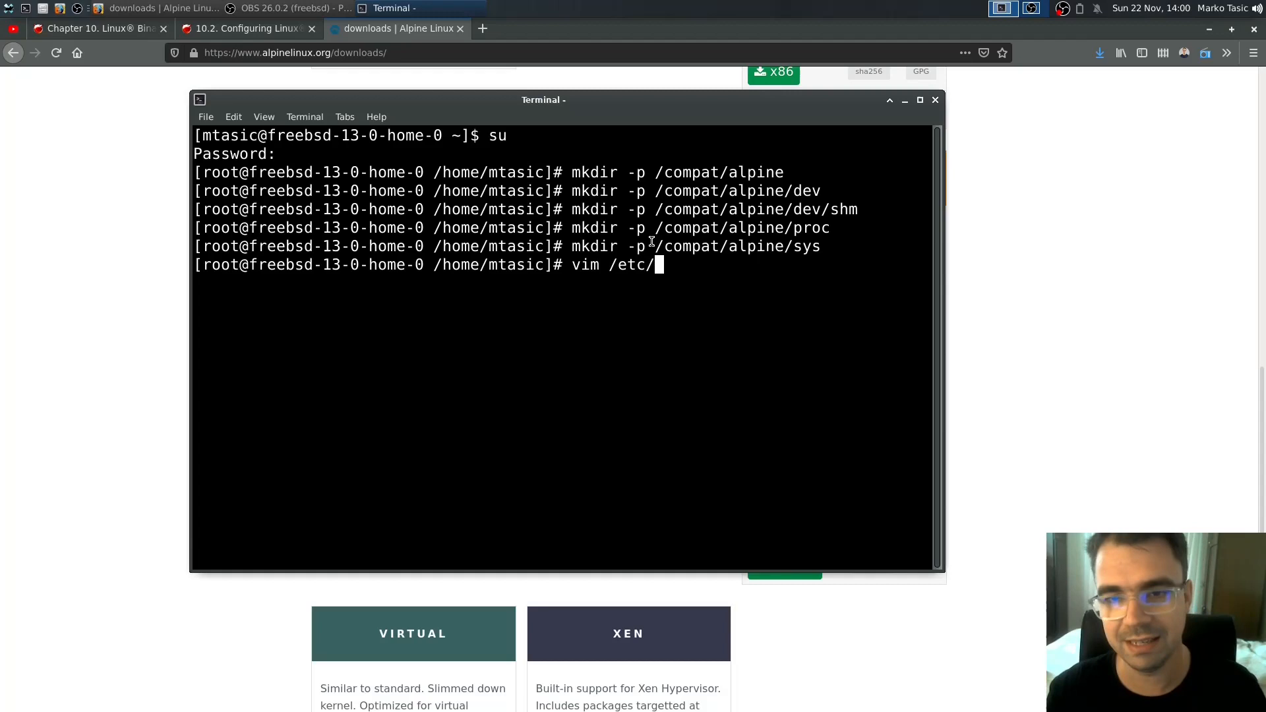
type("fstab")
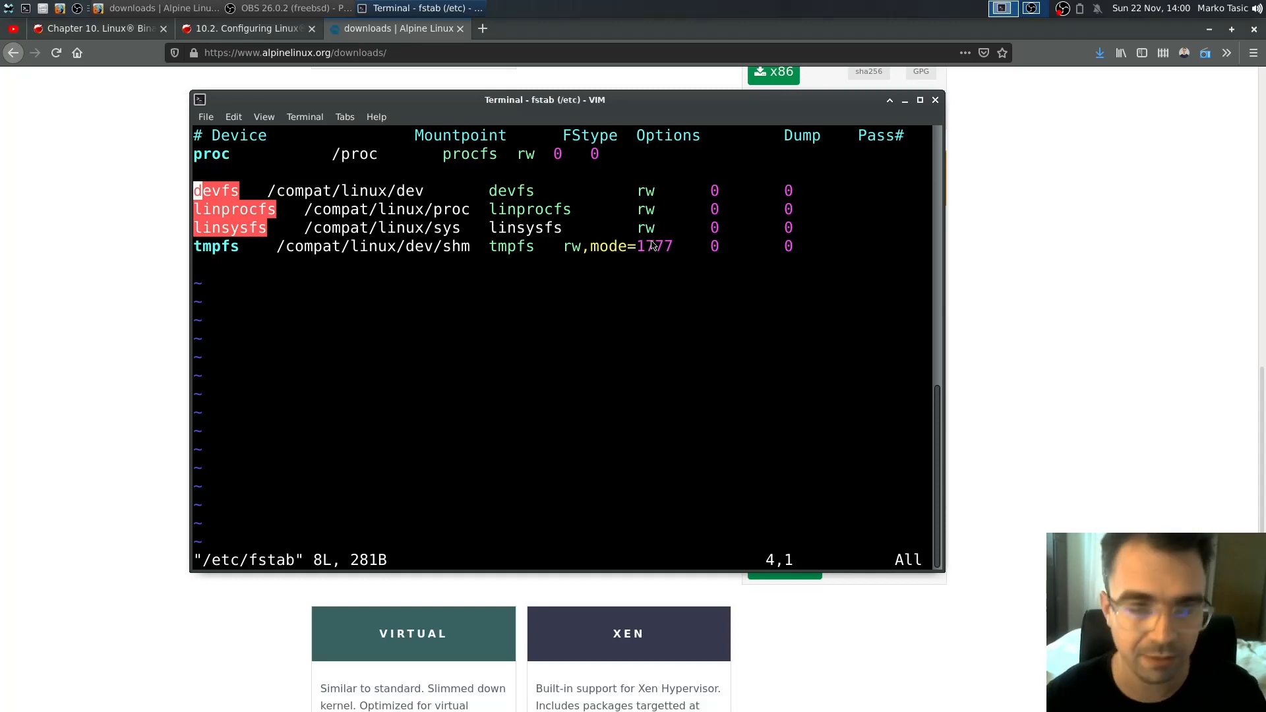
Duplicate the Linux mount entries in /etc/fstab, retargeting the copies from linux to alpine
key("v")
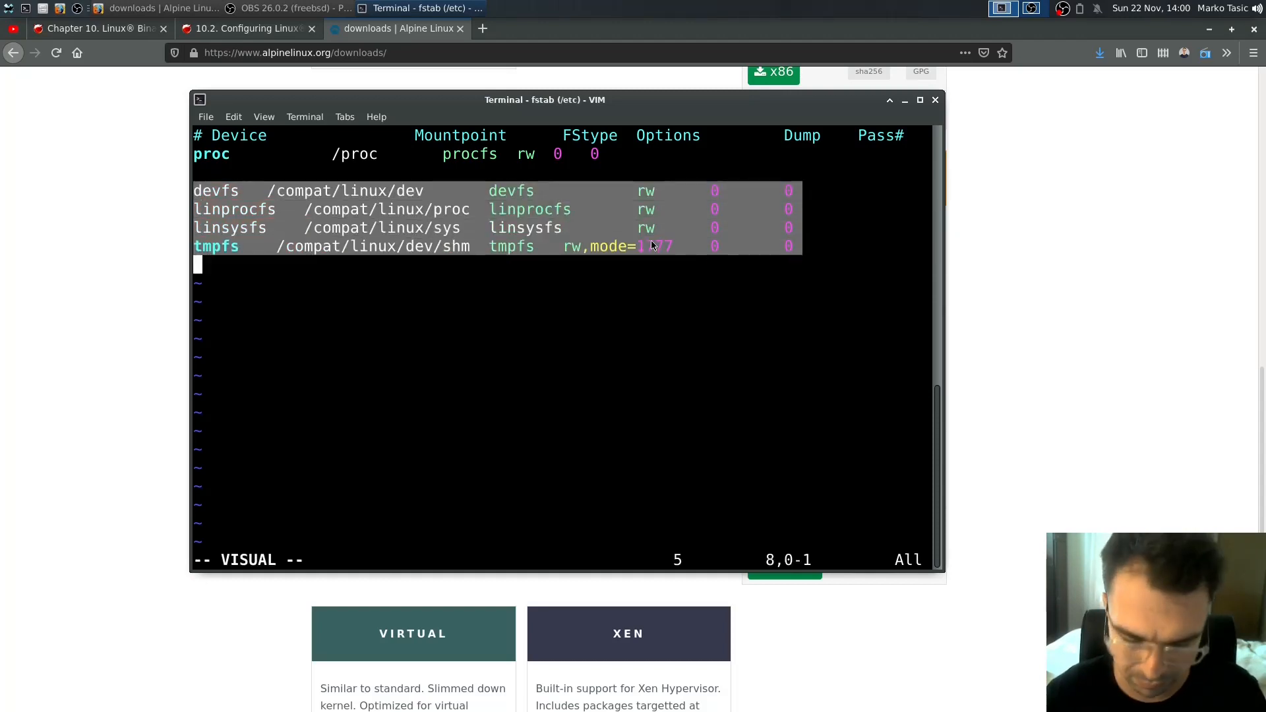
key("y")
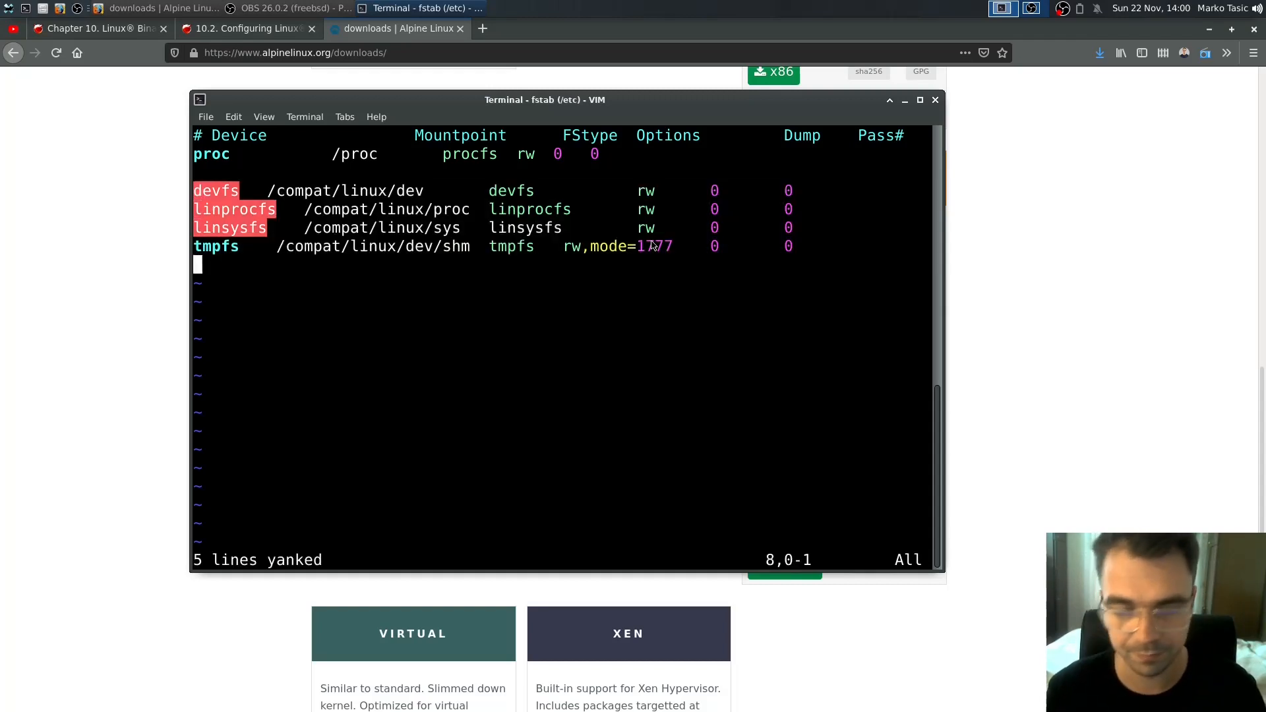
key("p")
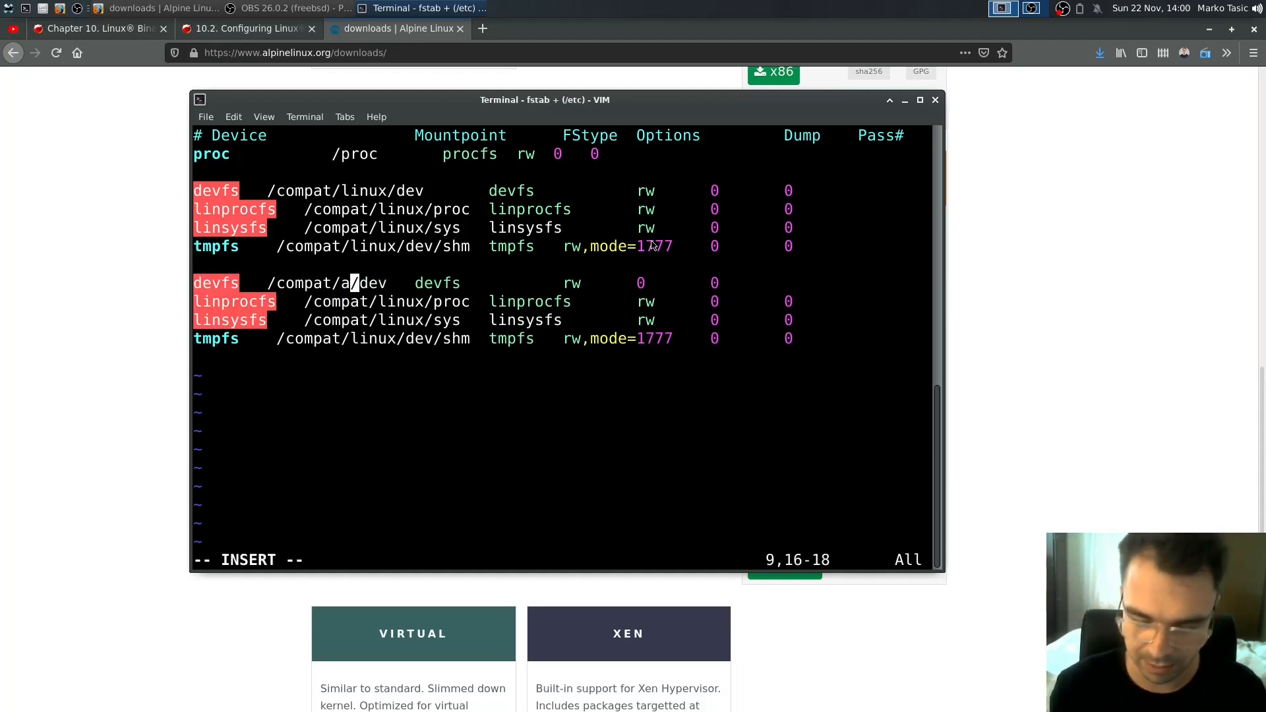
type("lpine")
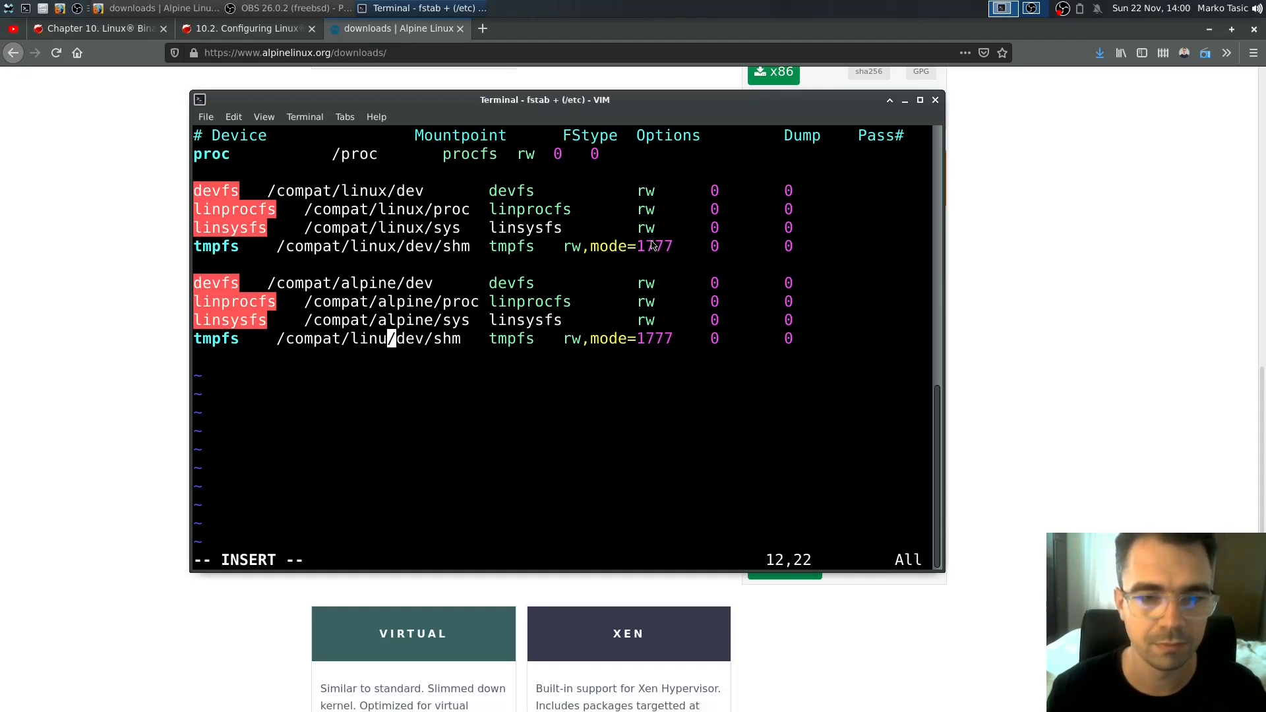
type("alpine")
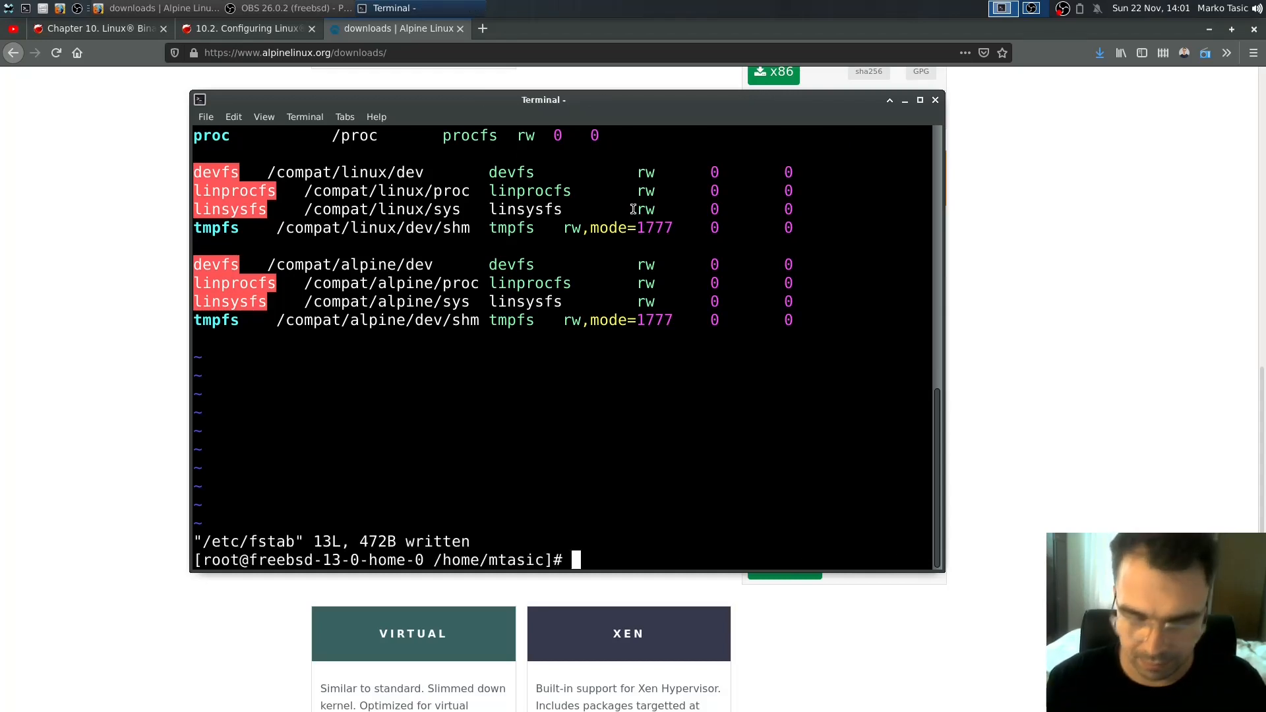
Mount dev, proc and sys under /compat/alpine
type("mount /compat/alpine/dev")
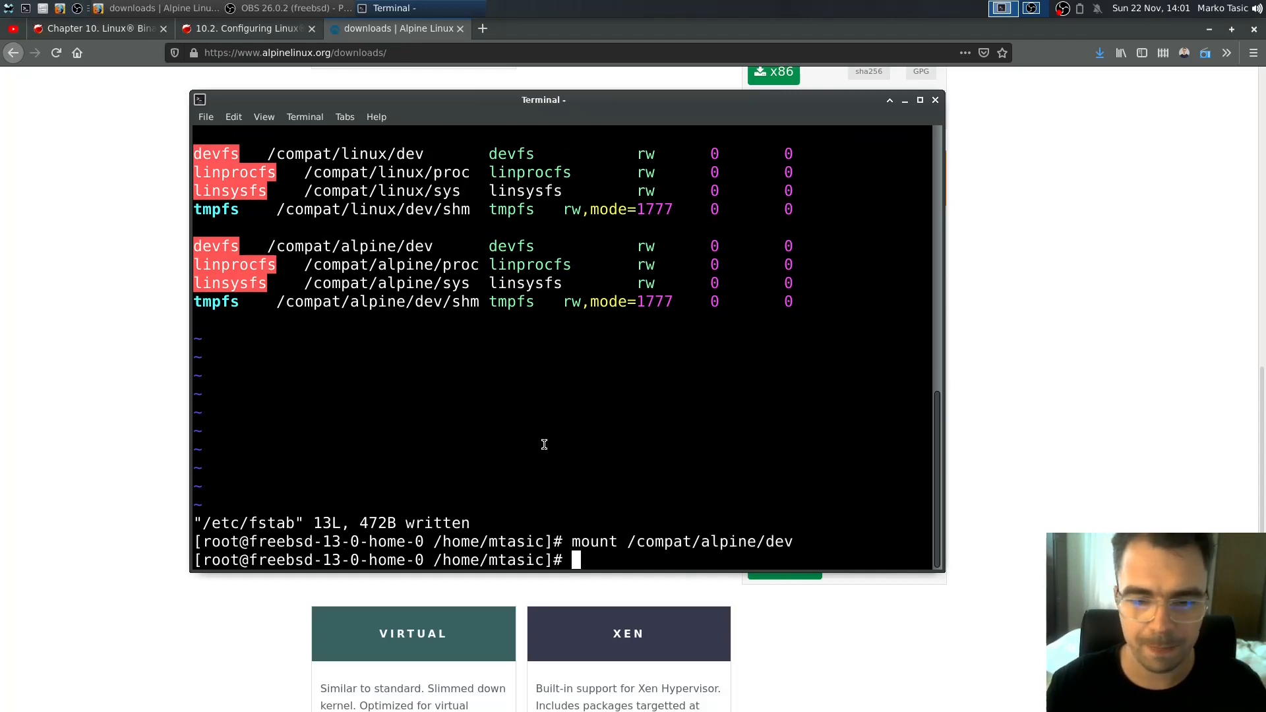
type("mount")
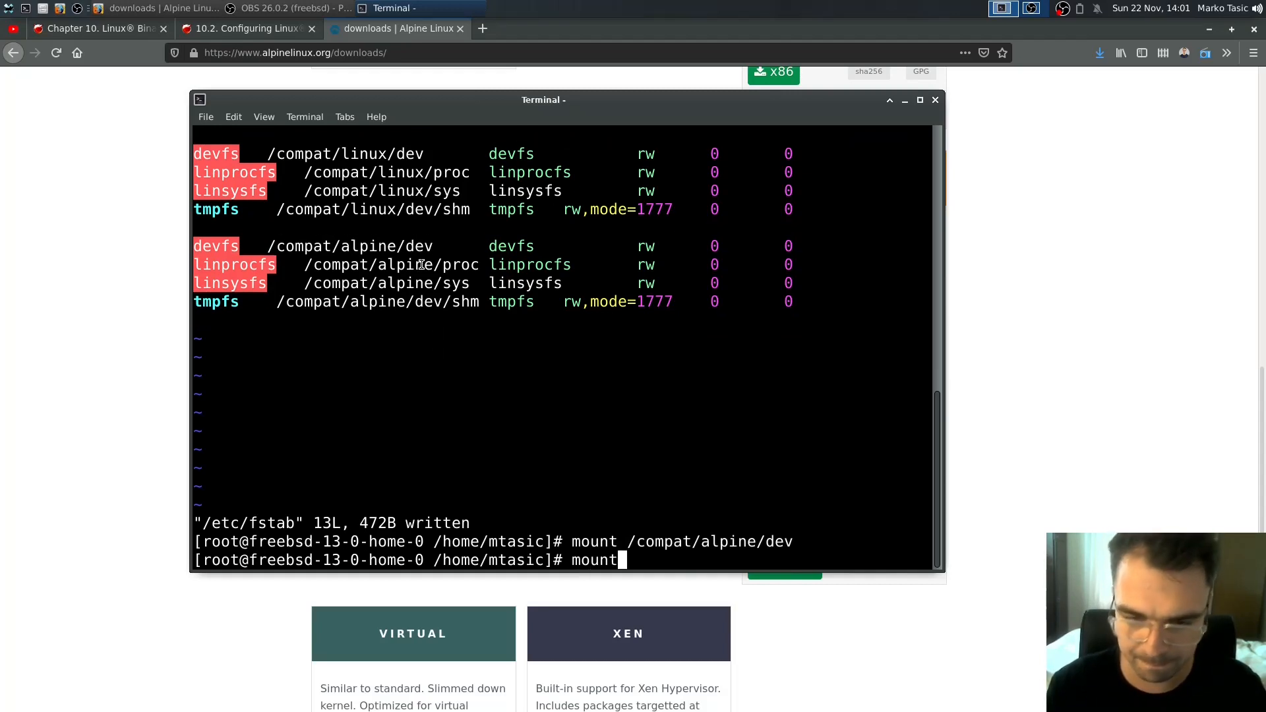
type("/compat/alpine/proc")
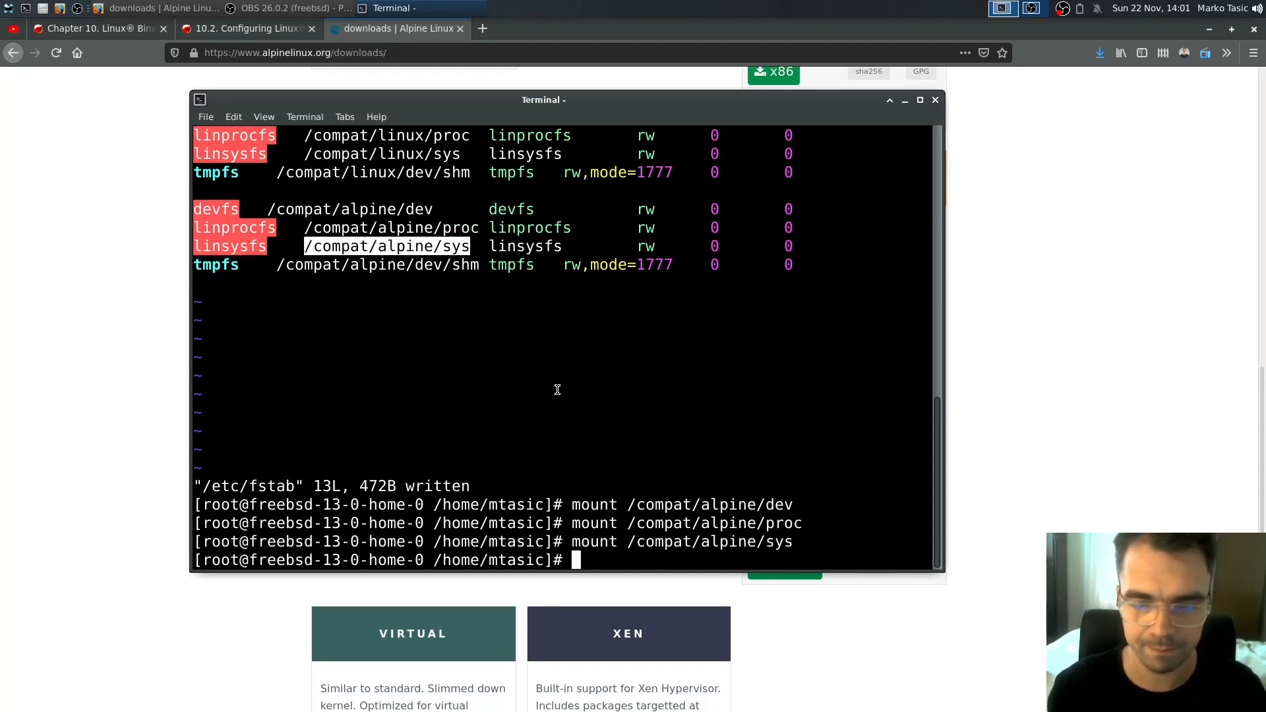
type("mo")
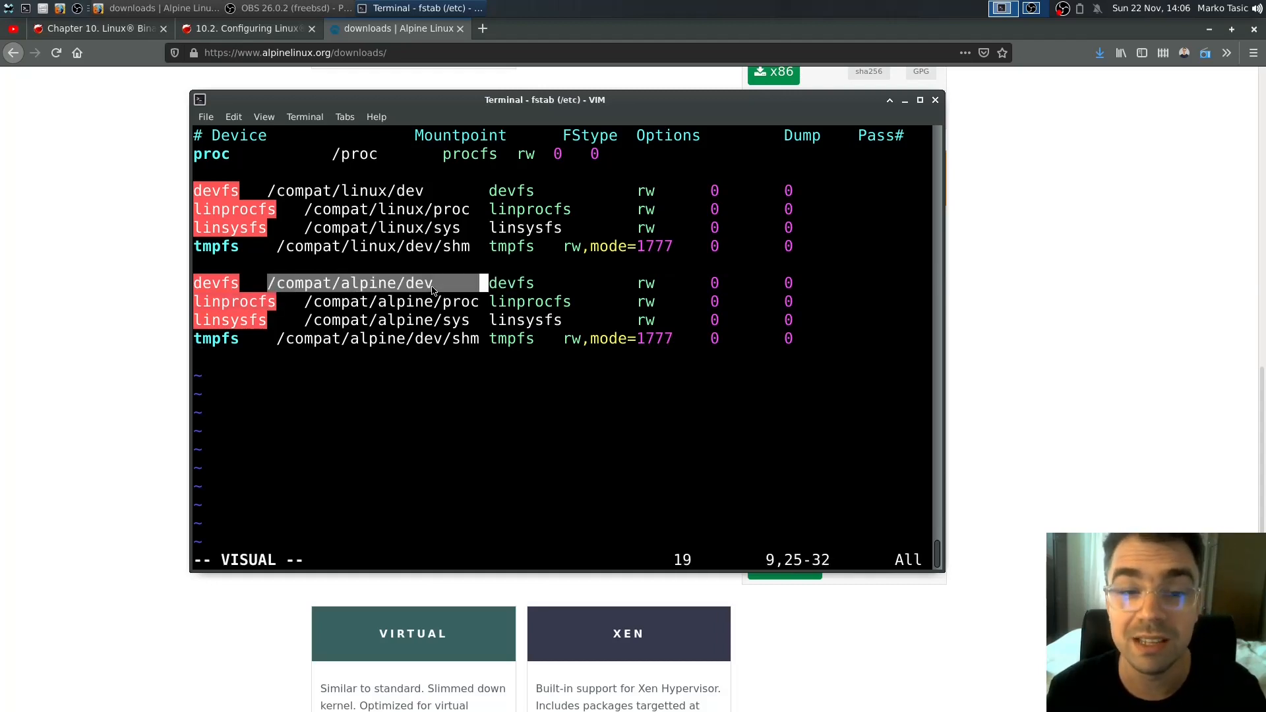
key("Escape")
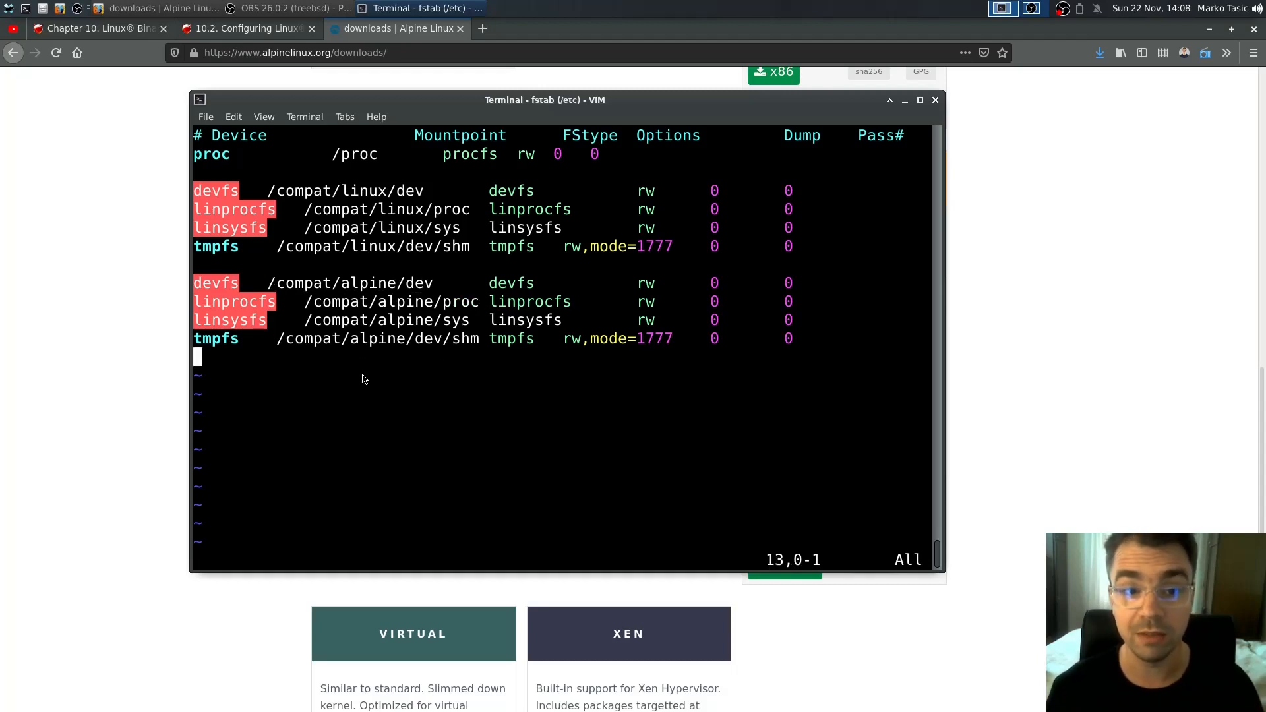
mouse_move(368, 388)
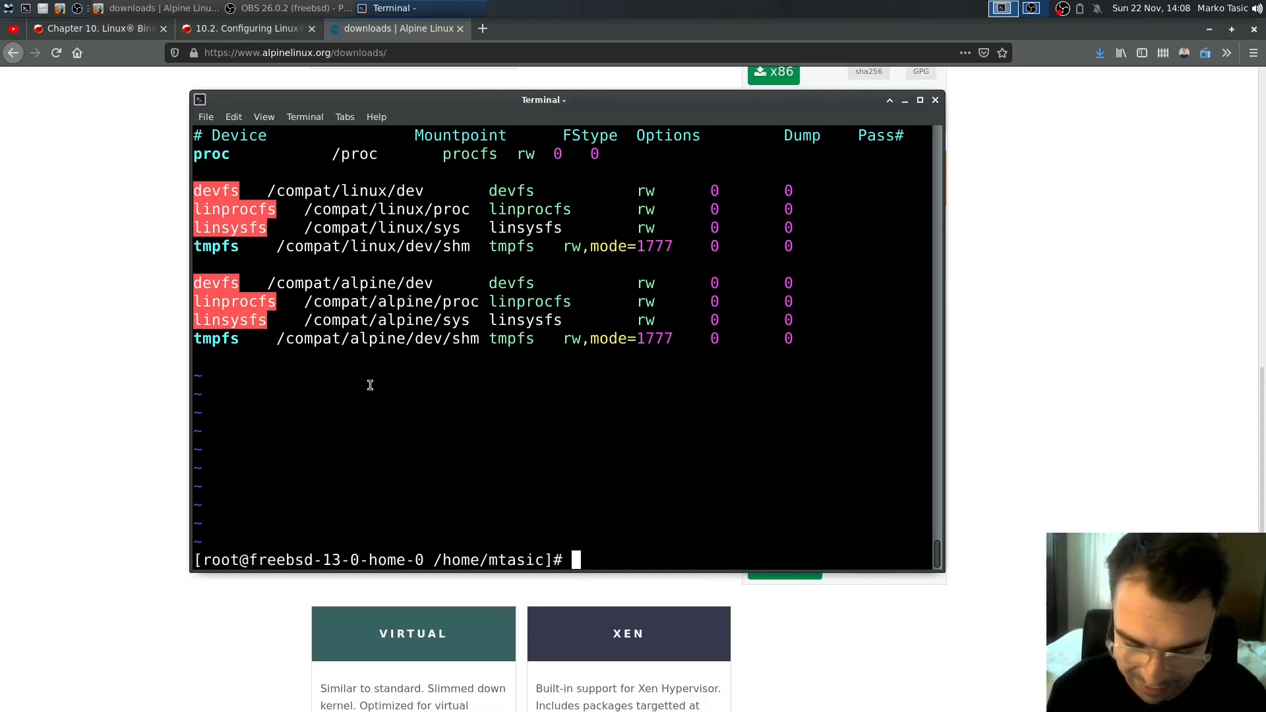
List /compat, /compat/linux/dev and Downloads to check the current layout
type("ls /compat/")
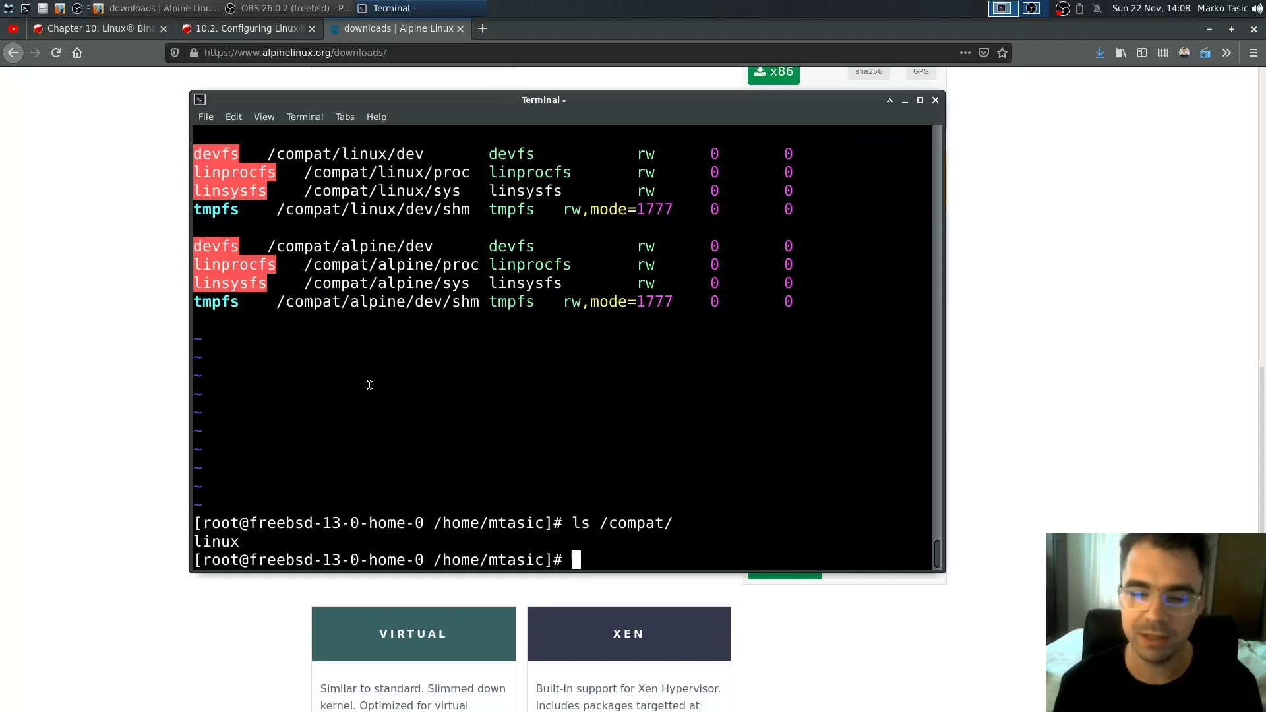
type("ls /compat/")
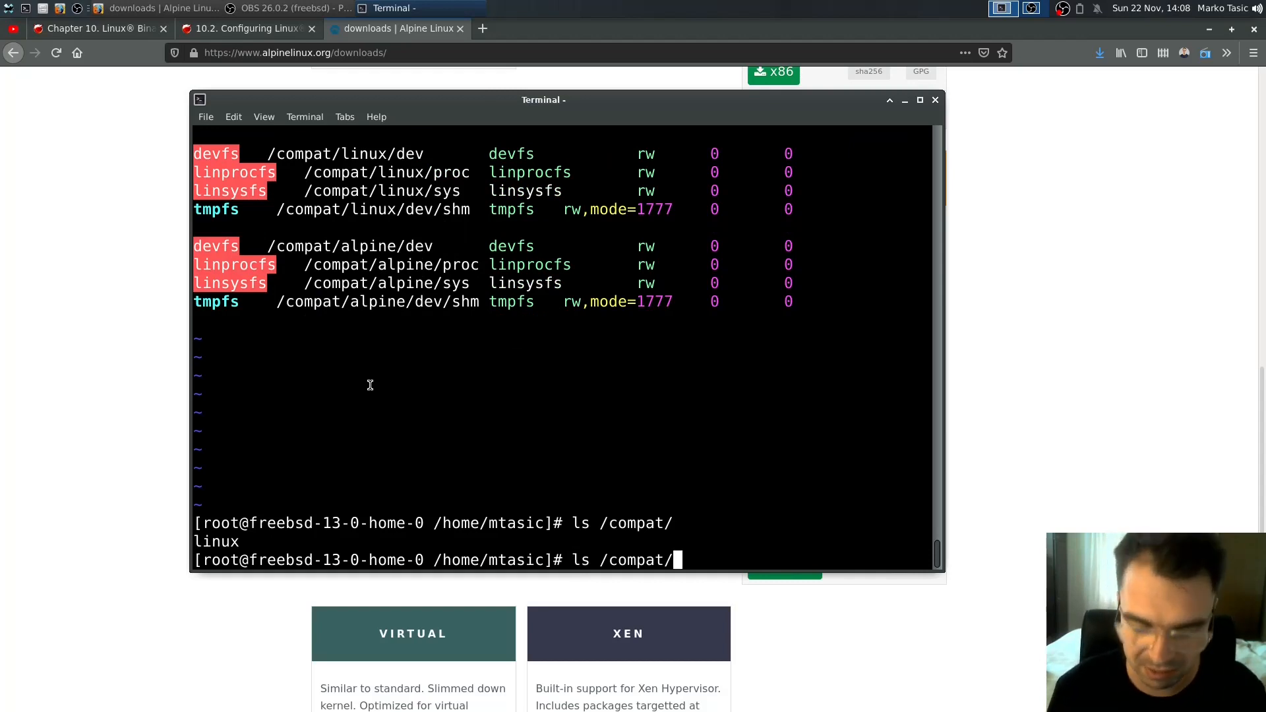
type("linux/")
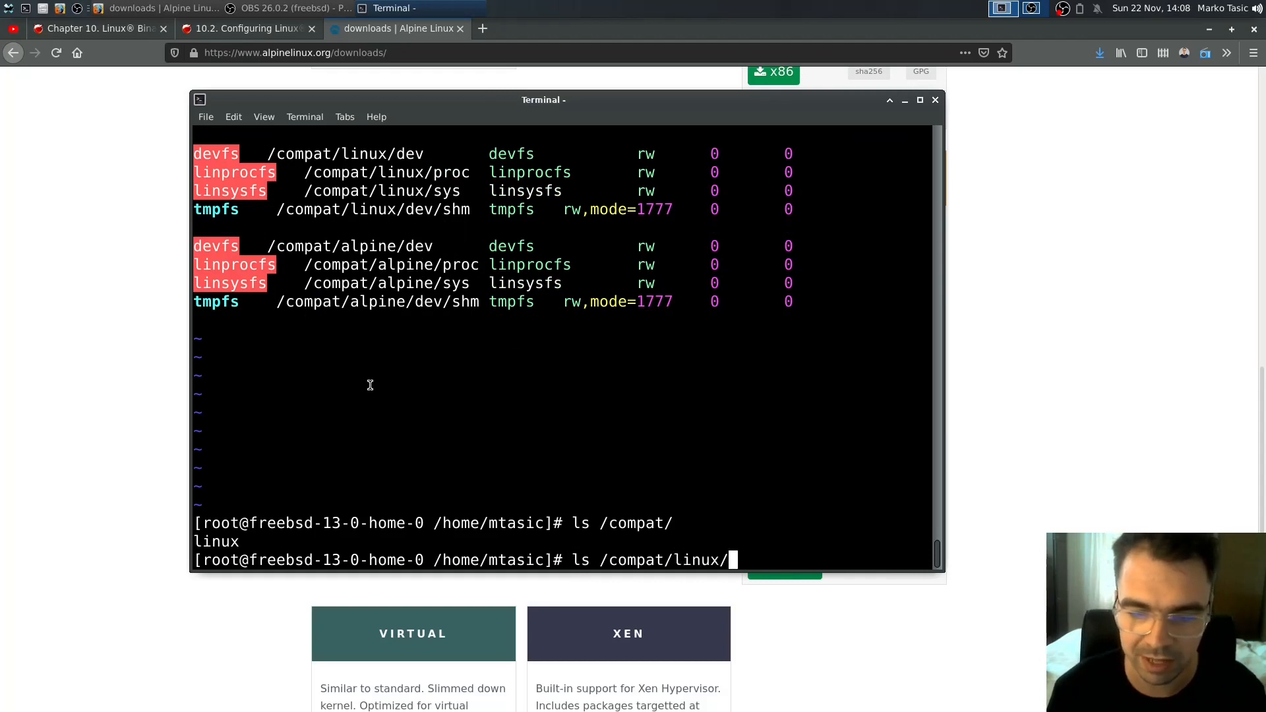
type("dev/")
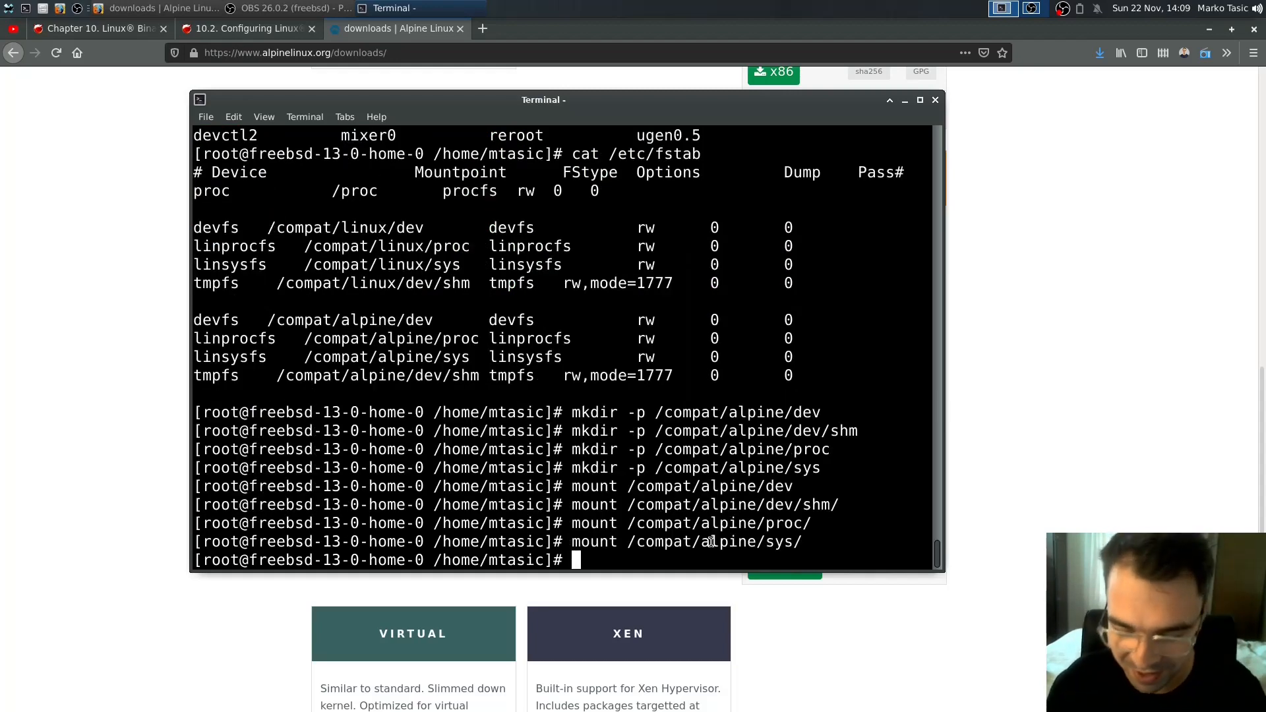
type("ls /compat/alpine/")
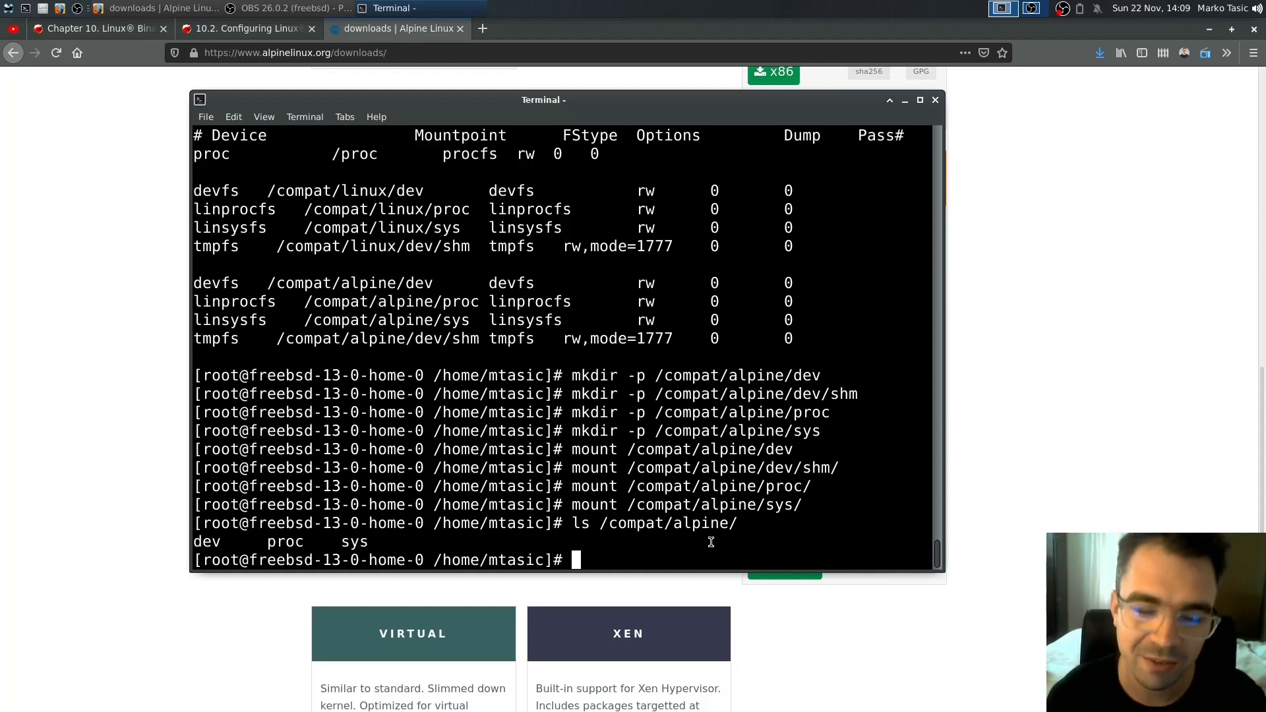
type("ls Downloads/")
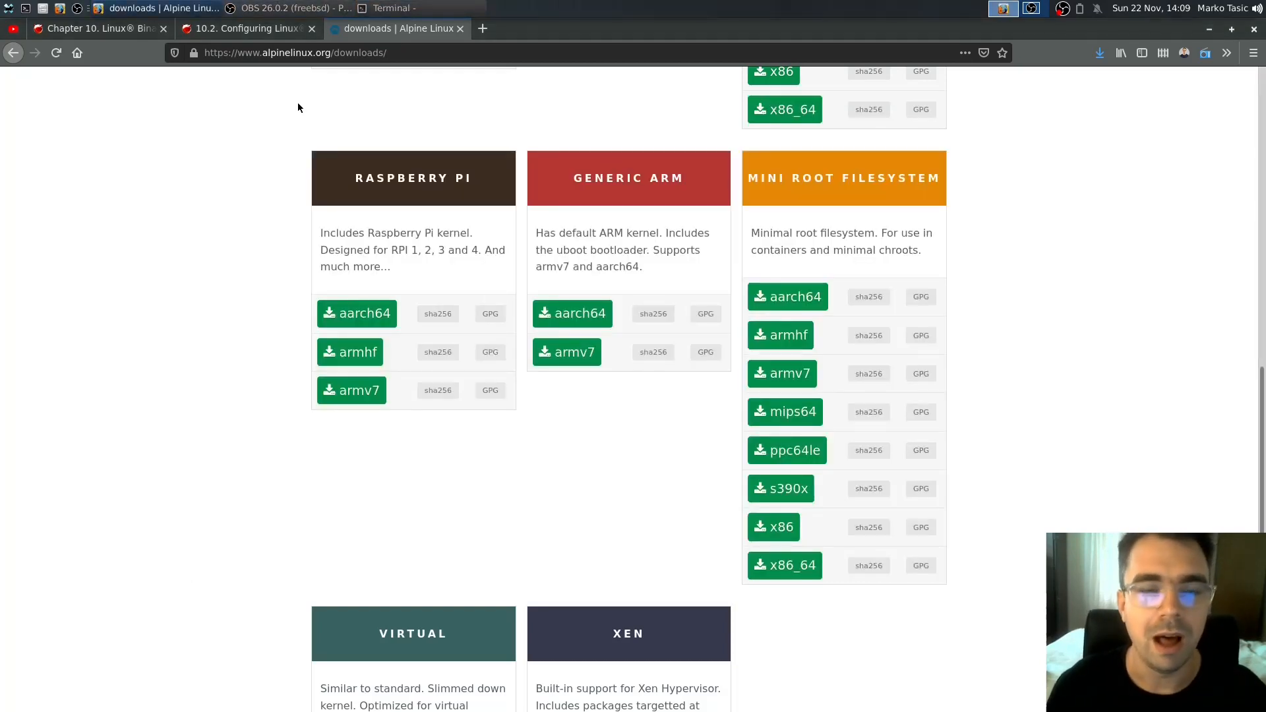
mouse_move(817, 220)
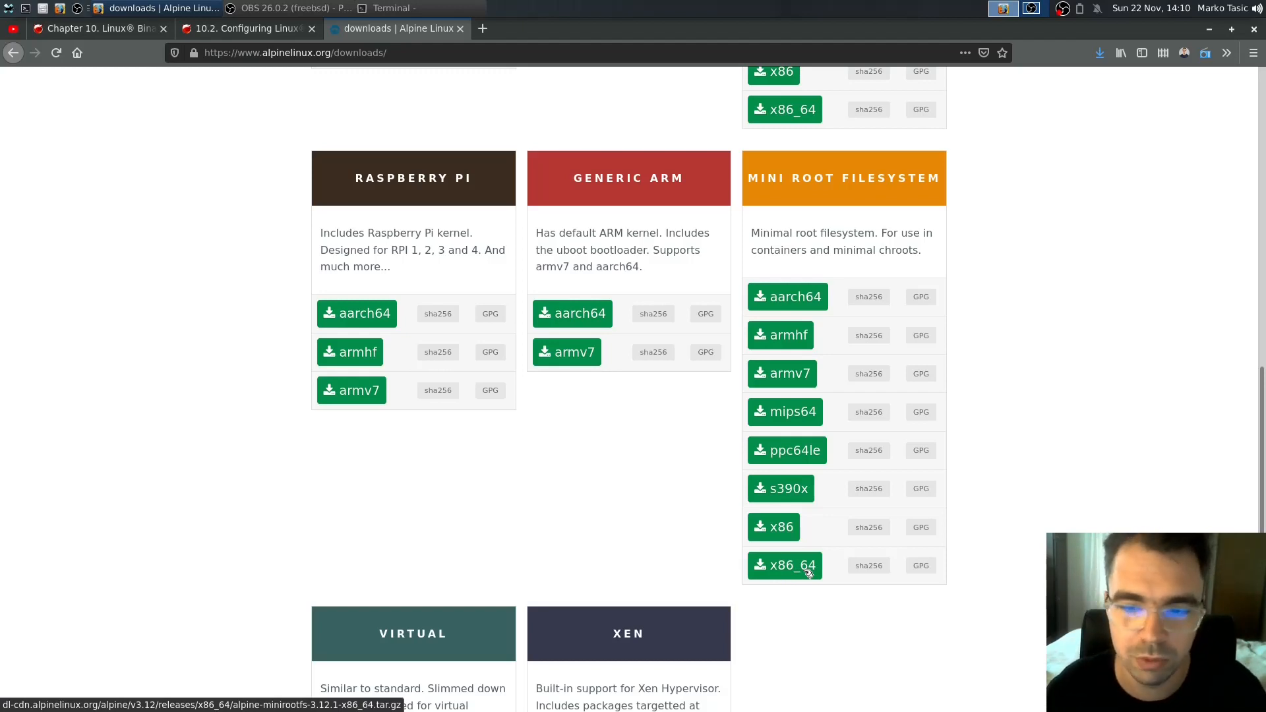
Save the x86_64 Mini Root Filesystem archive into the Downloads folder
left_click(783, 565)
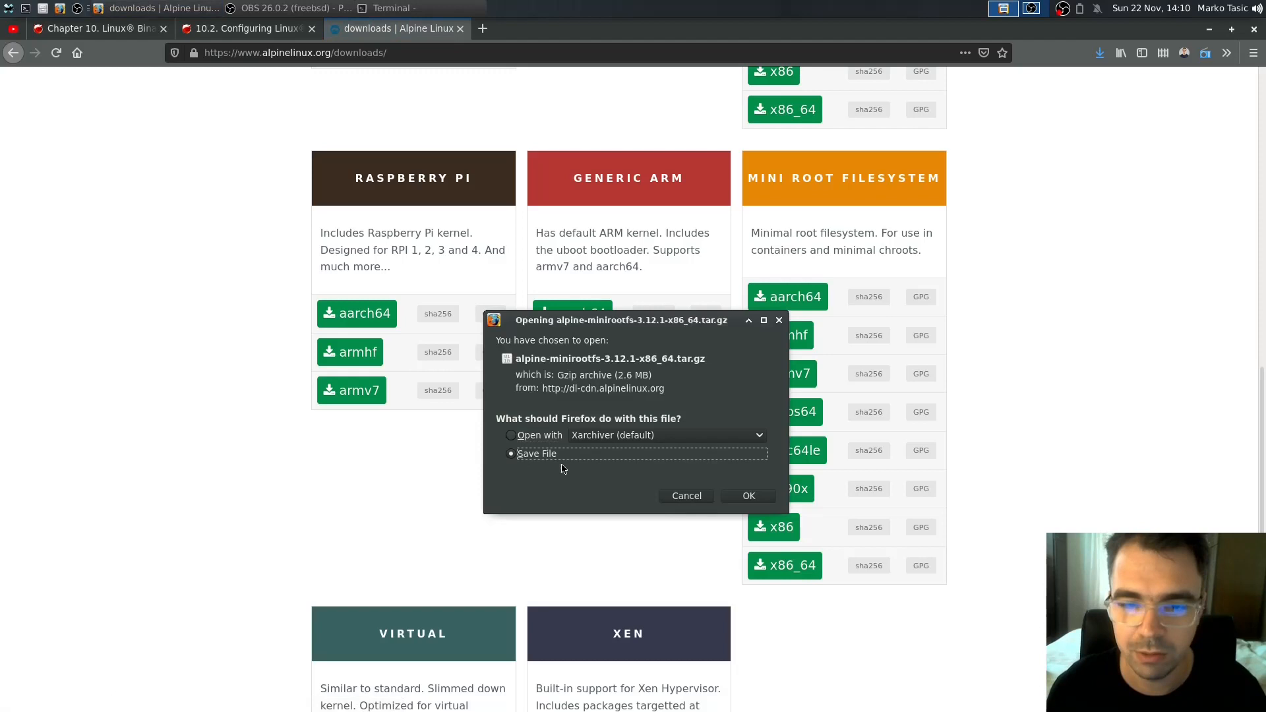
left_click(748, 496)
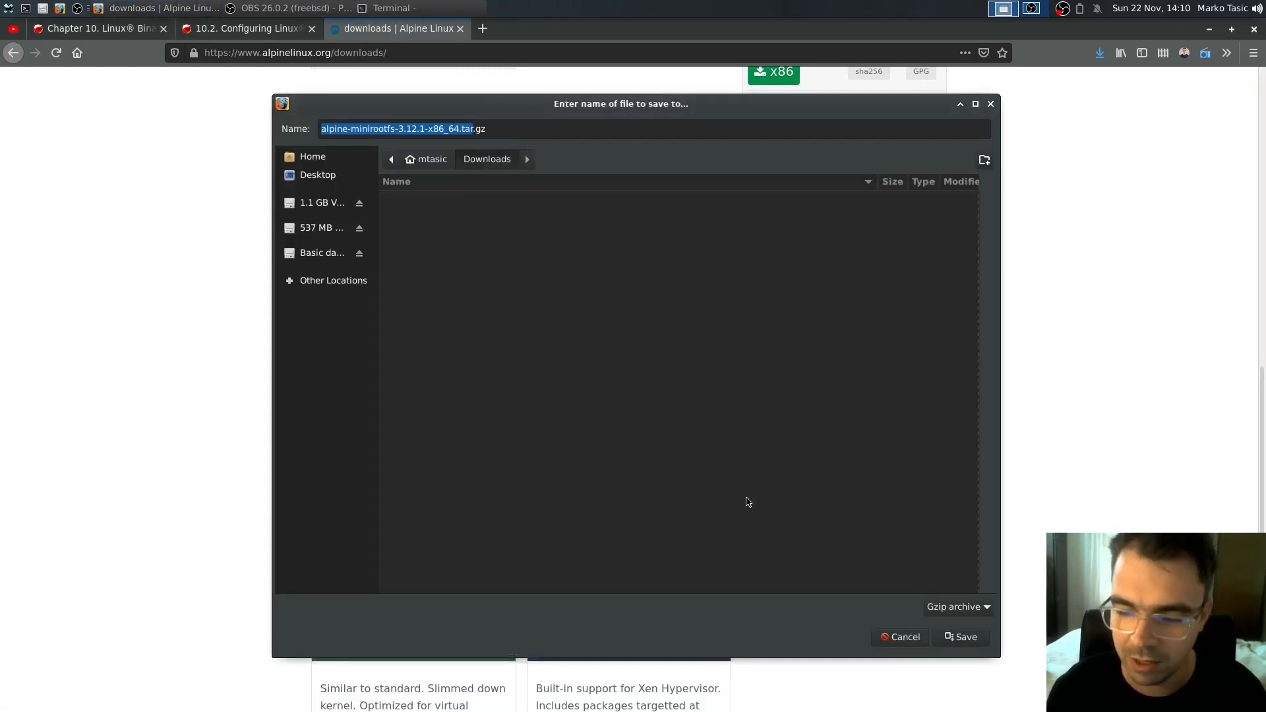
left_click(900, 638)
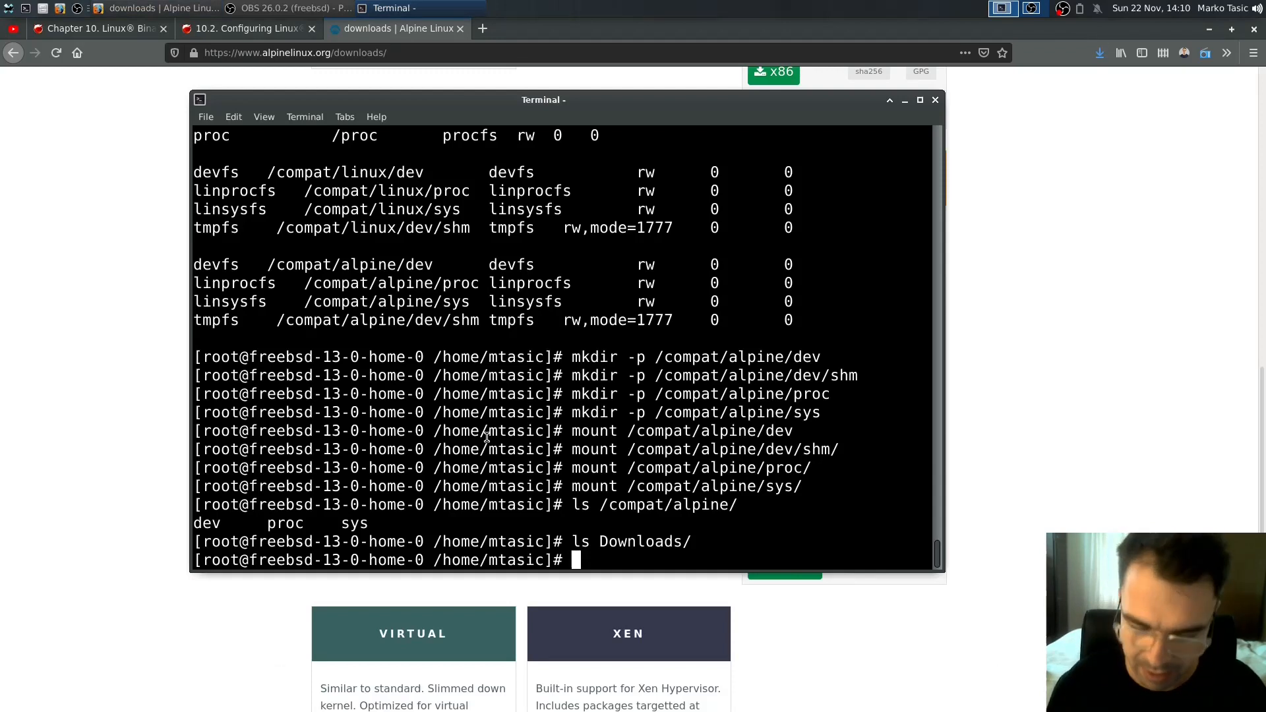
Move alpine-minirootfs-3.12.1-x86_64.tar.gz into /compat/alpine and begin a tar extraction command
type("mv Downloads/alpine-minirootfs-3.12.1-x86_64.tar.gz")
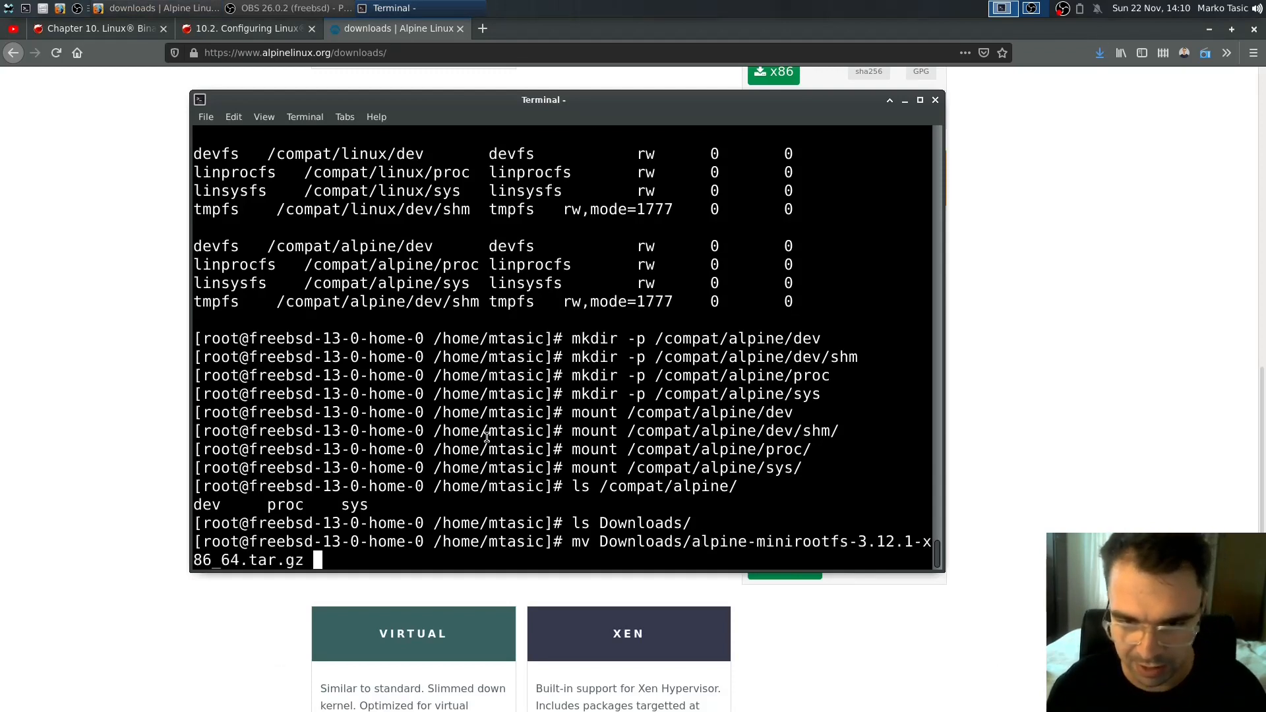
type("/compat/alpine/")
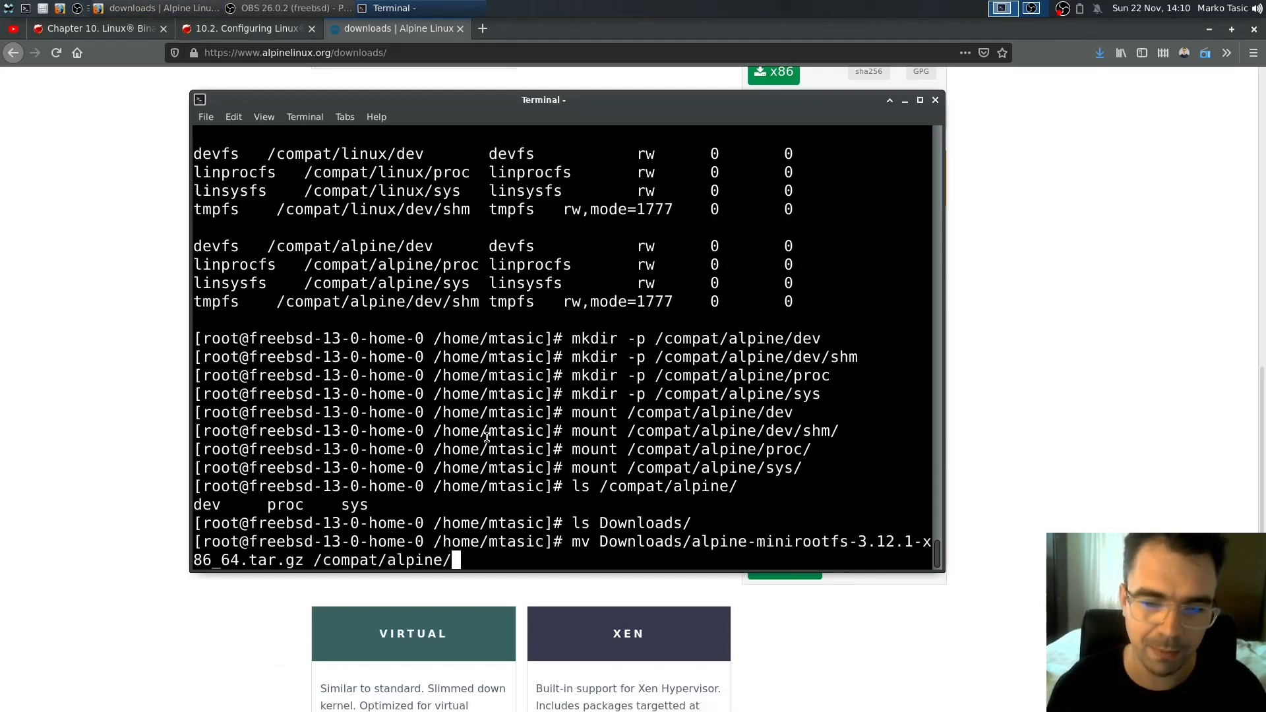
type("cd /compat/")
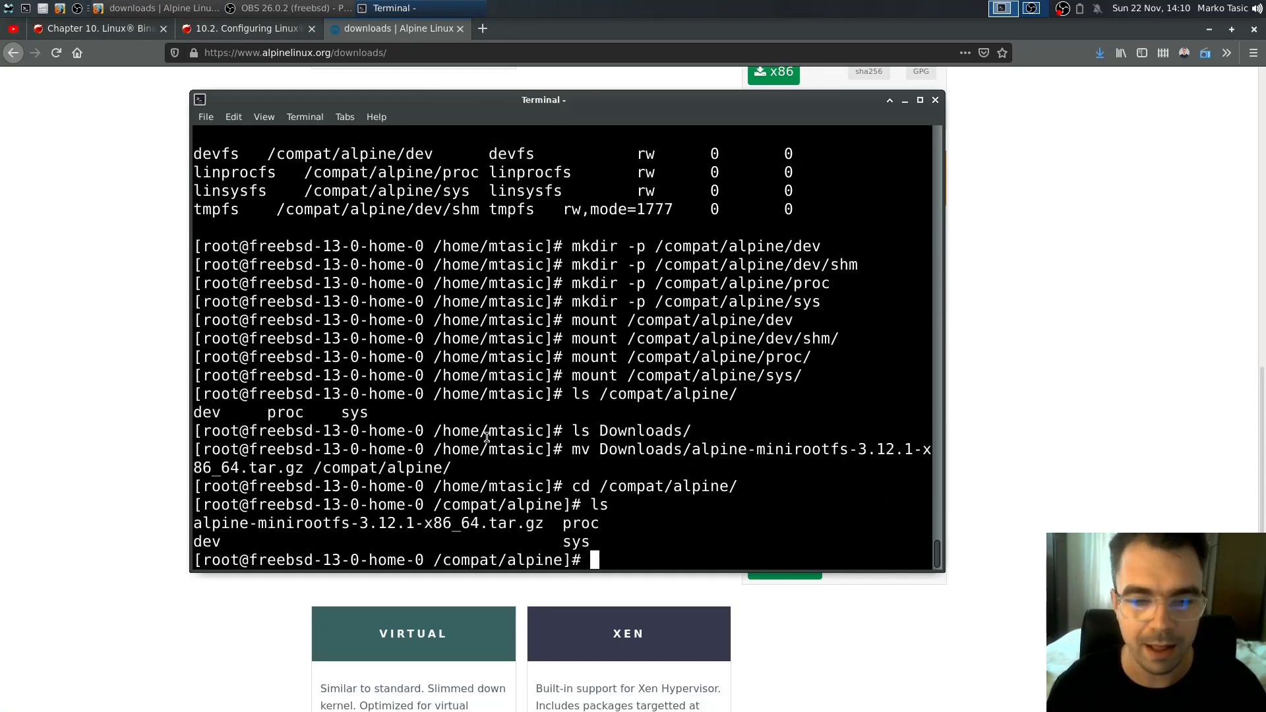
type("ls -l")
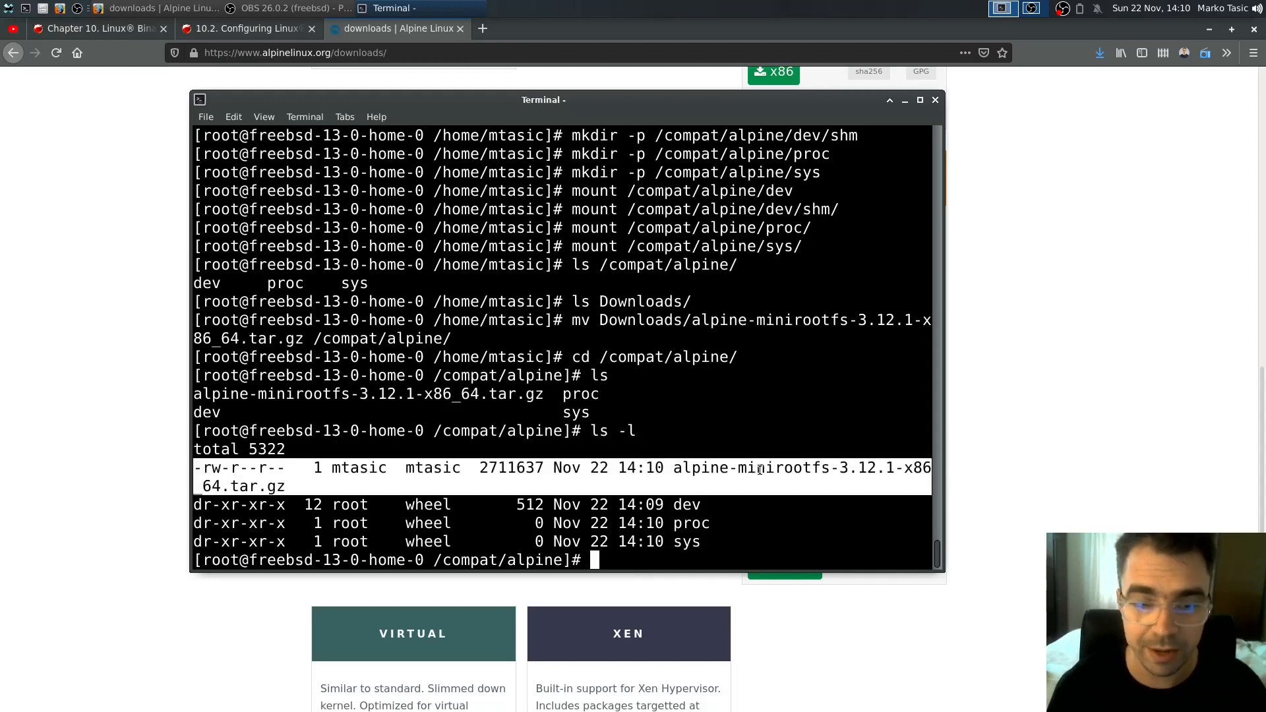
type("tar xzvf")
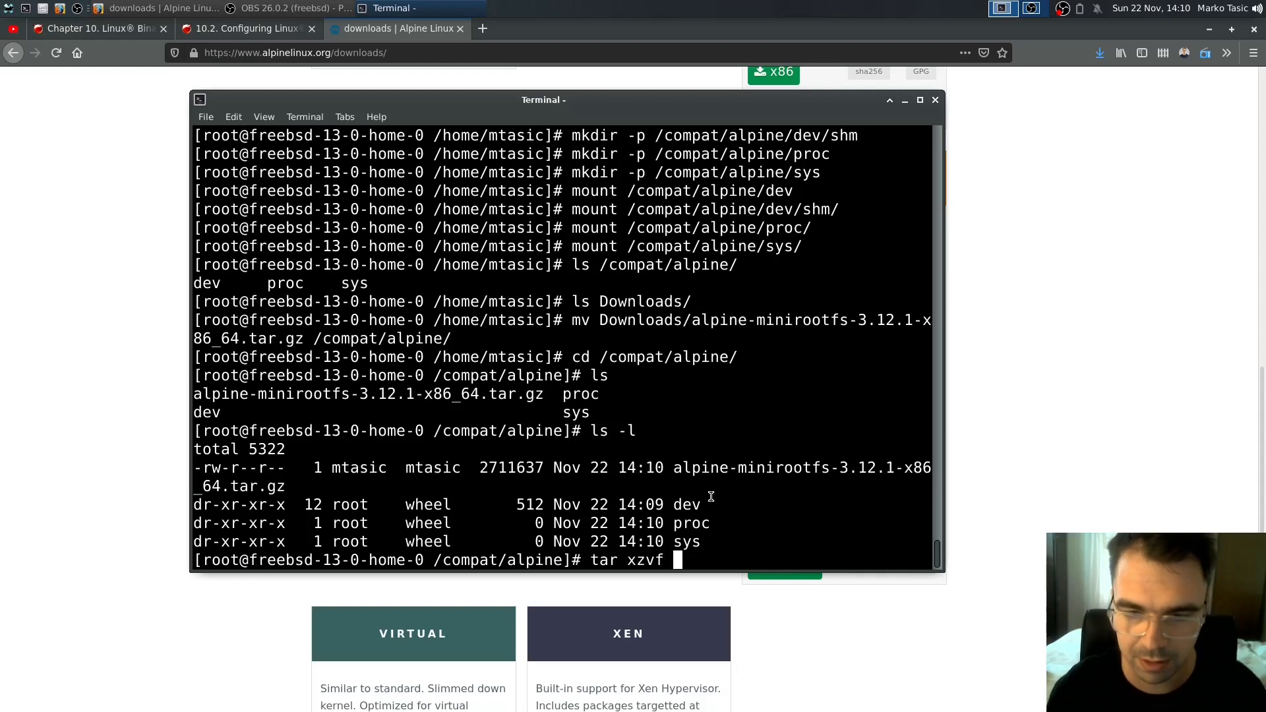
type("alpine-minirootfs-3.12.1-x86_64.tar.gz")
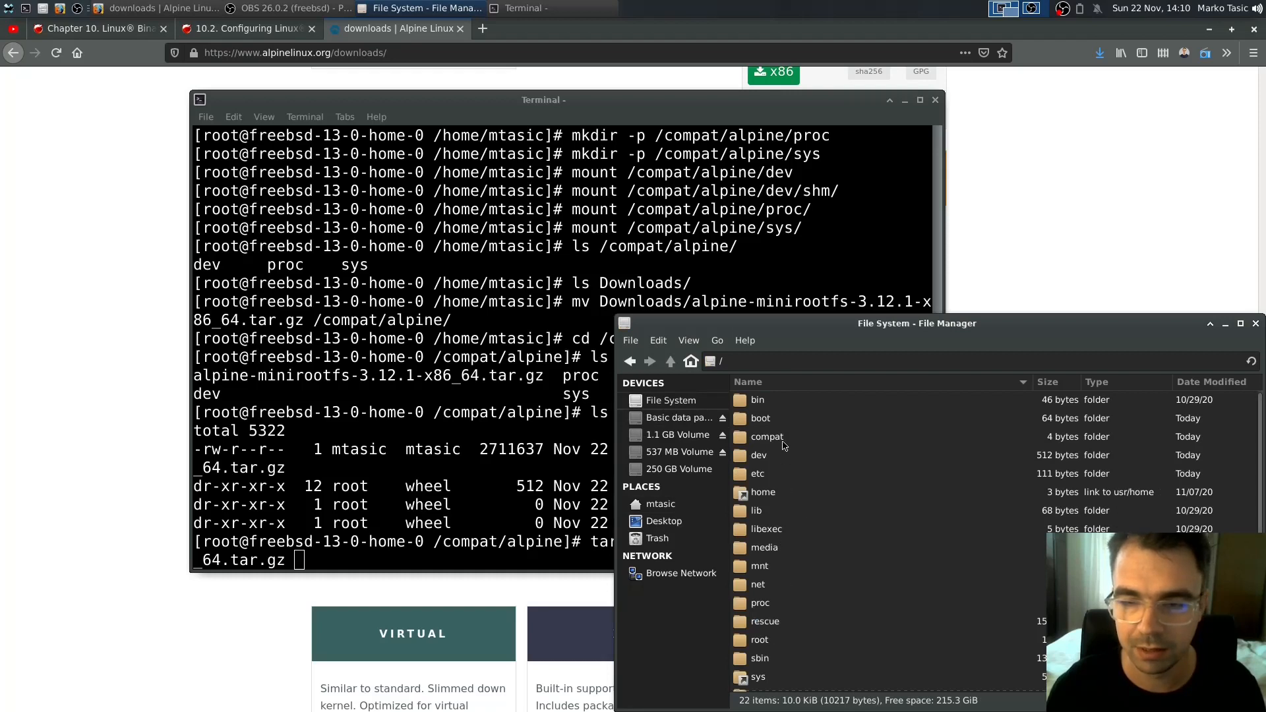
Browse Thunar into compat/alpine to view the extracted root filesystem folders
double_click(766, 436)
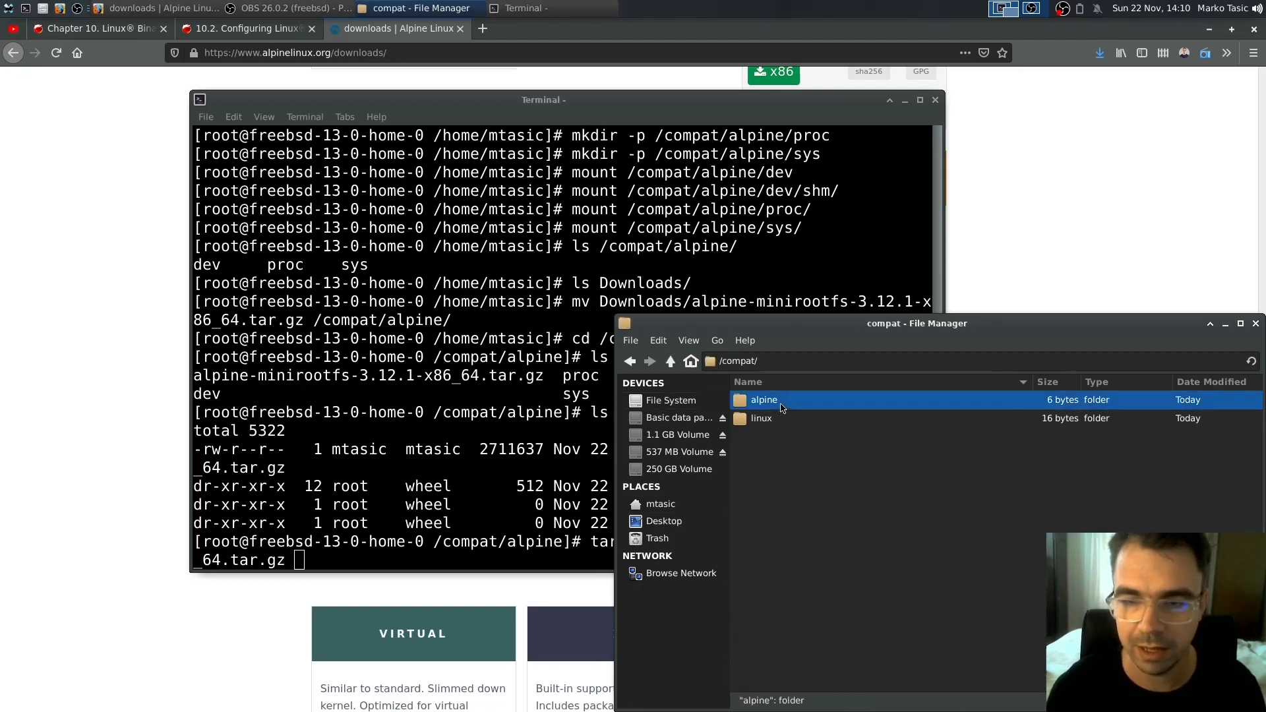
double_click(764, 400)
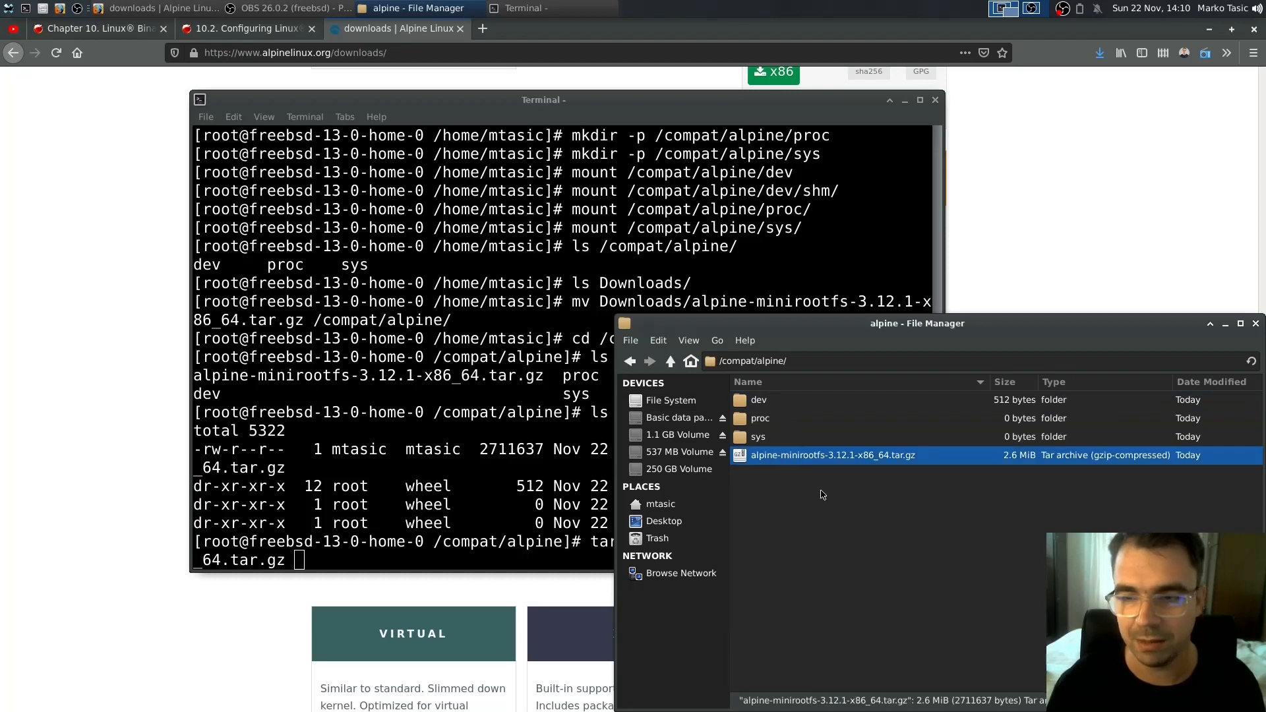
left_click(792, 509)
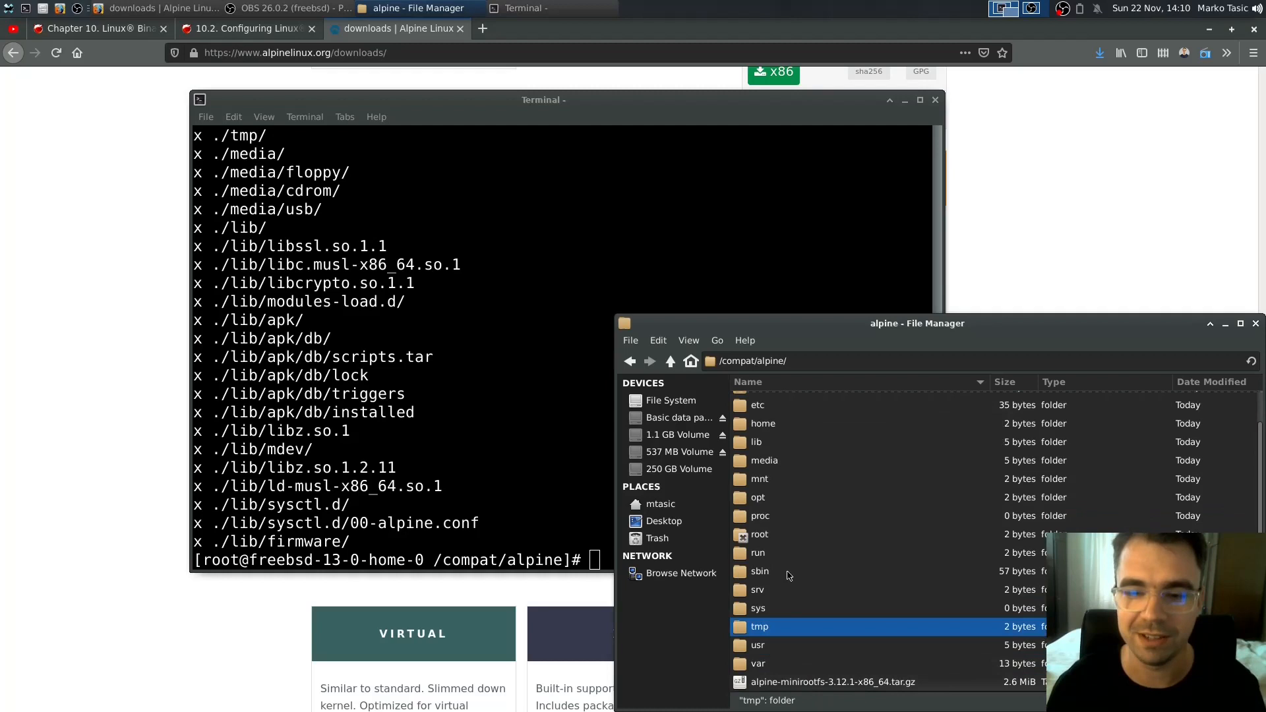
Delete alpine-minirootfs-3.12.1-x86_64.tar.gz from /compat/alpine
left_click(832, 681)
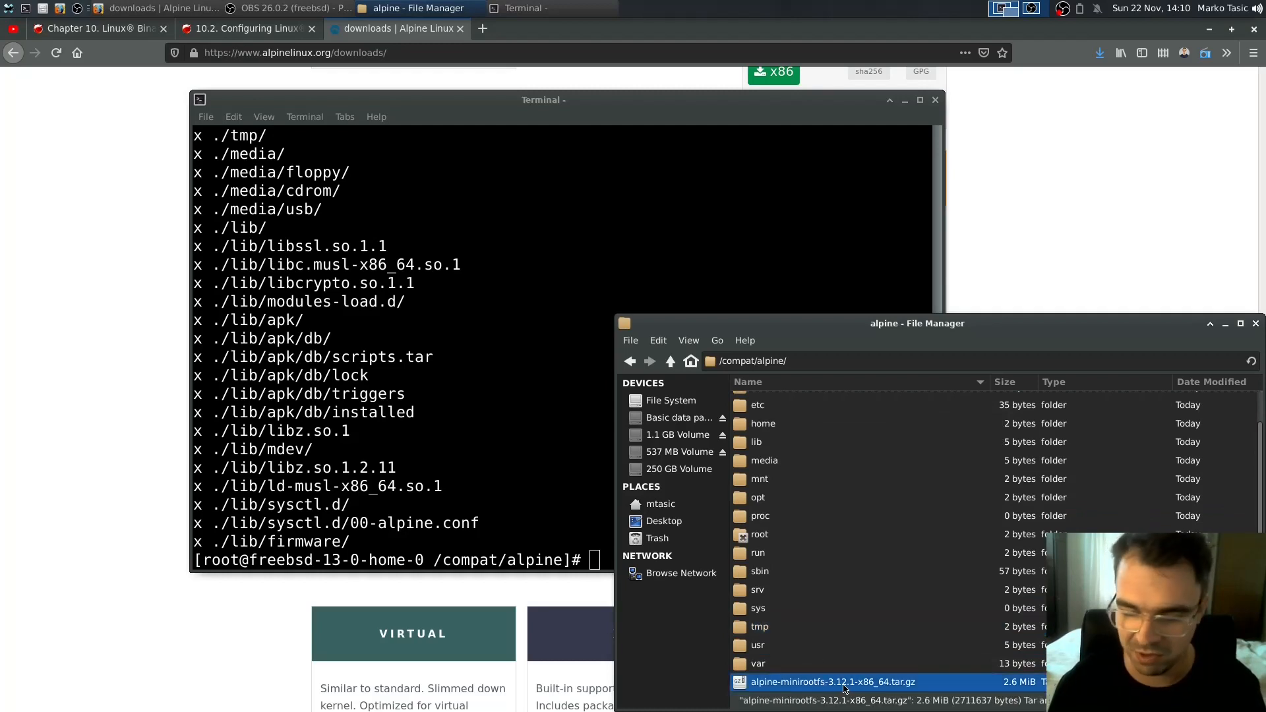
type("rm alpine-minirootfs-3.12.1-x86_64.tar.gz")
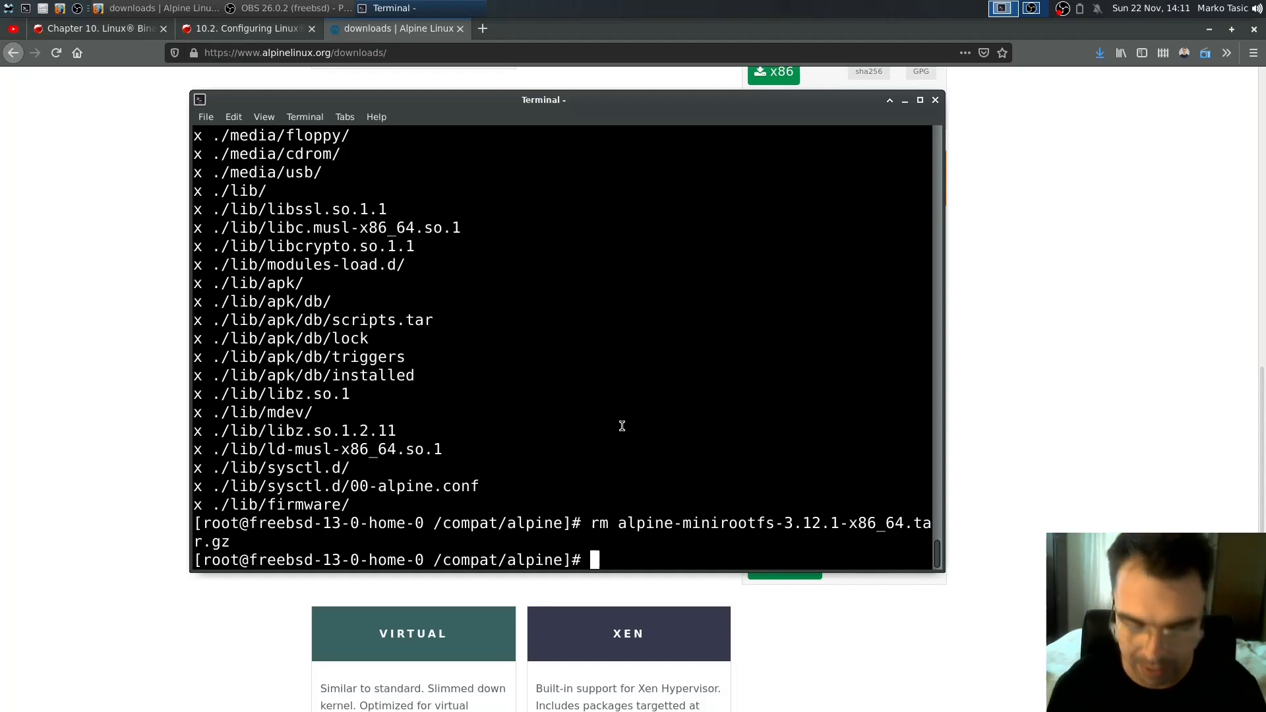
Enter the Alpine chroot at /compat/alpine using /bin/sh
type("chroot")
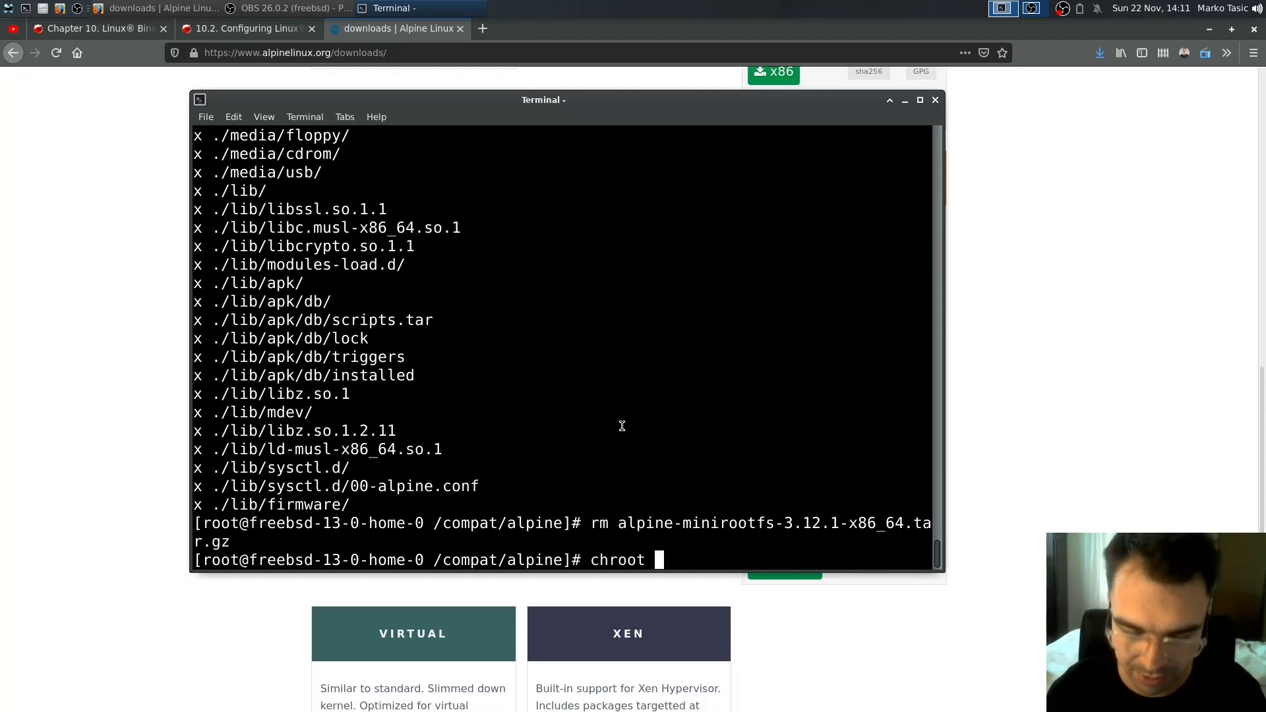
type("/c")
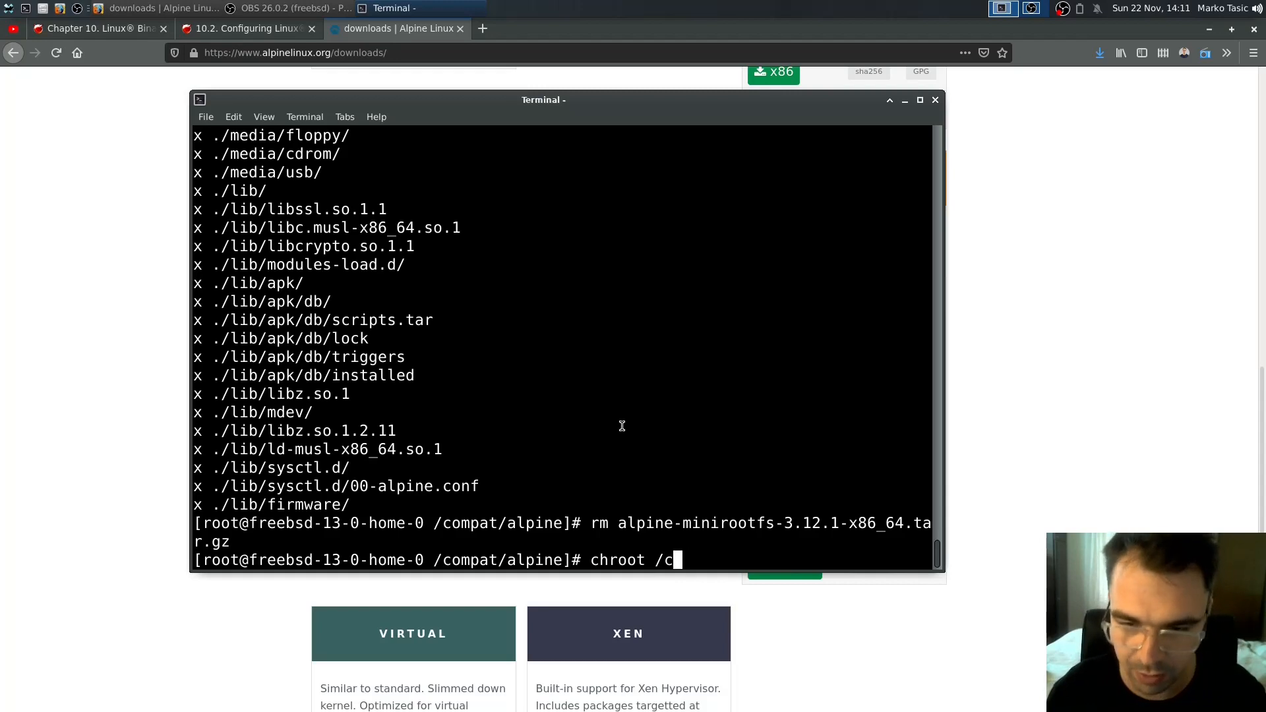
type("om")
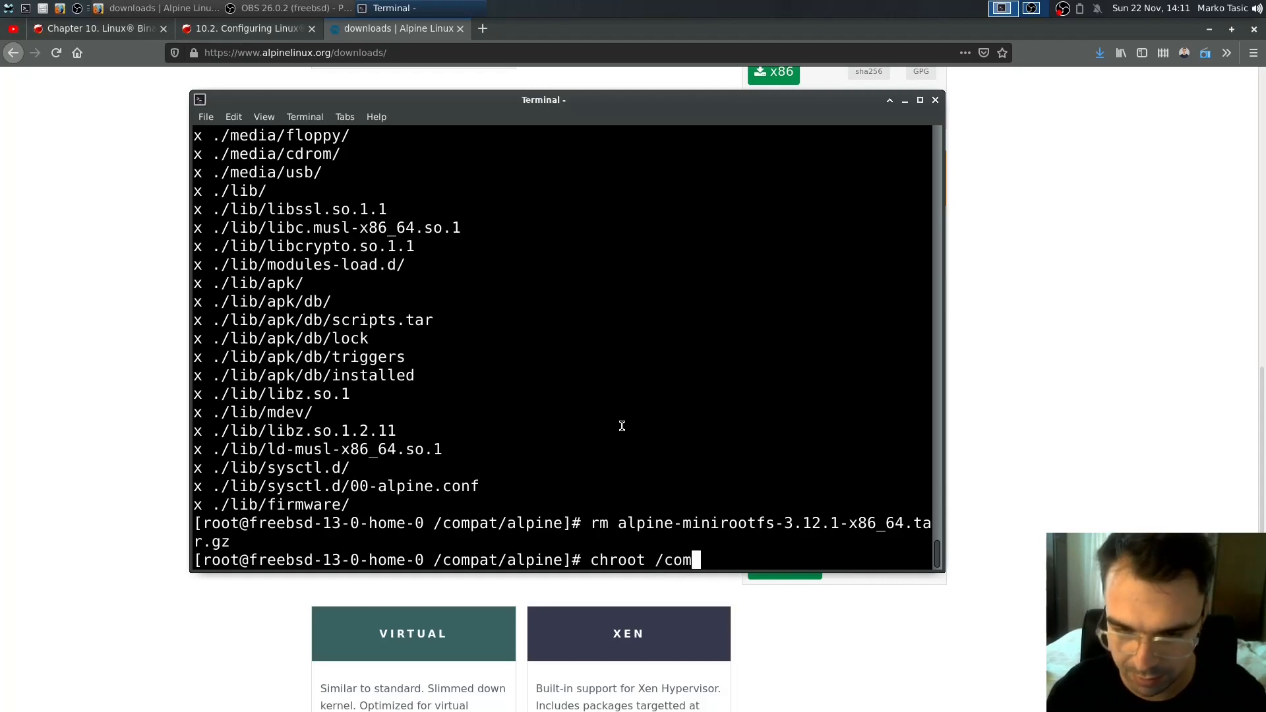
type("pat/alpine")
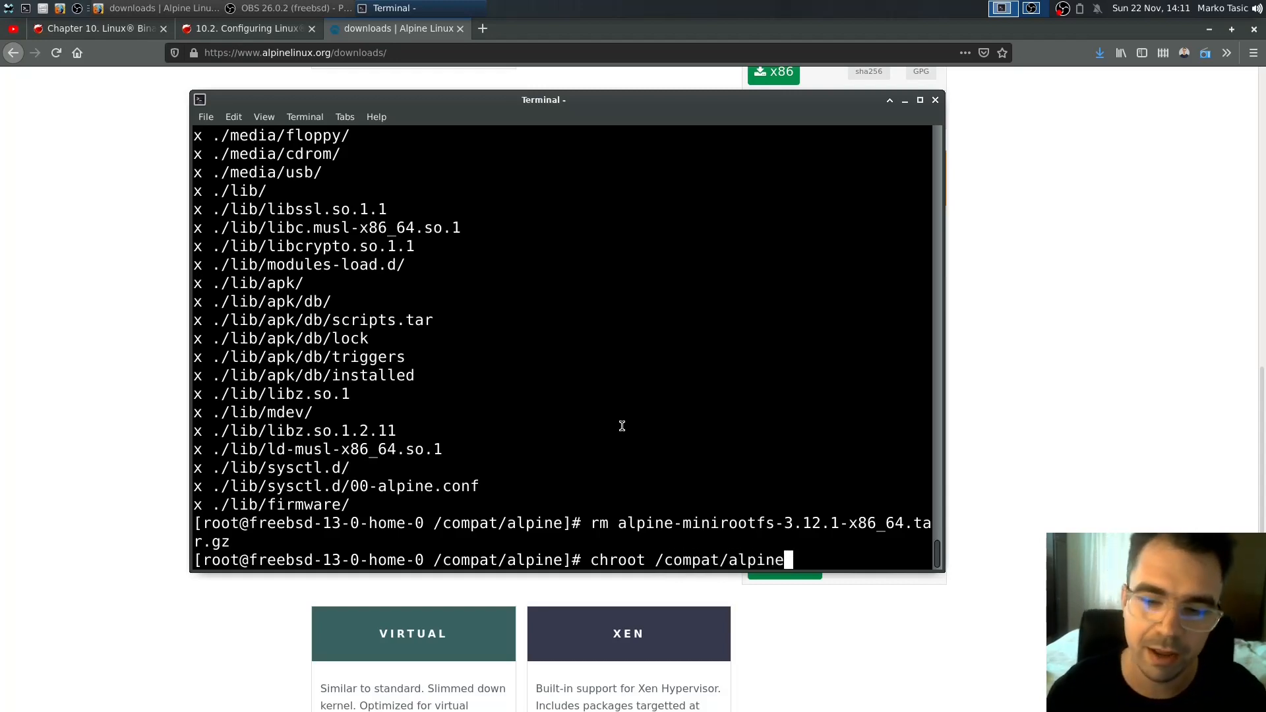
type("/bin")
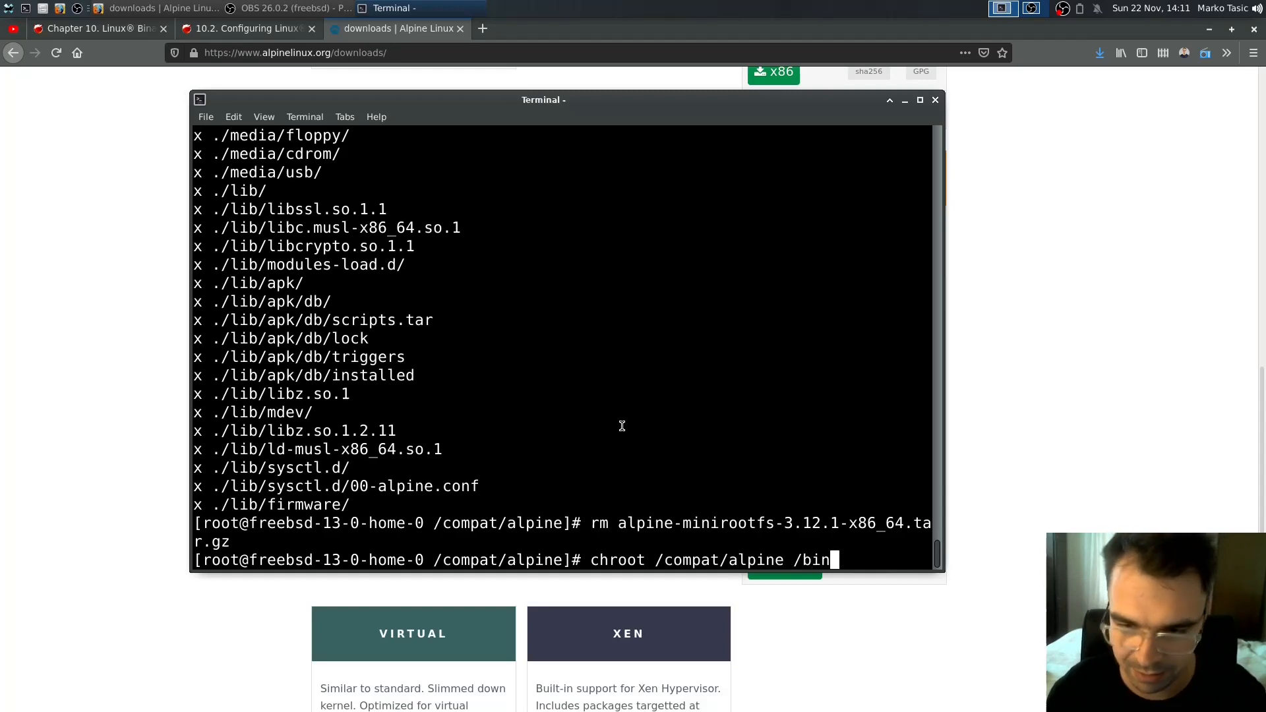
type("sh")
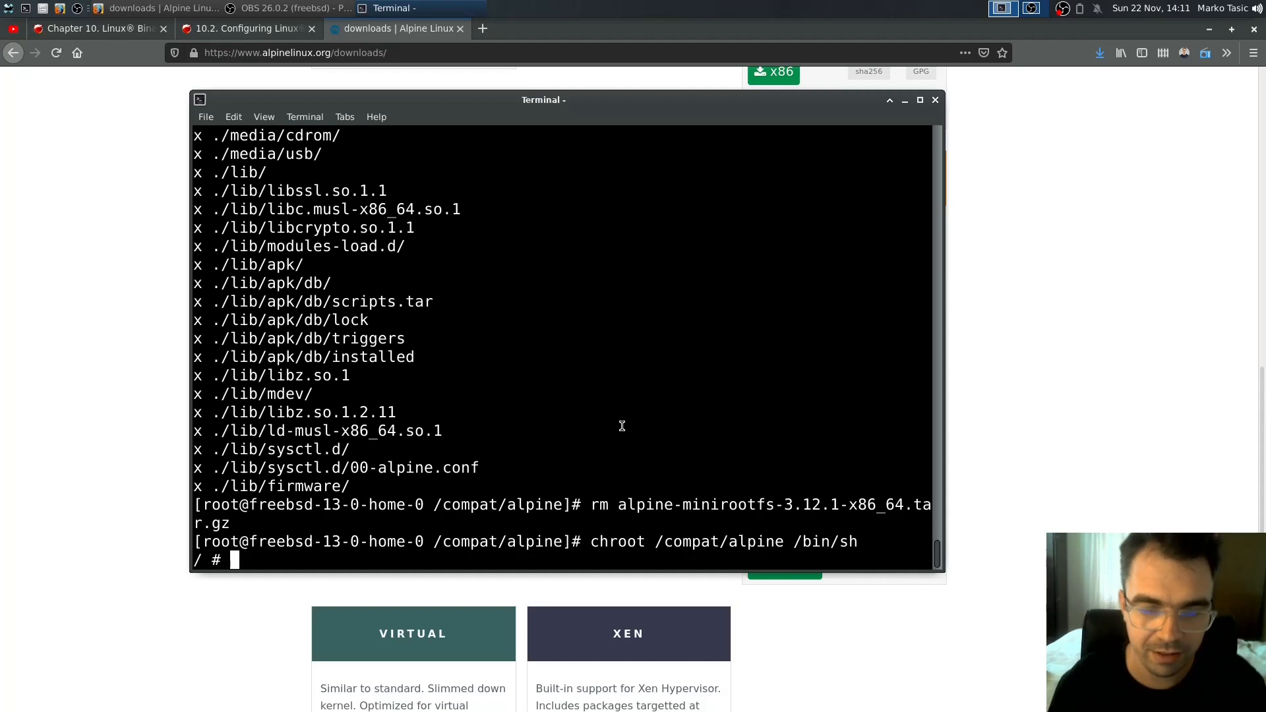
Run apk update and cancel it when the index fetch stalls
type("apl")
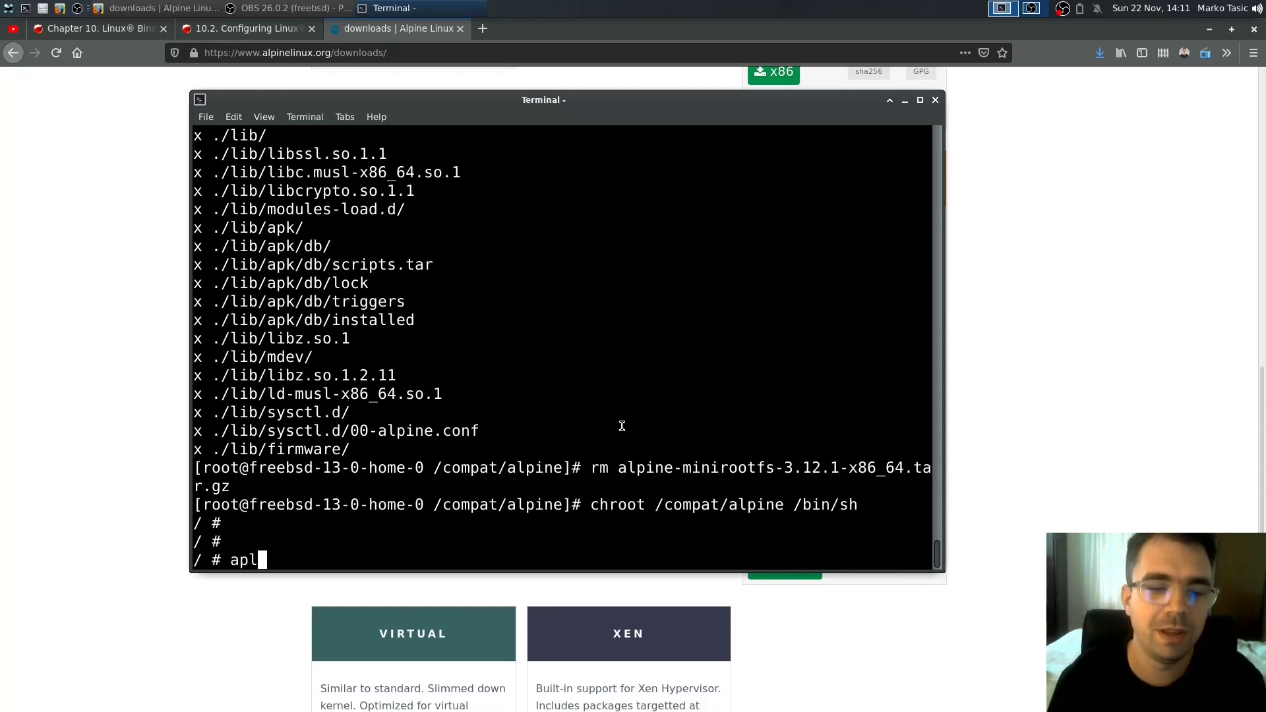
type("k")
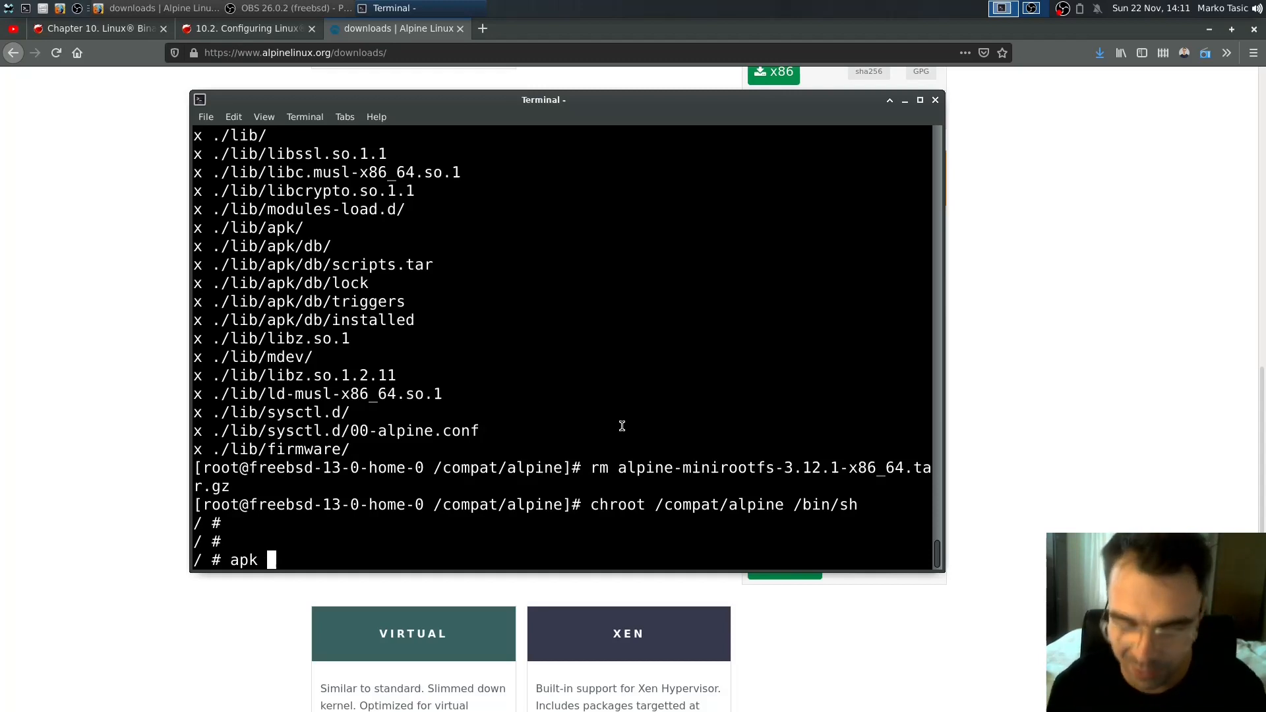
type("update")
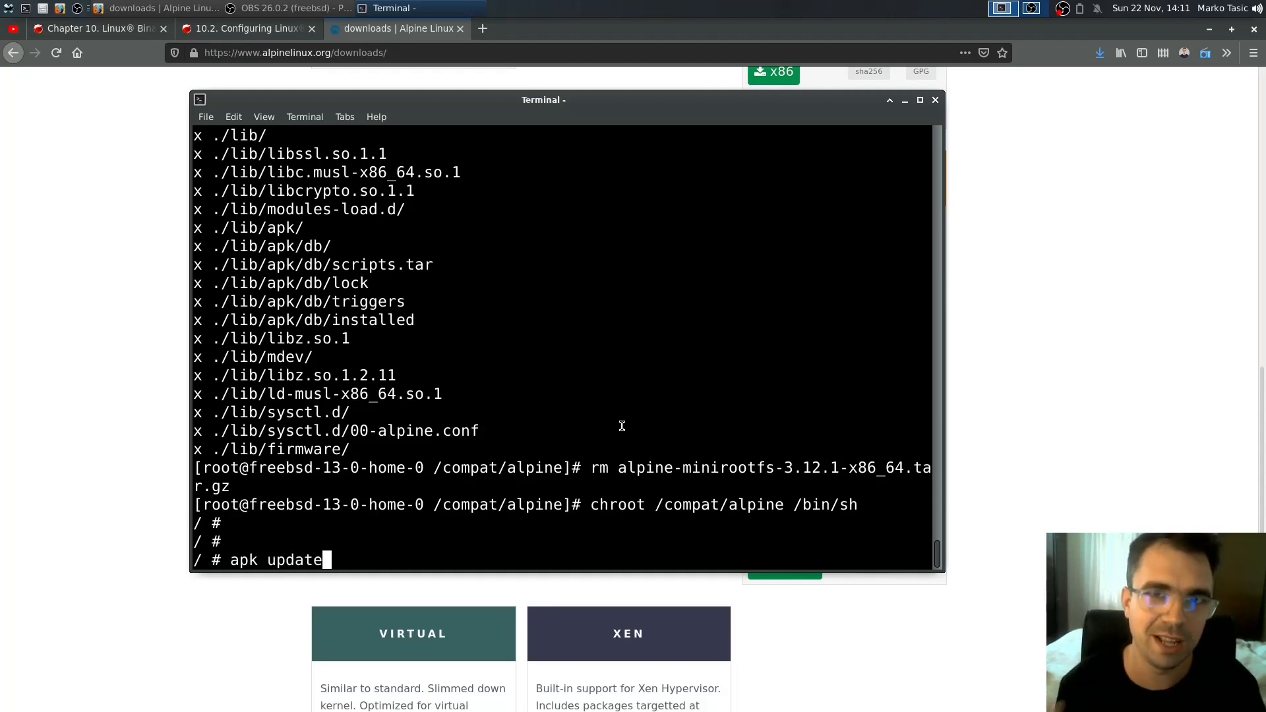
key("Return")
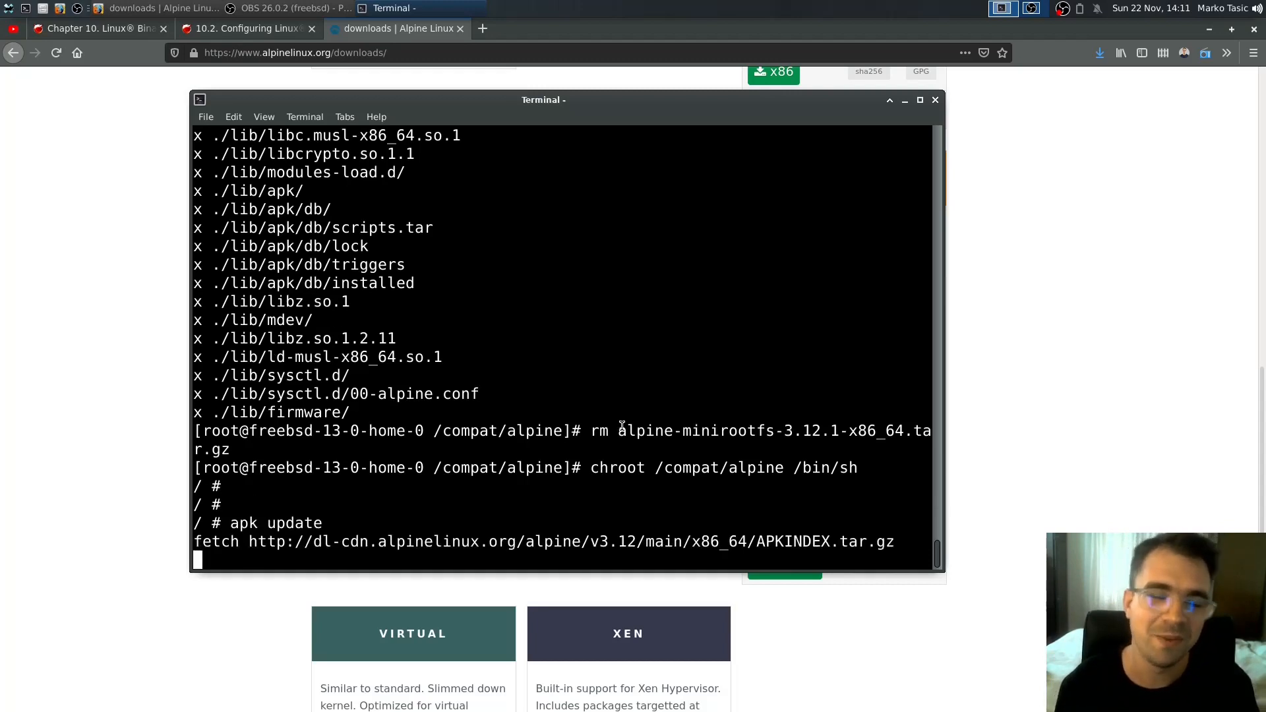
key("ctrl+c")
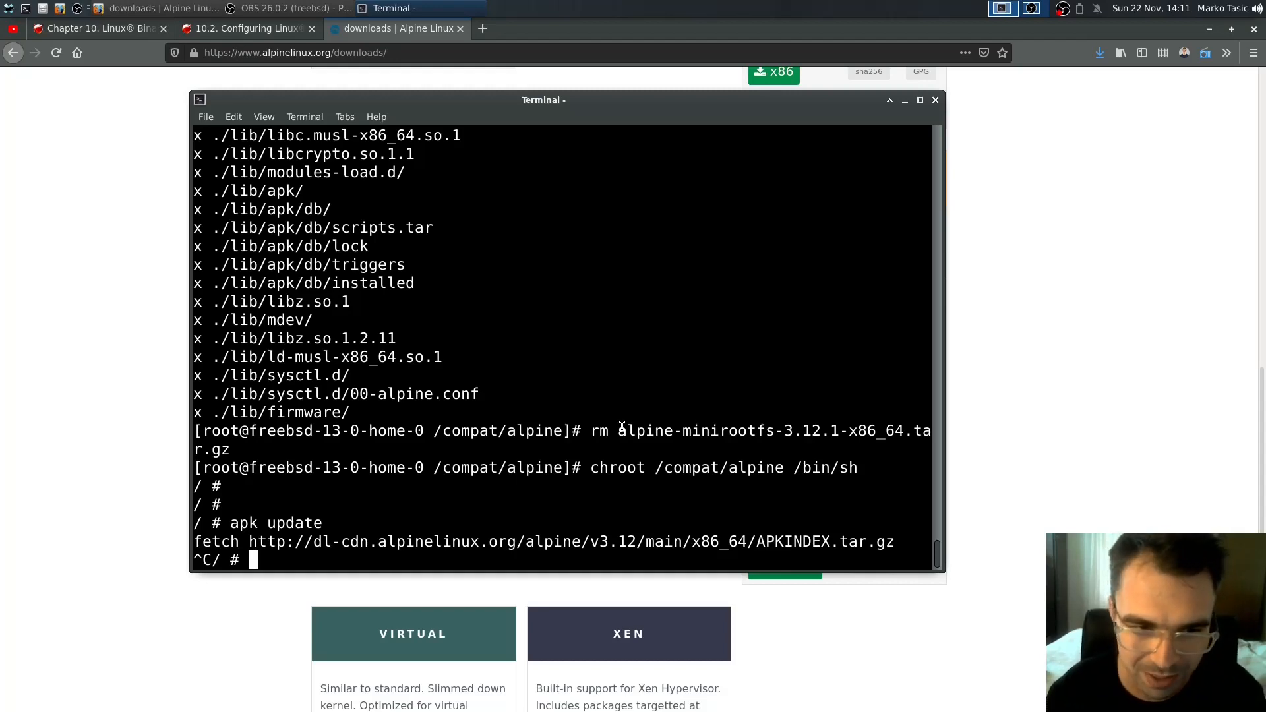
Ping 1.1.1.1 from the chroot to confirm connectivity, then stop it
type("ping")
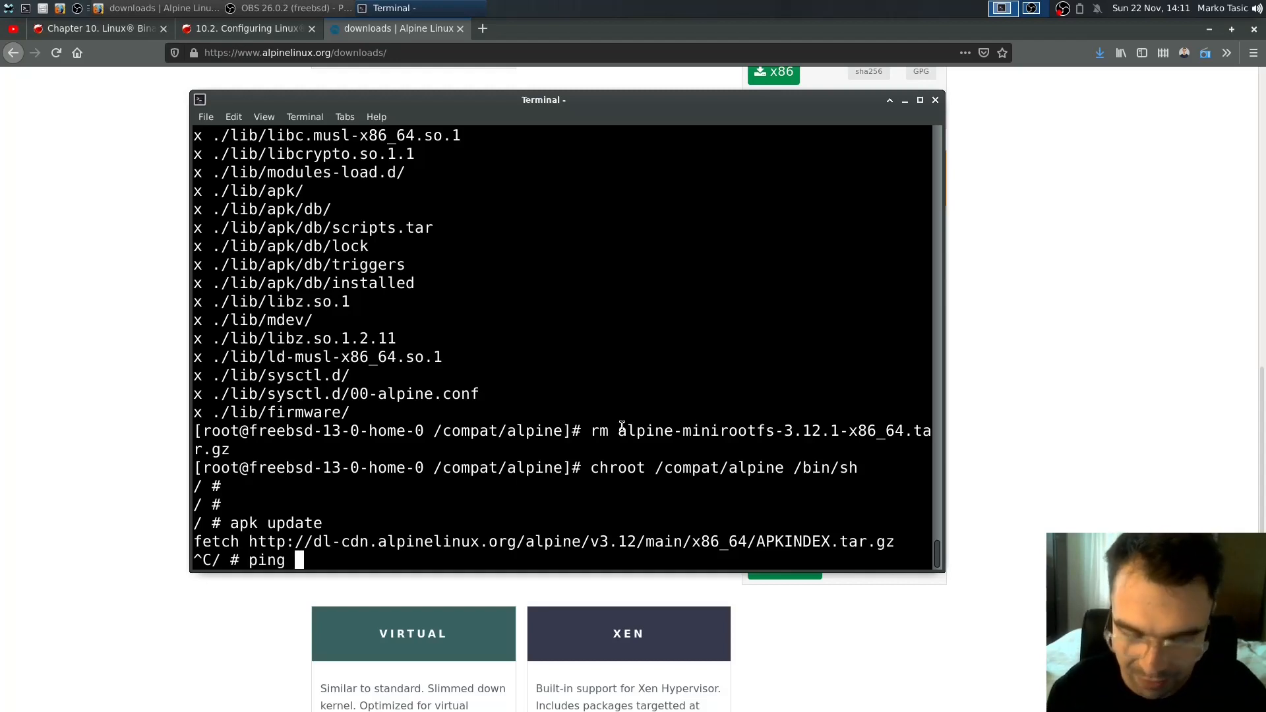
type("8")
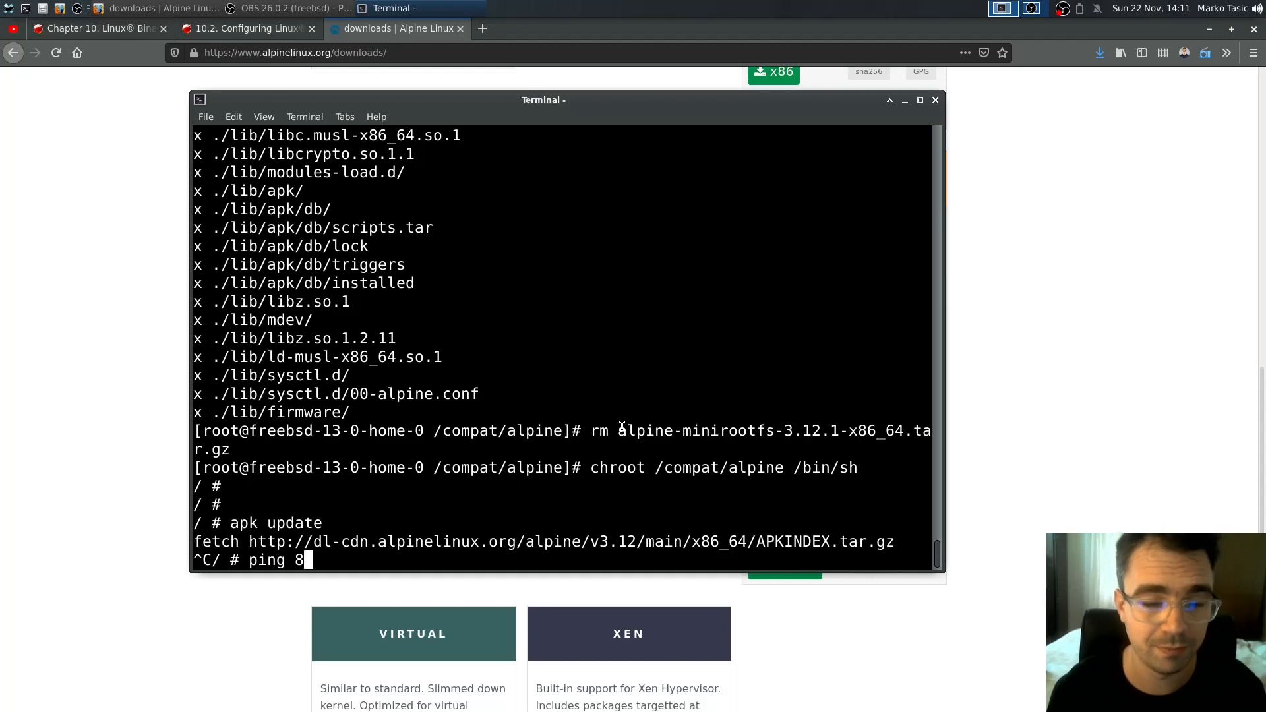
type("1.1.1.1")
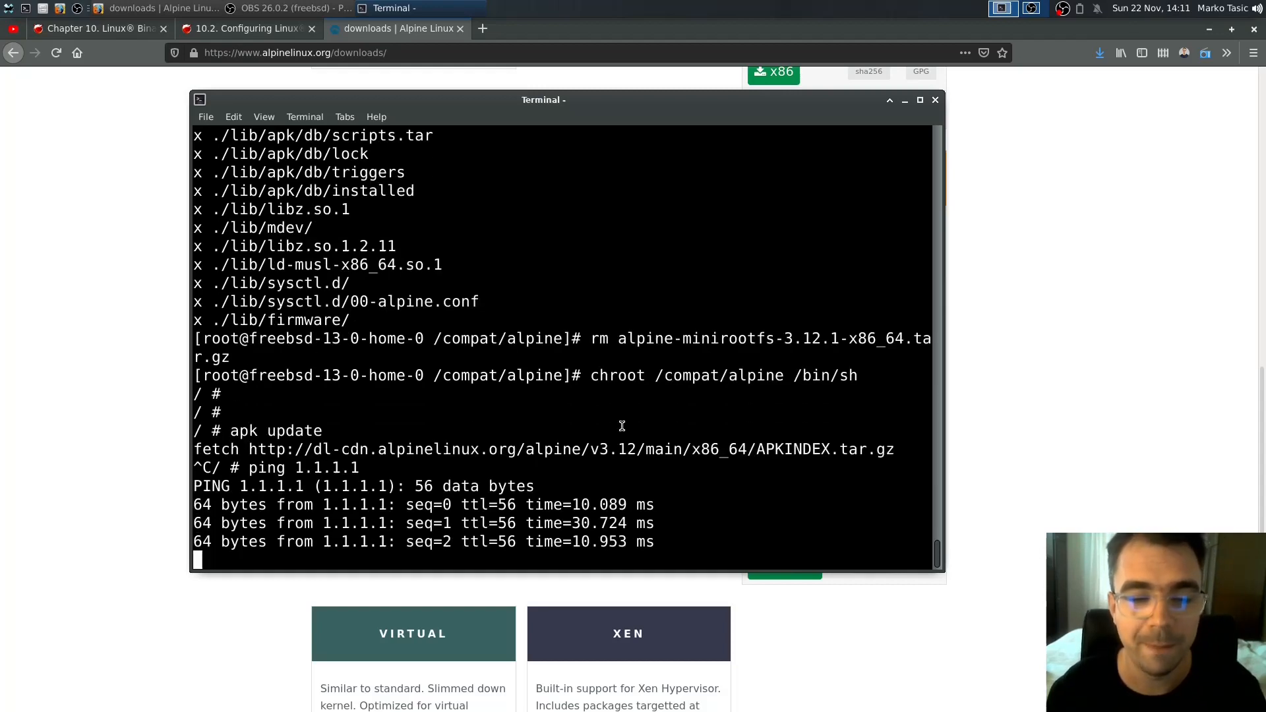
key("ctrl+c")
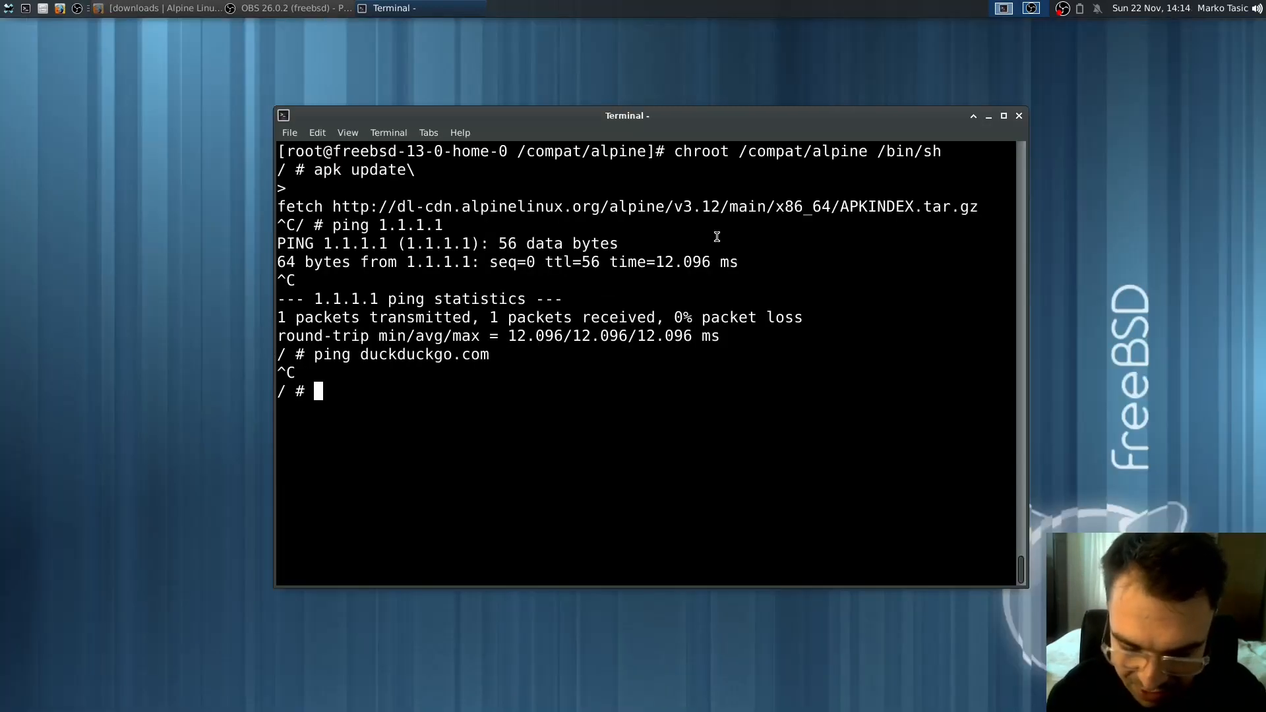
Write 'nameserver 1.1.1.1' into the chroot's /etc/resolv.conf with echo
type("e")
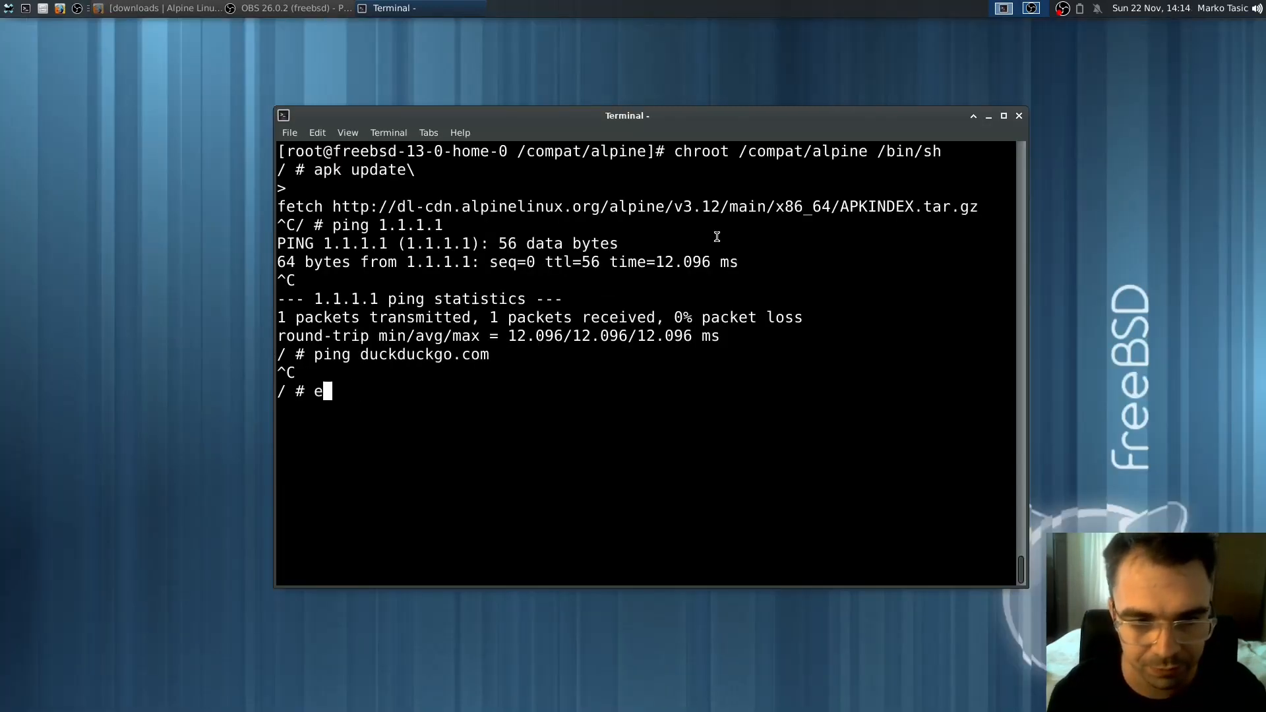
type("cho \"nameserver 1.1.1.1")
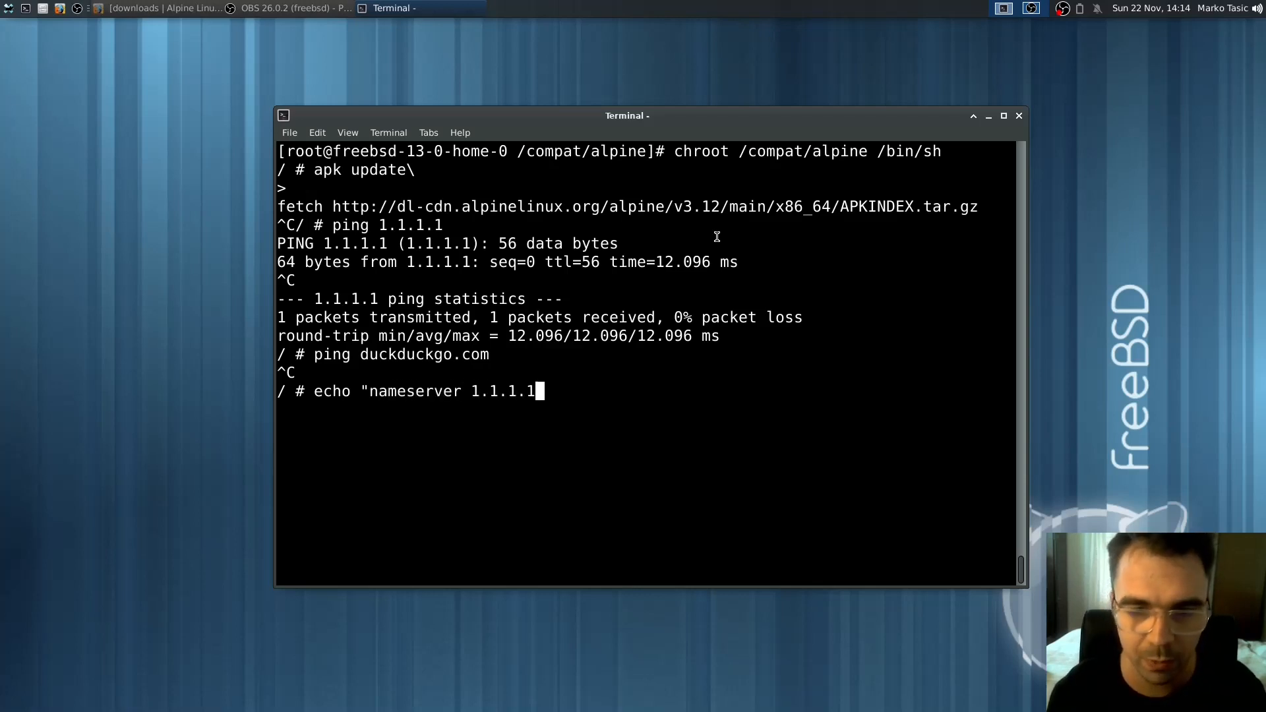
type("\" > ?")
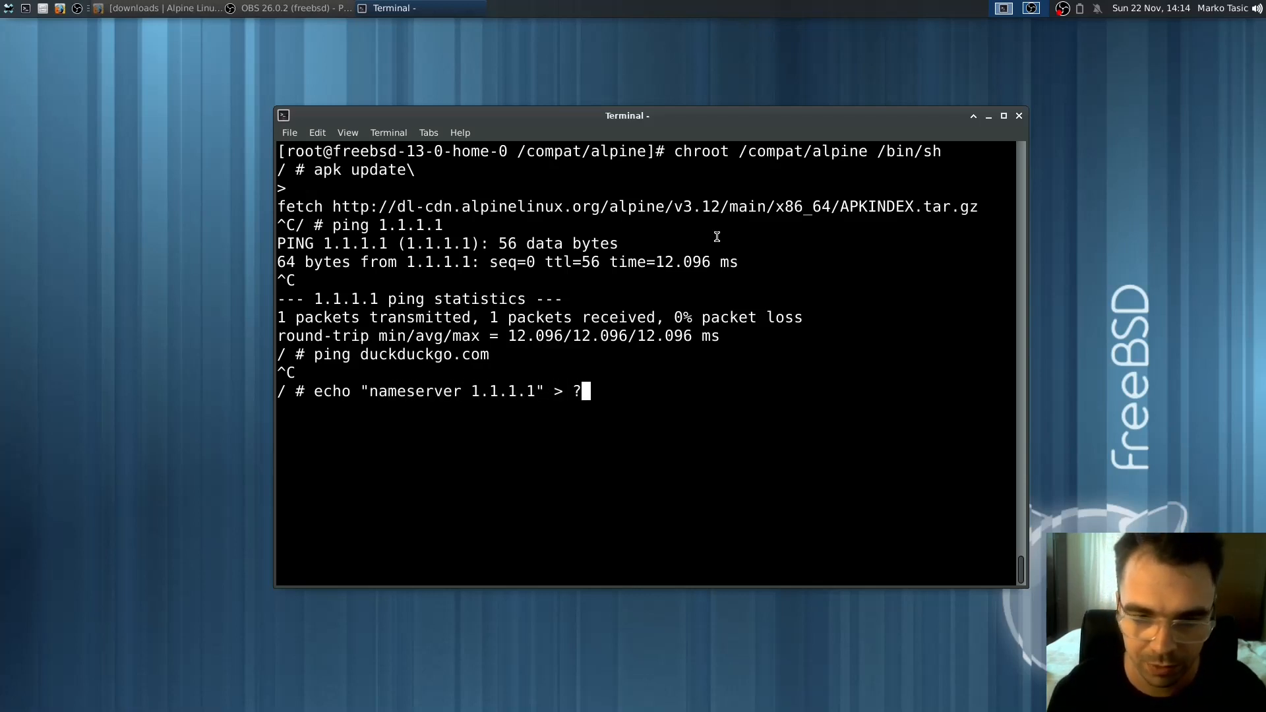
type("etc/re")
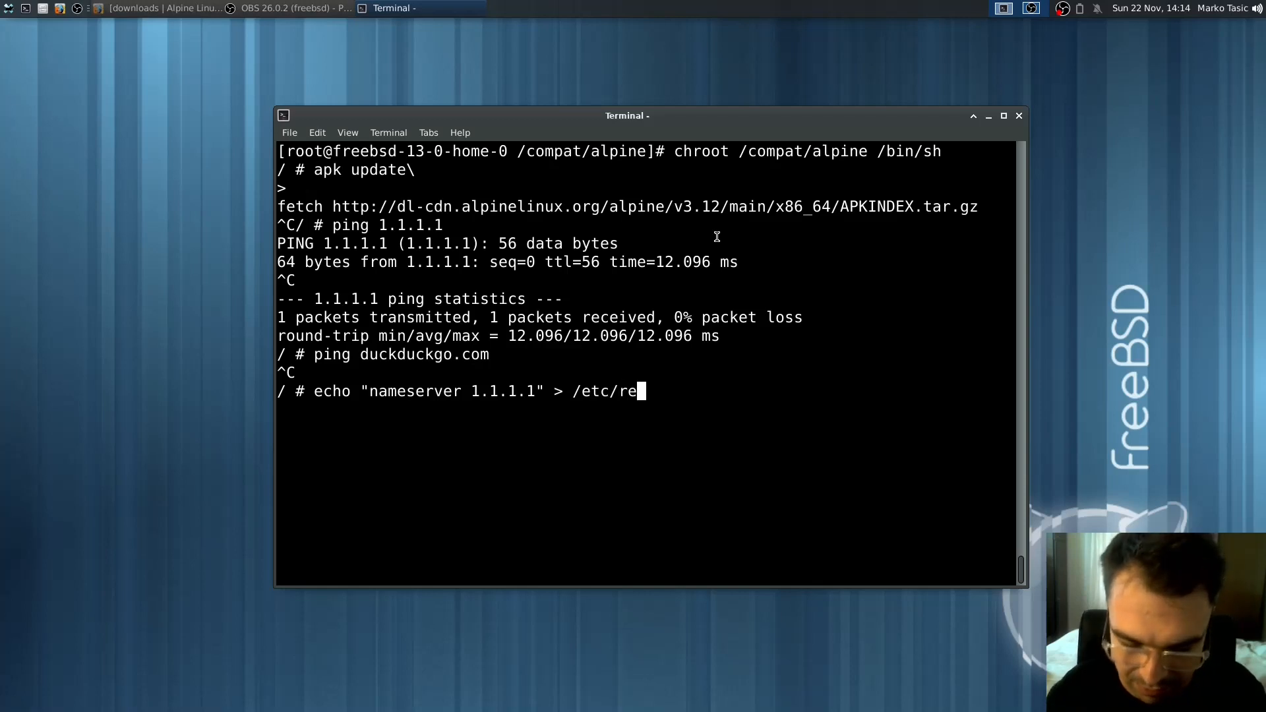
type("solv.con")
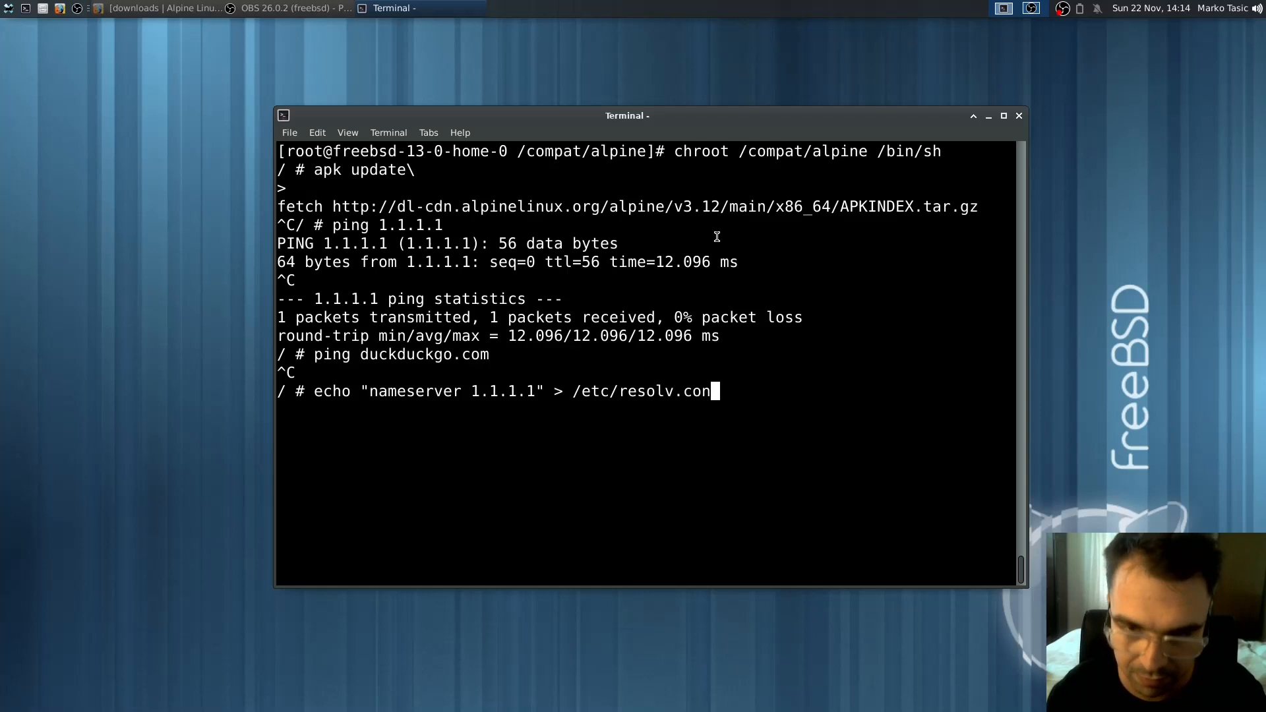
type("f")
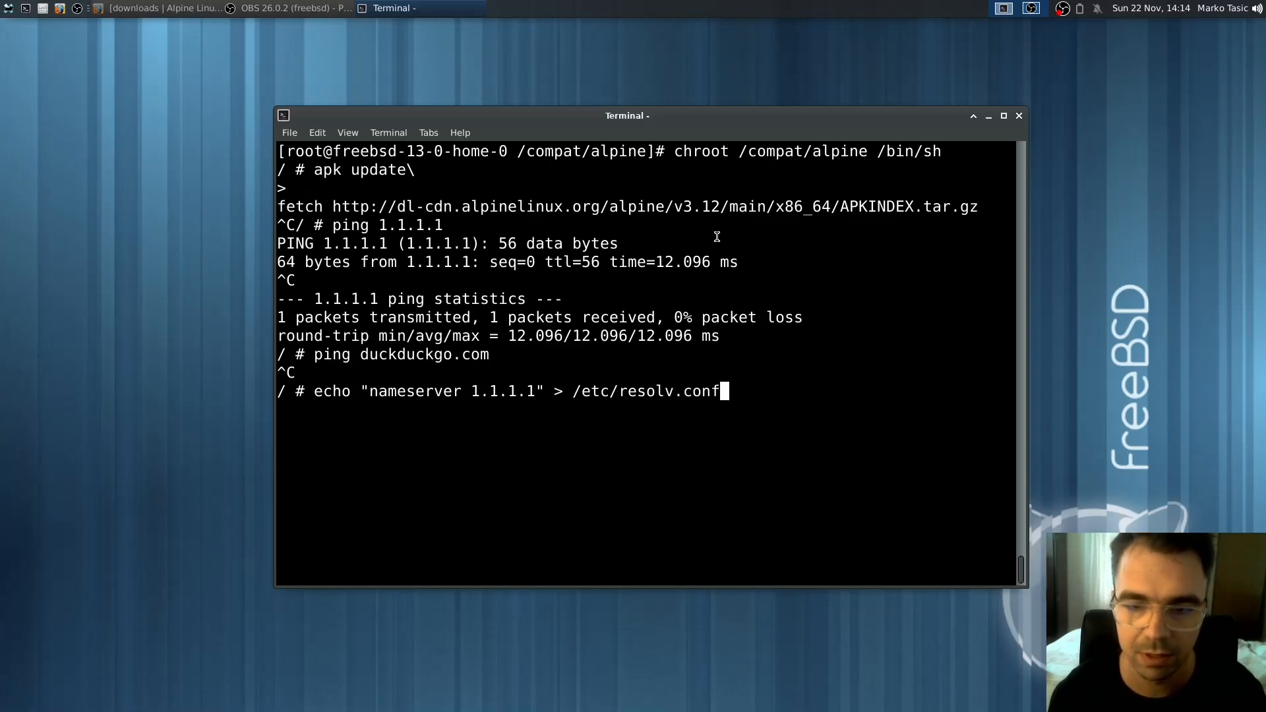
Ping duckduckgo.com to confirm it resolves, stop it, and remove /etc/resolve.conf
type("ping duckduckgo.com")
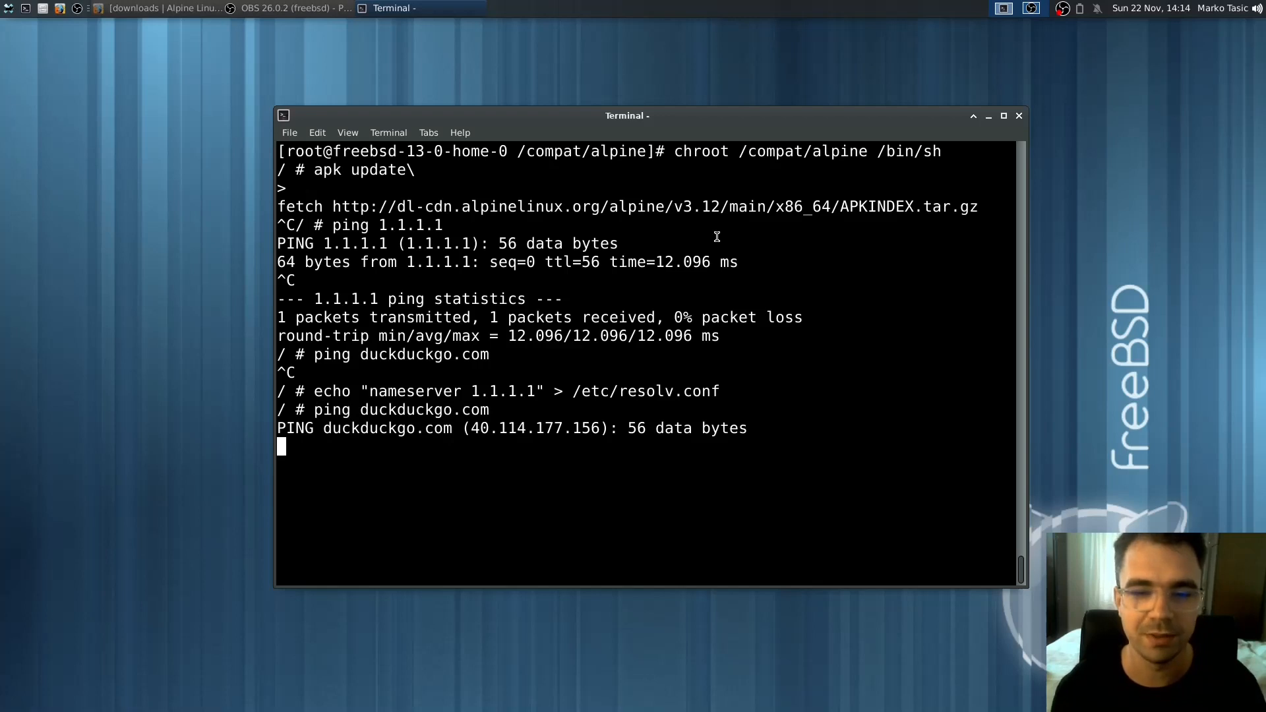
key("ctrl+c")
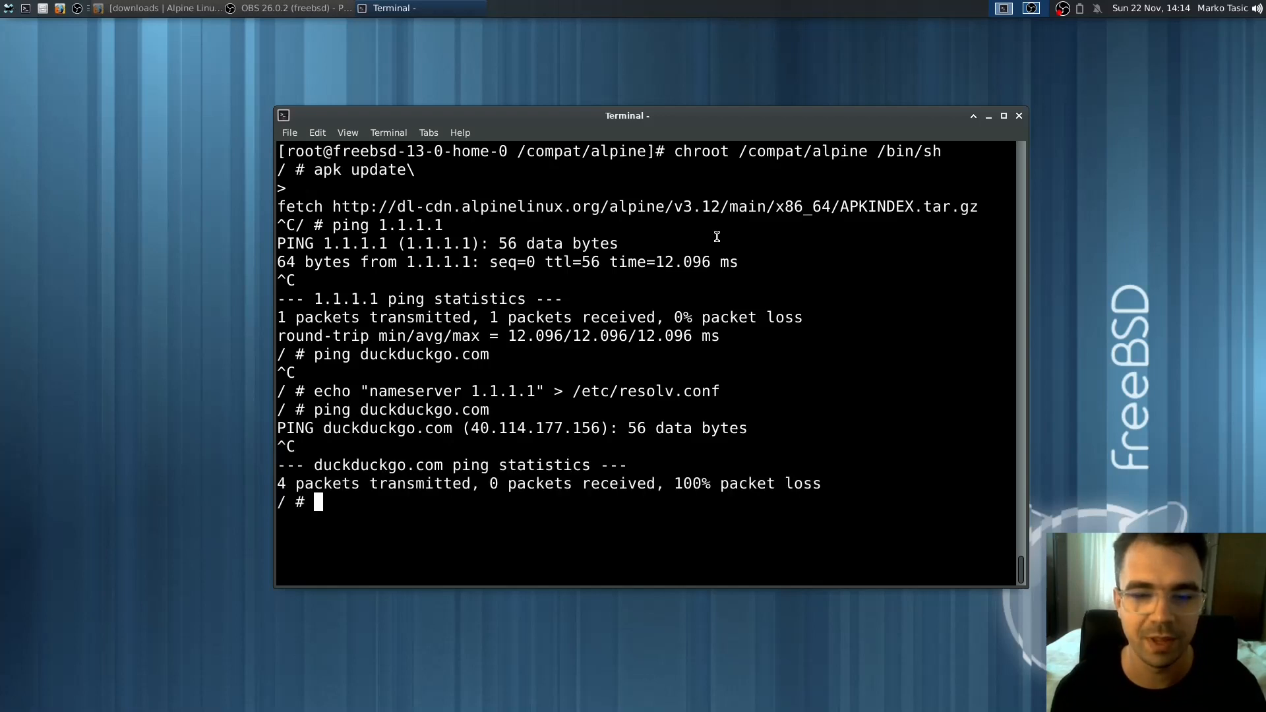
type("rm /etc/resolve.conf")
type("apk update")
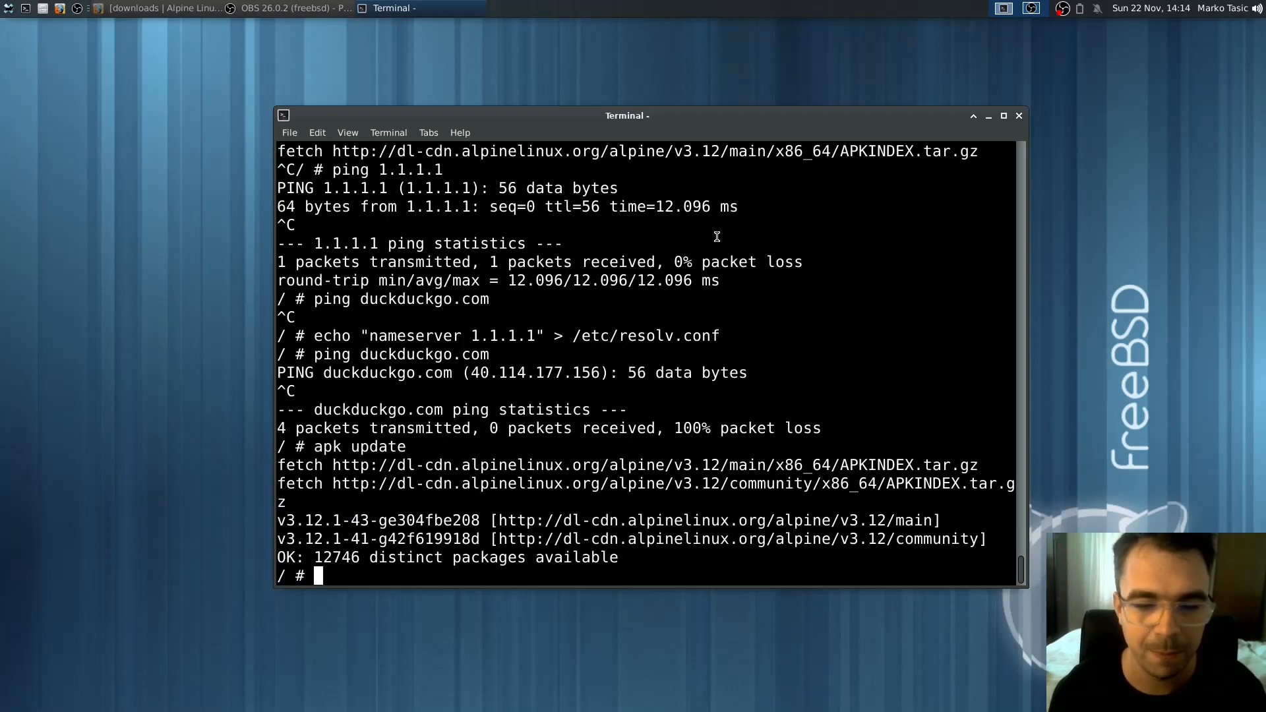
Run apk update and apk upgrade to refresh the index and upgrade musl and musl-utils
type("apkt")
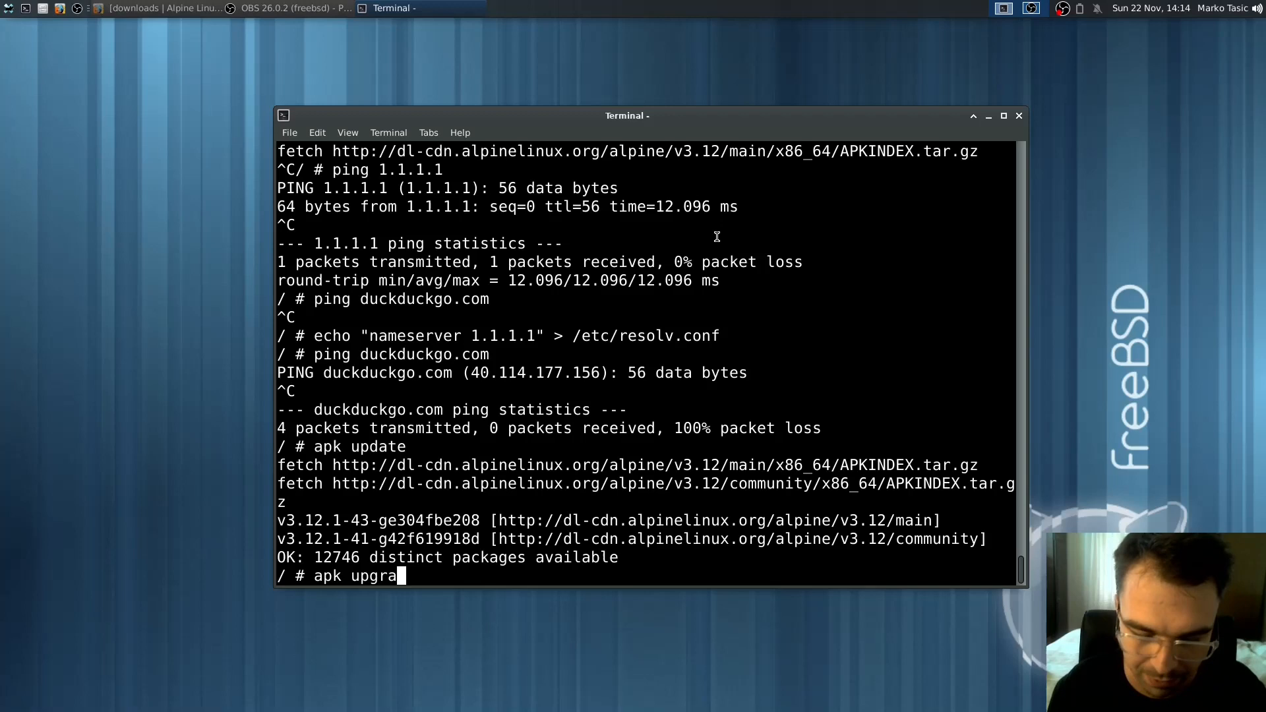
key("Return")
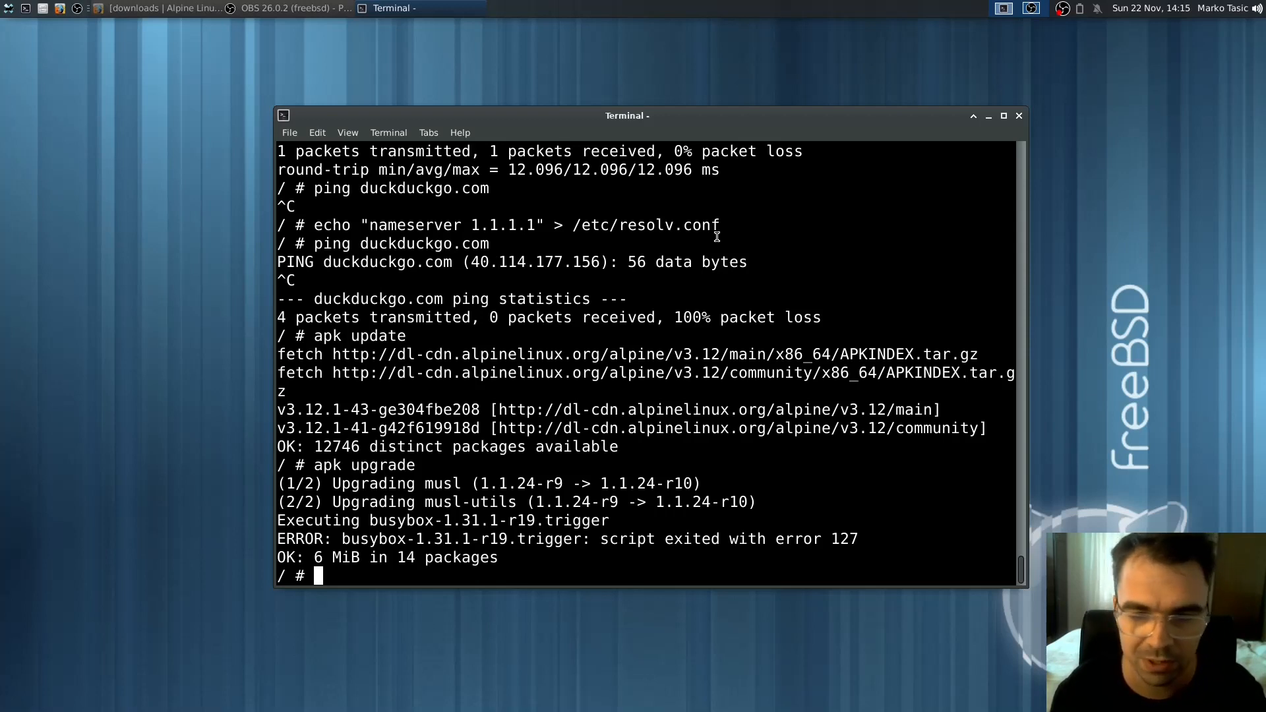
type("apk u")
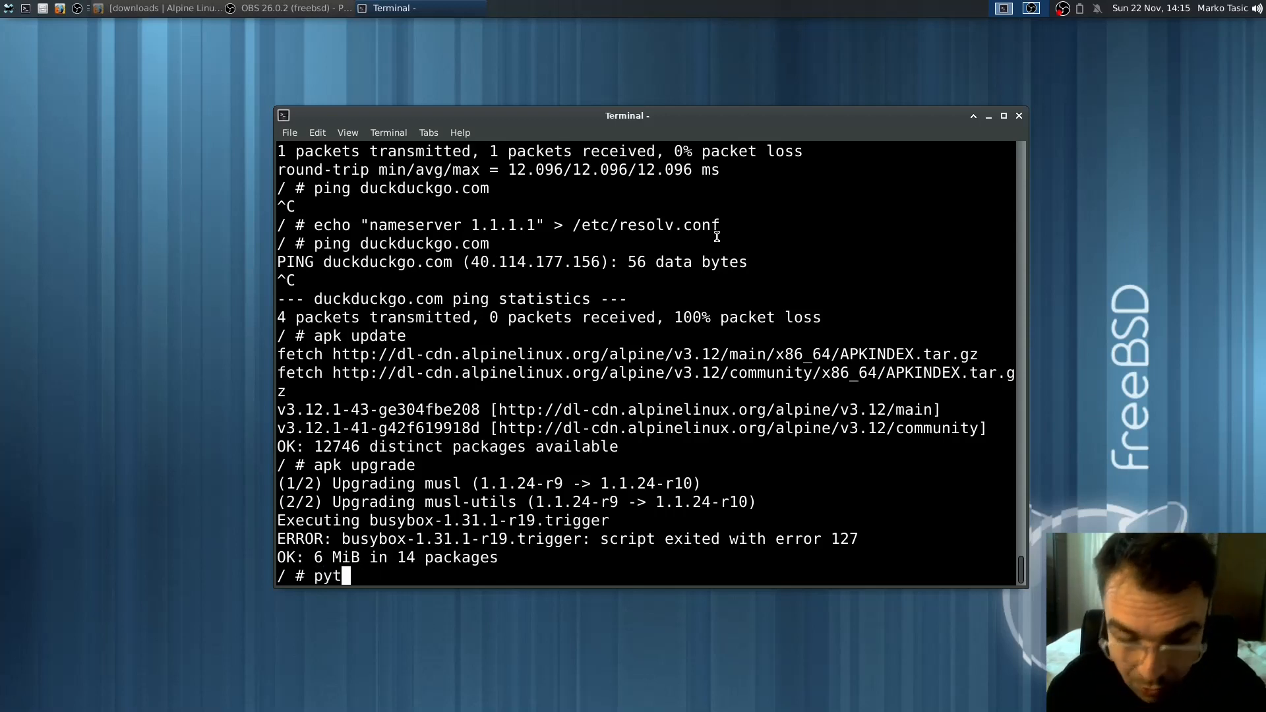
Install python3-dbg and python3 with apk add in the Alpine chroot
key("BackSpace")
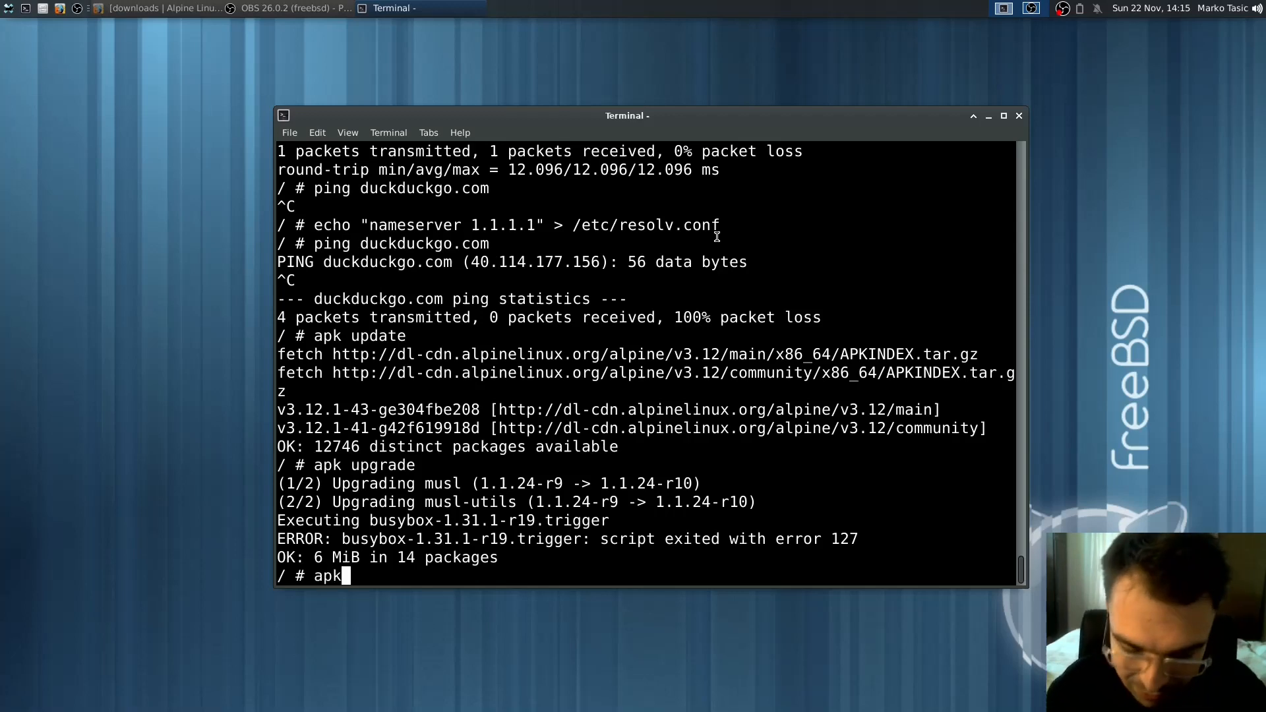
type("ins")
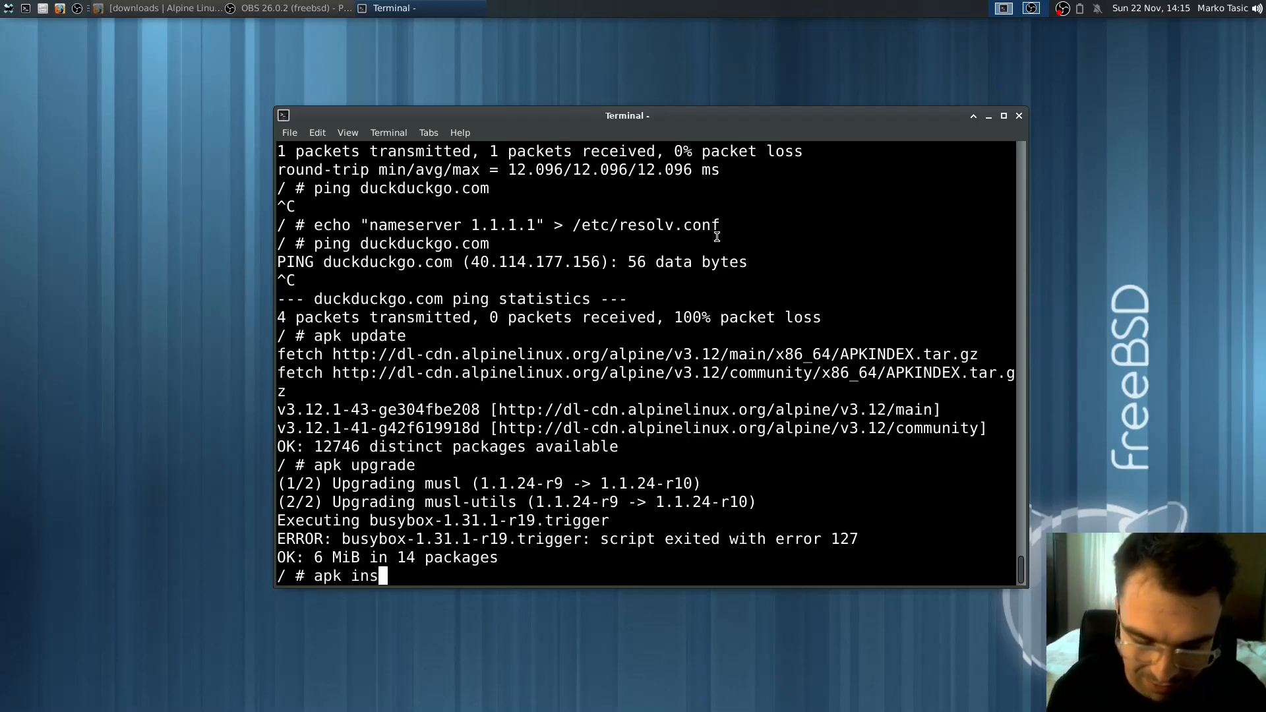
type("tall python")
type("apk add p")
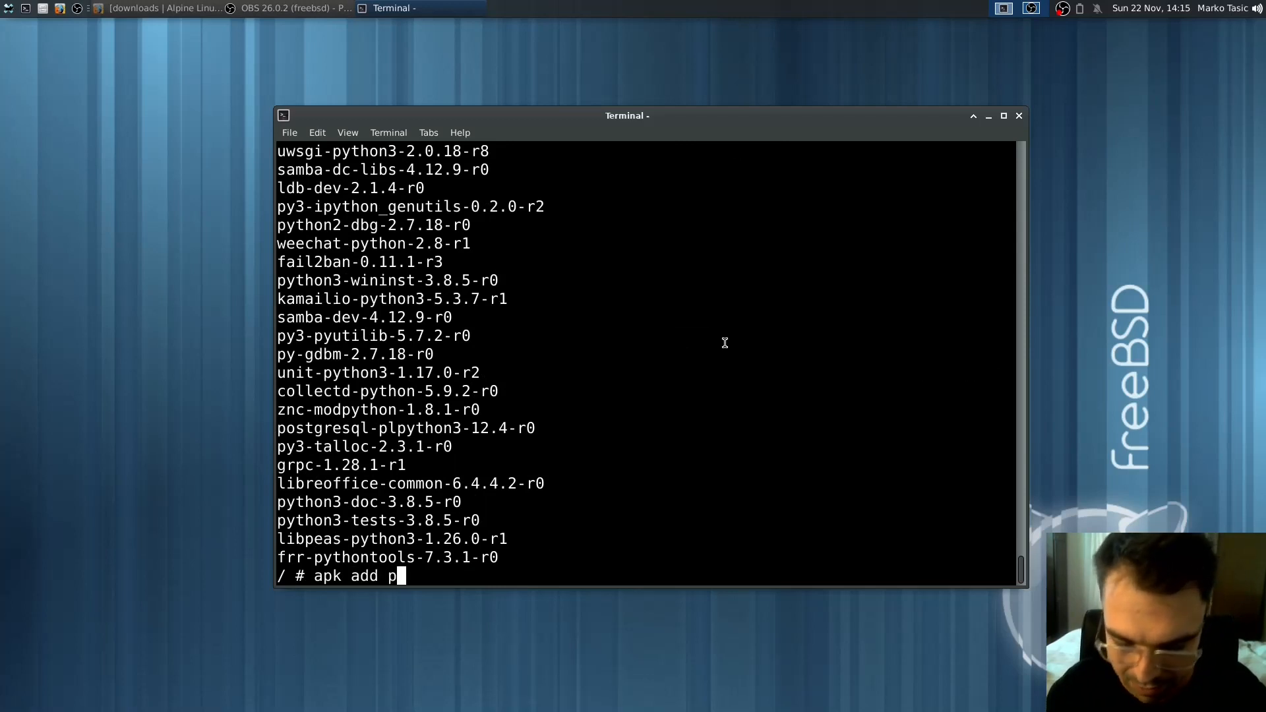
type("ython3-dbg")
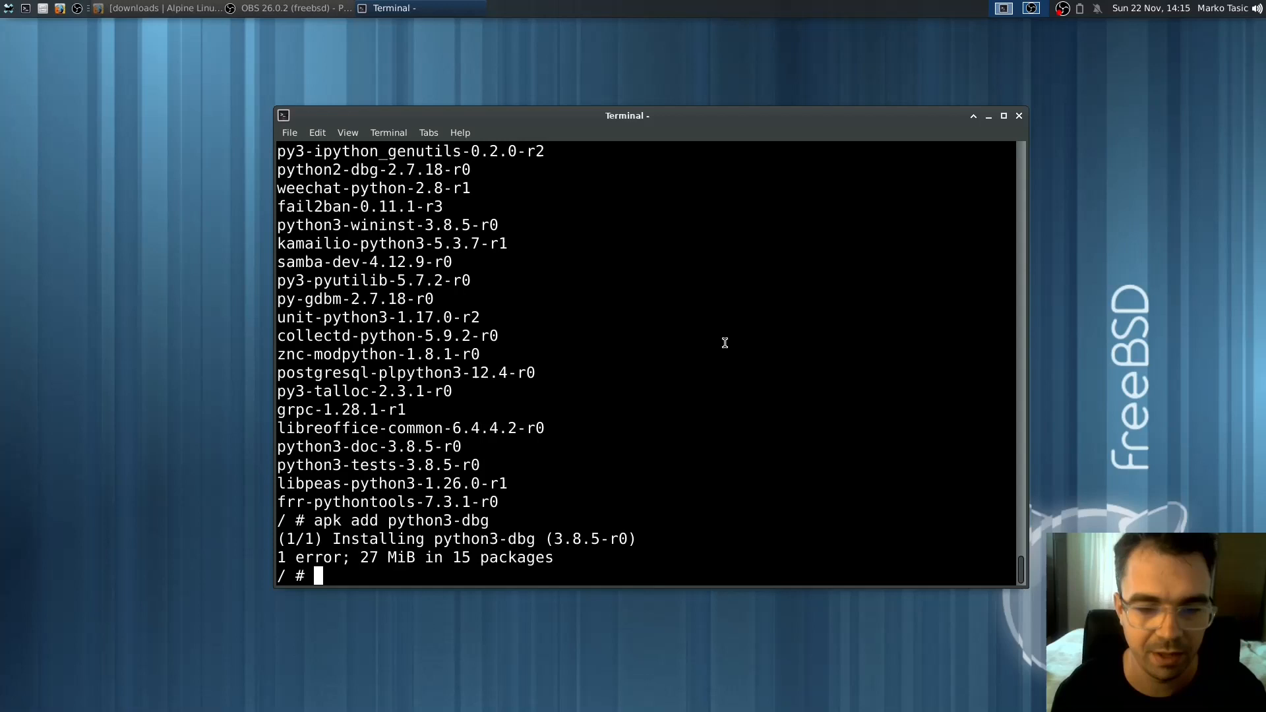
type("apk add python3-pi")
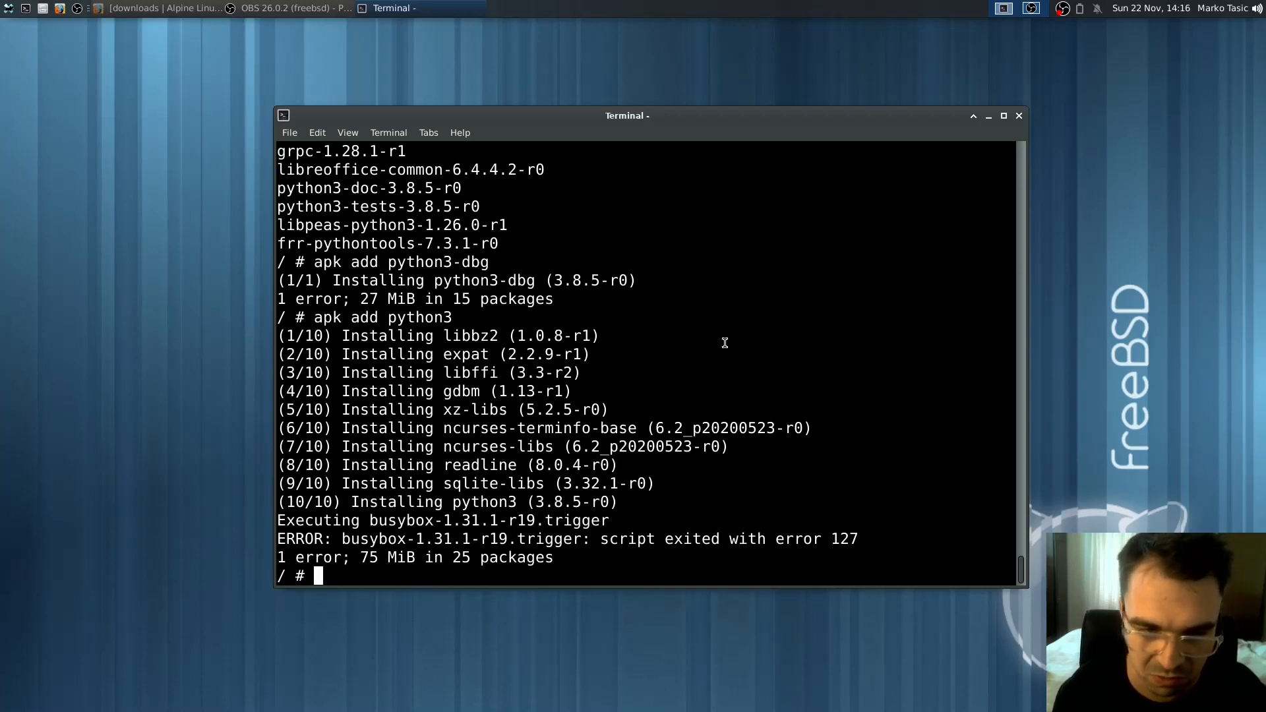
type("python3")
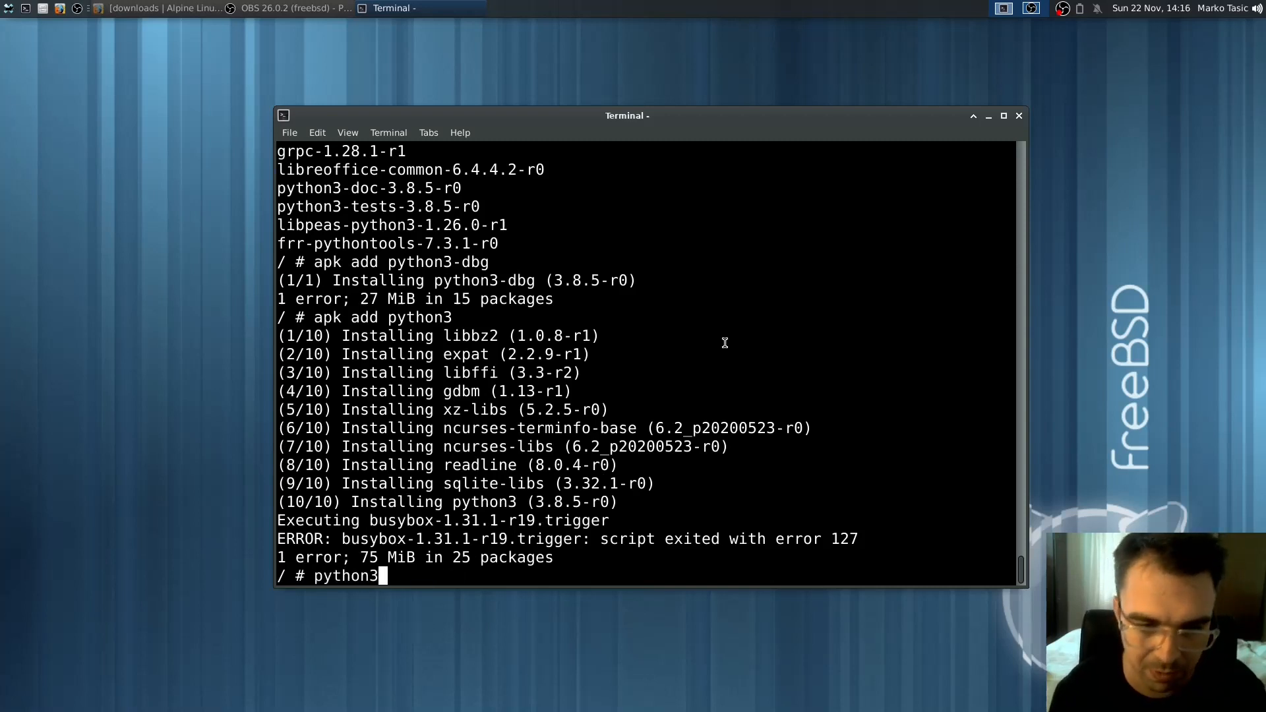
Start the Python 3.8.5 interpreter with python3 inside the chroot
key("Return")
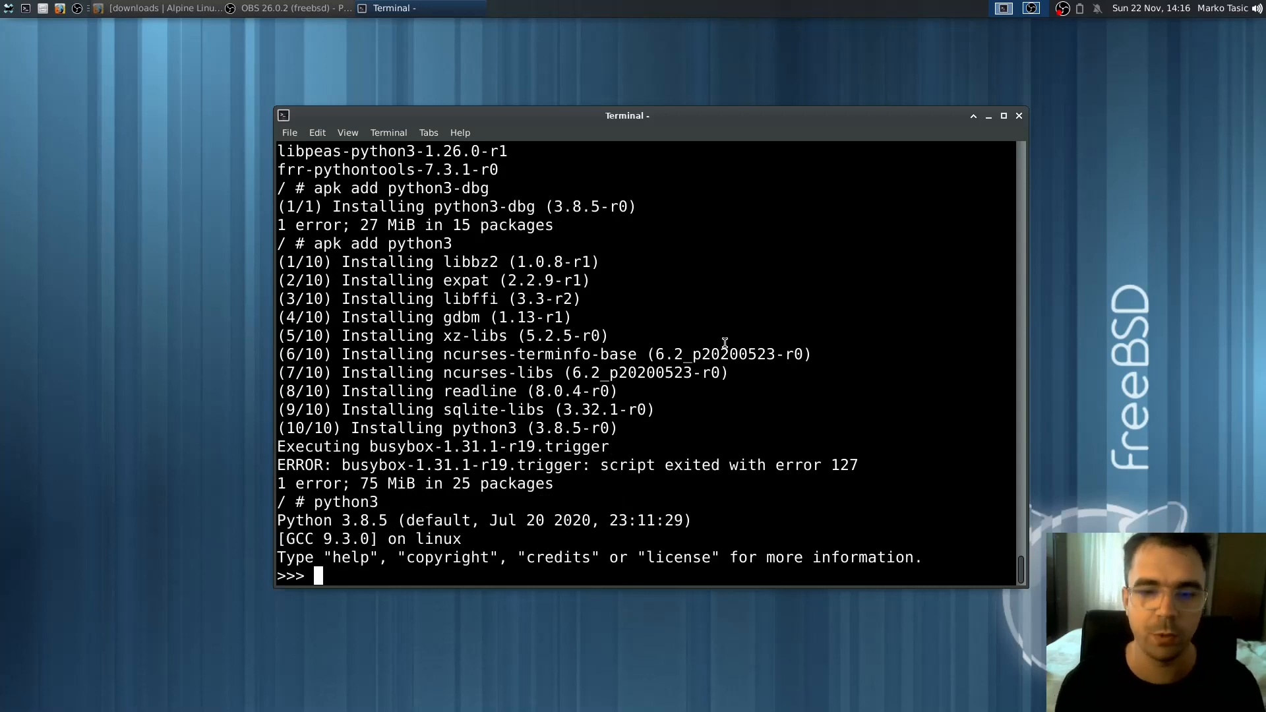
double_click(313, 521)
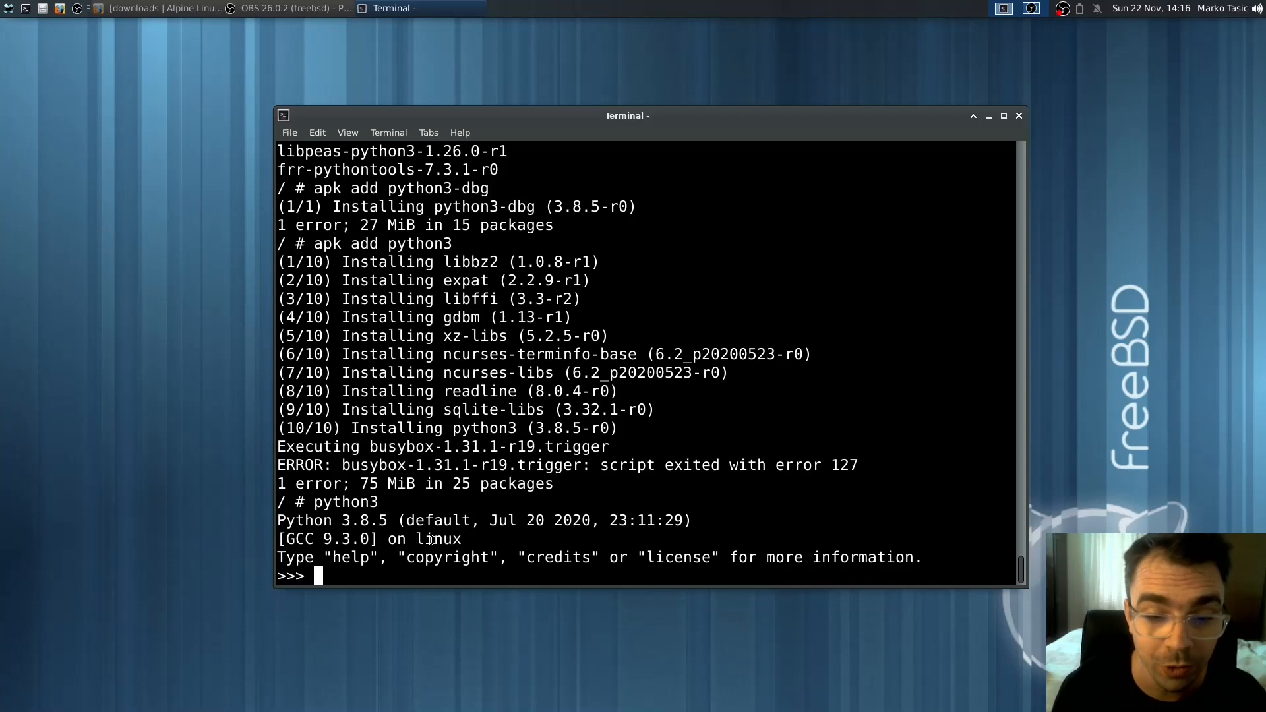
mouse_move(605, 568)
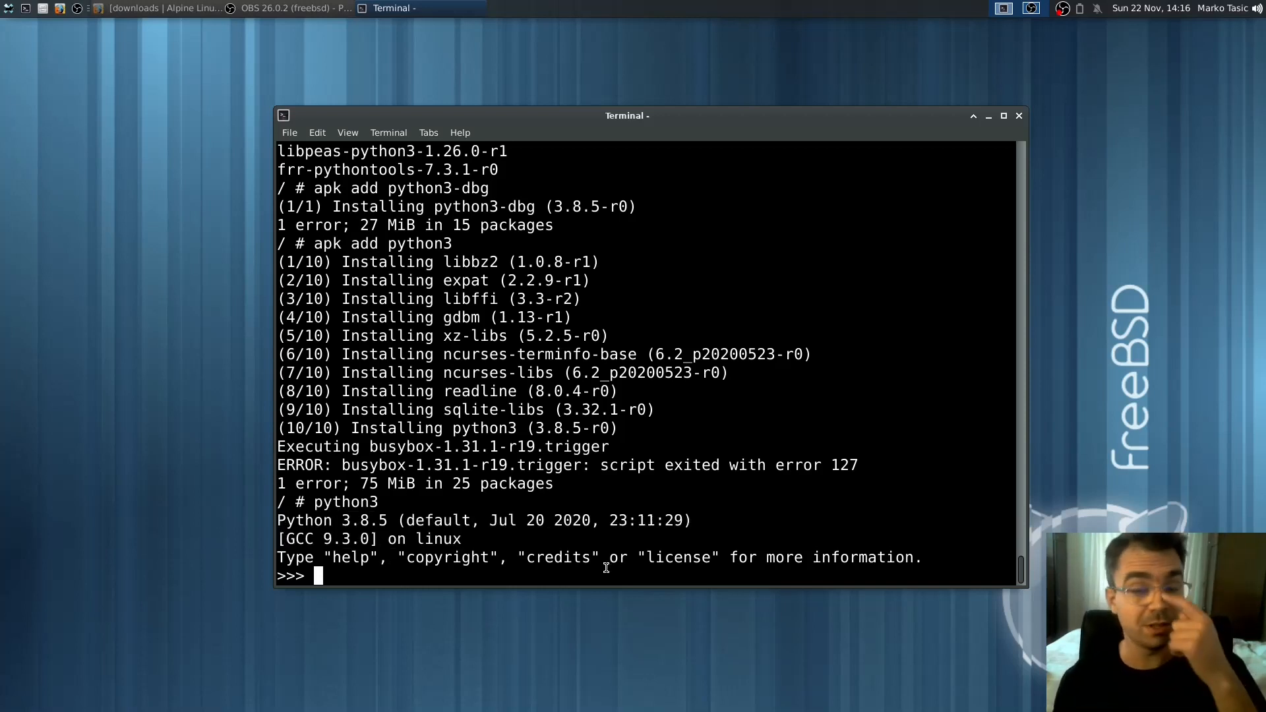
mouse_move(654, 630)
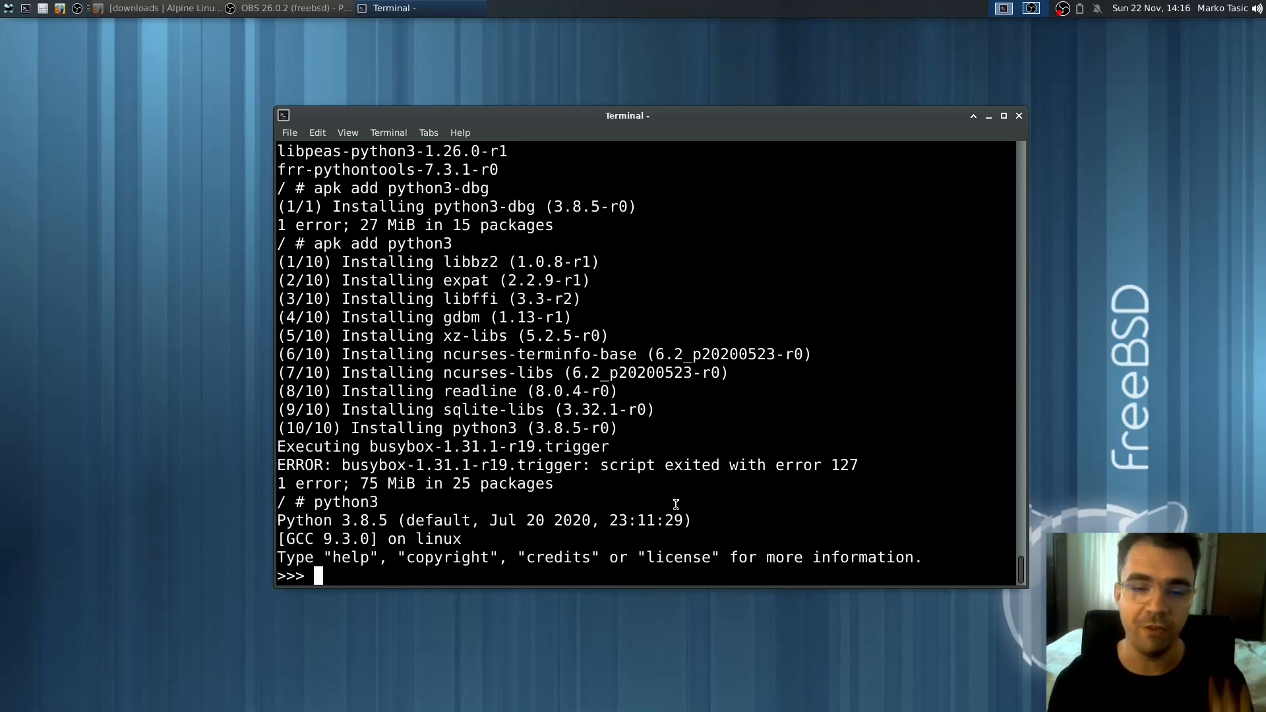
mouse_move(598, 501)
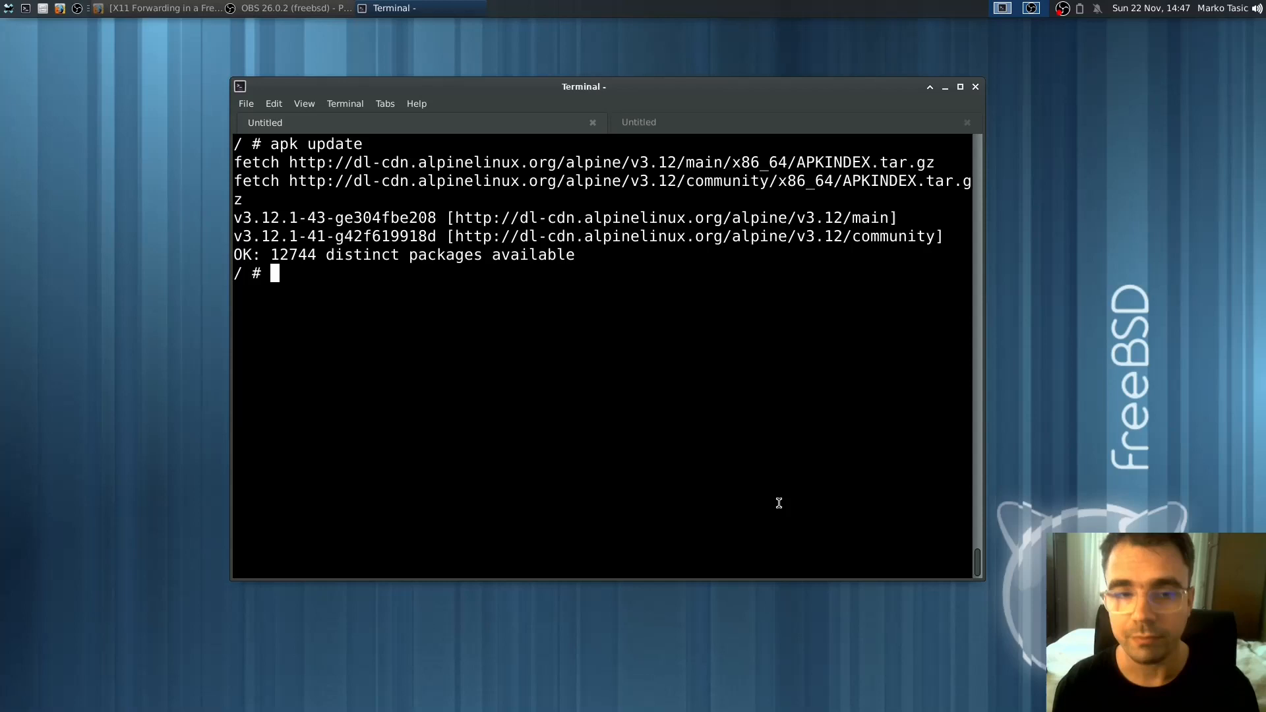
Rerun apk update and apk upgrade, which reports 10 errors across 179 packages
type("apk up")
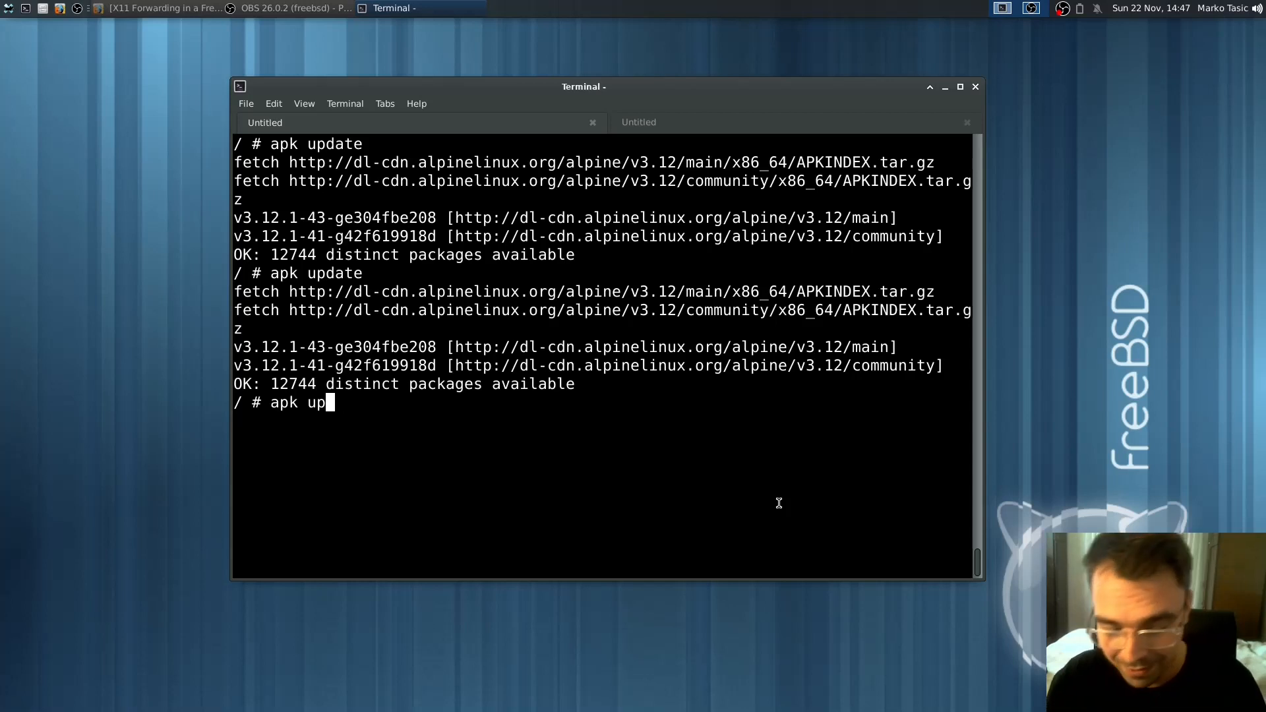
key("Return")
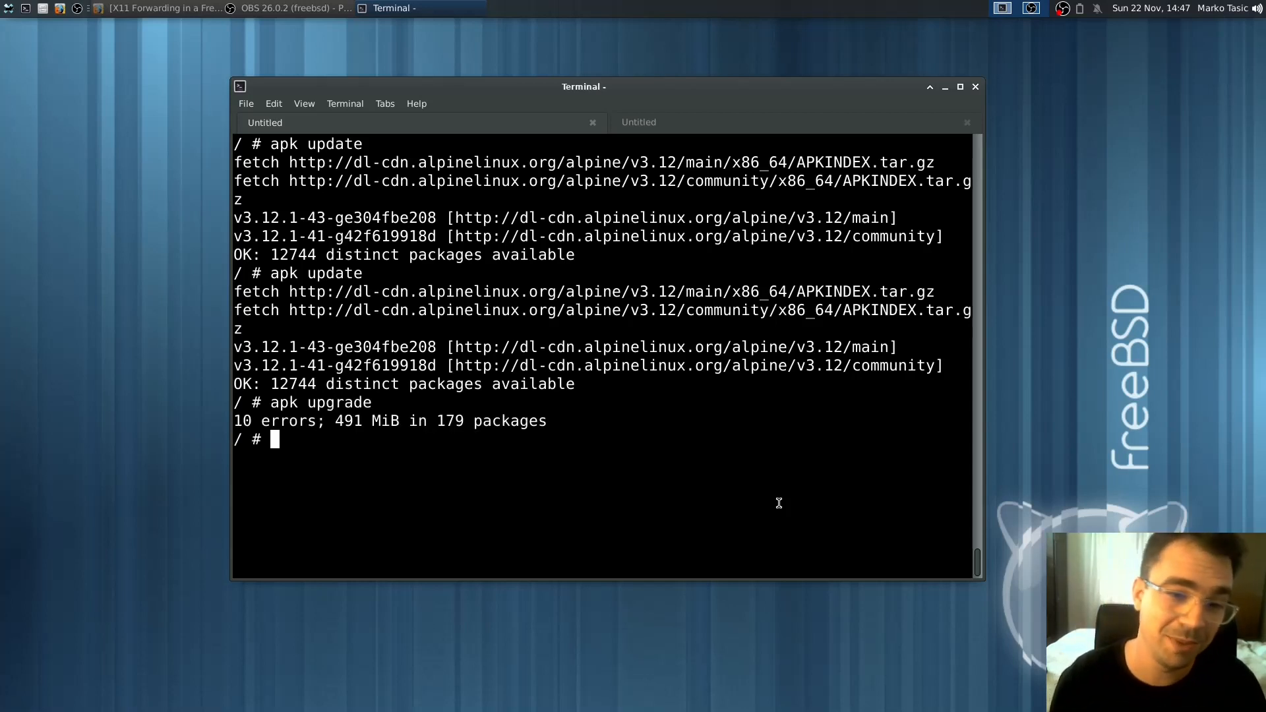